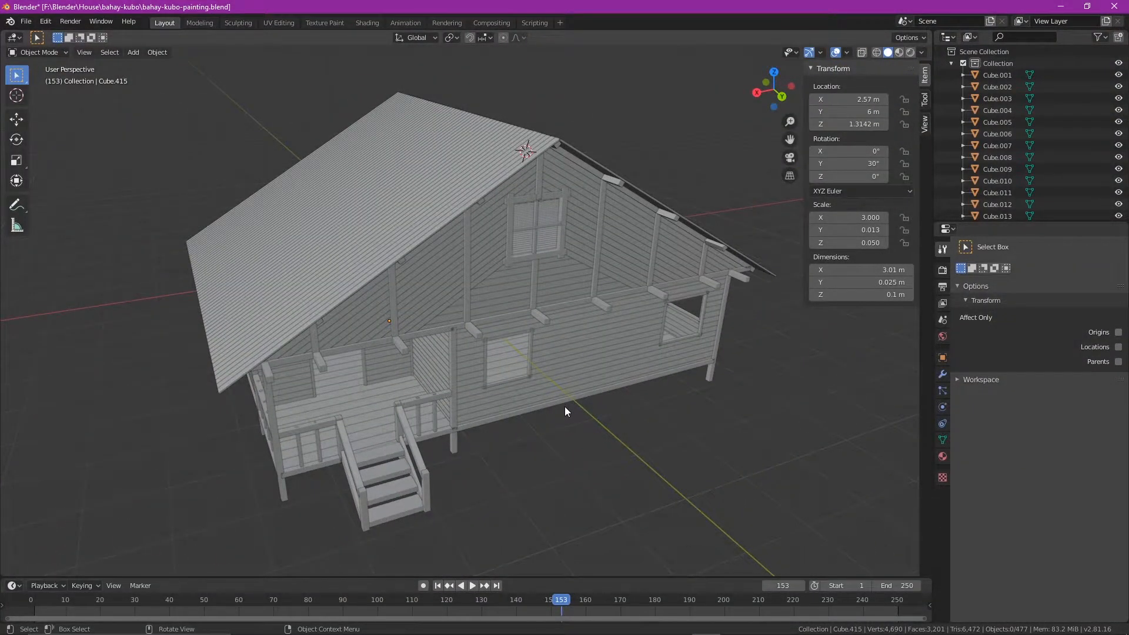
Give the window sill piece a new purple material and preview materials in the viewport
left_click(506, 381)
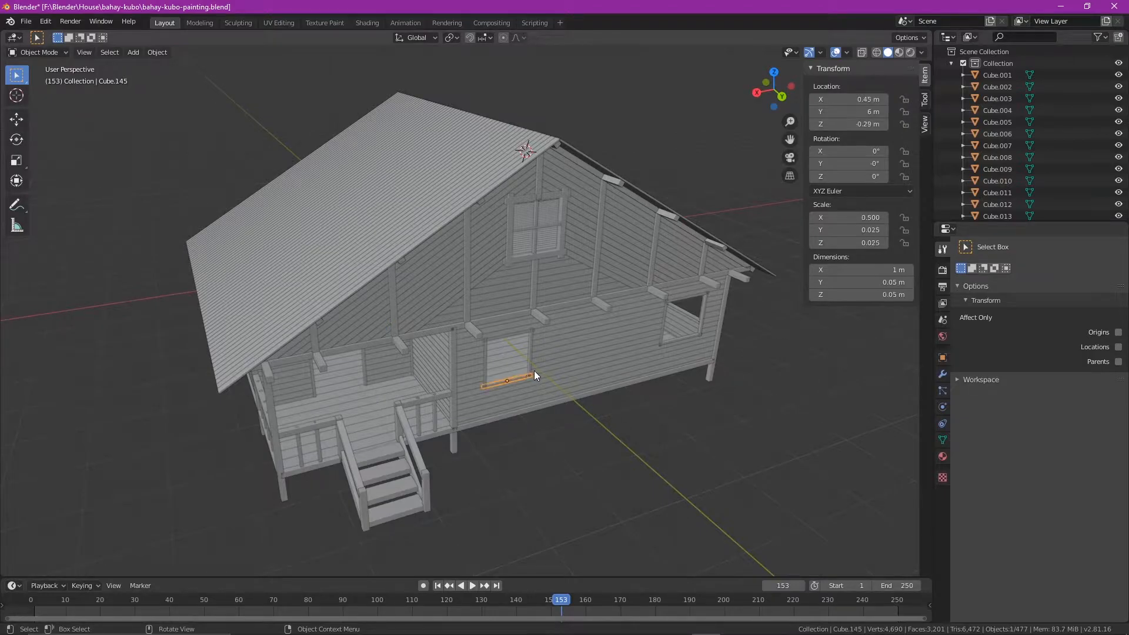
mouse_move(552, 282)
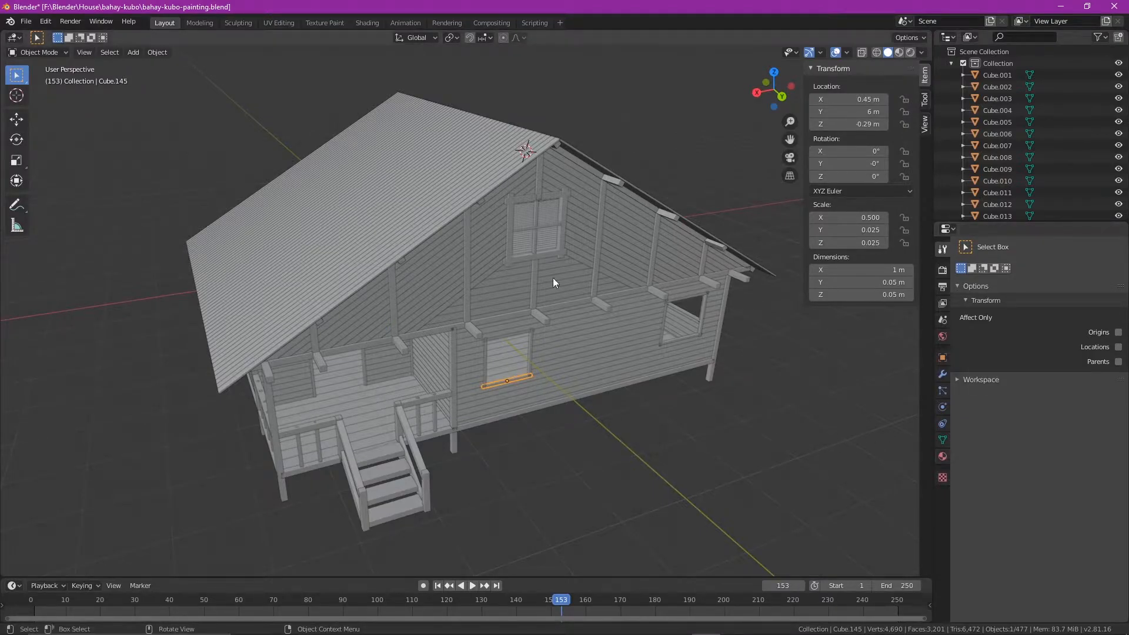
left_click(941, 456)
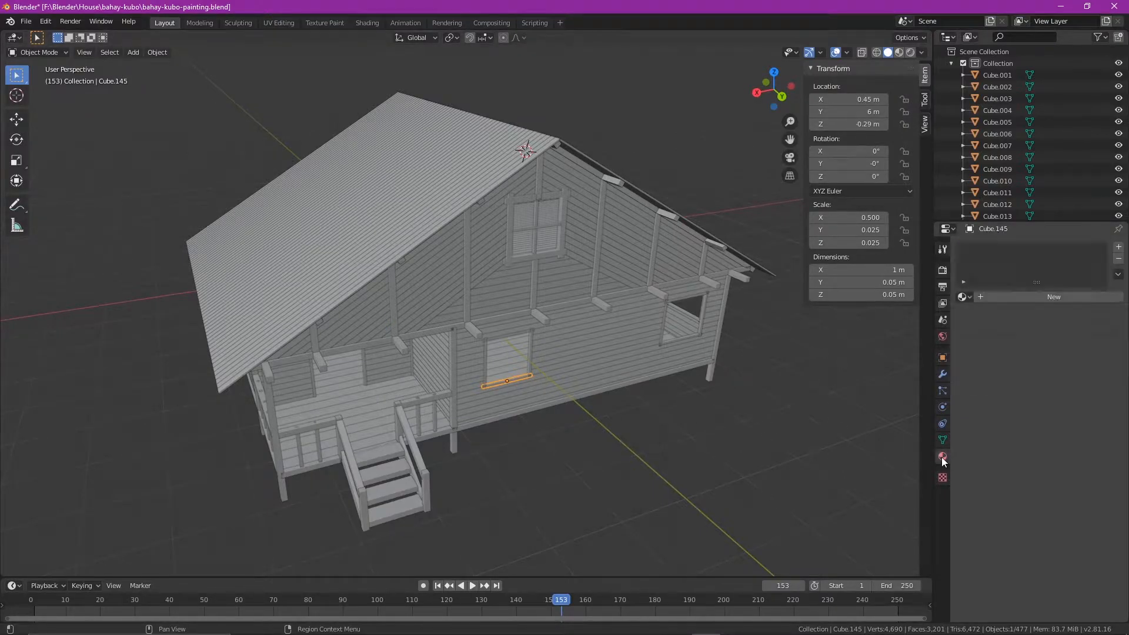
left_click(942, 456)
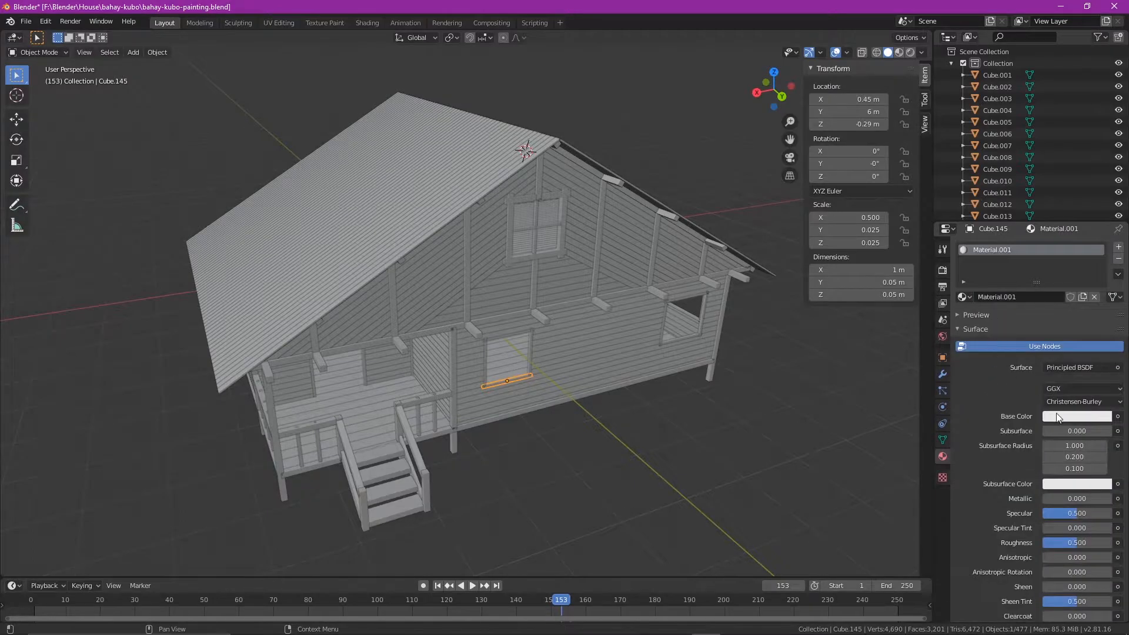
left_click(1076, 416)
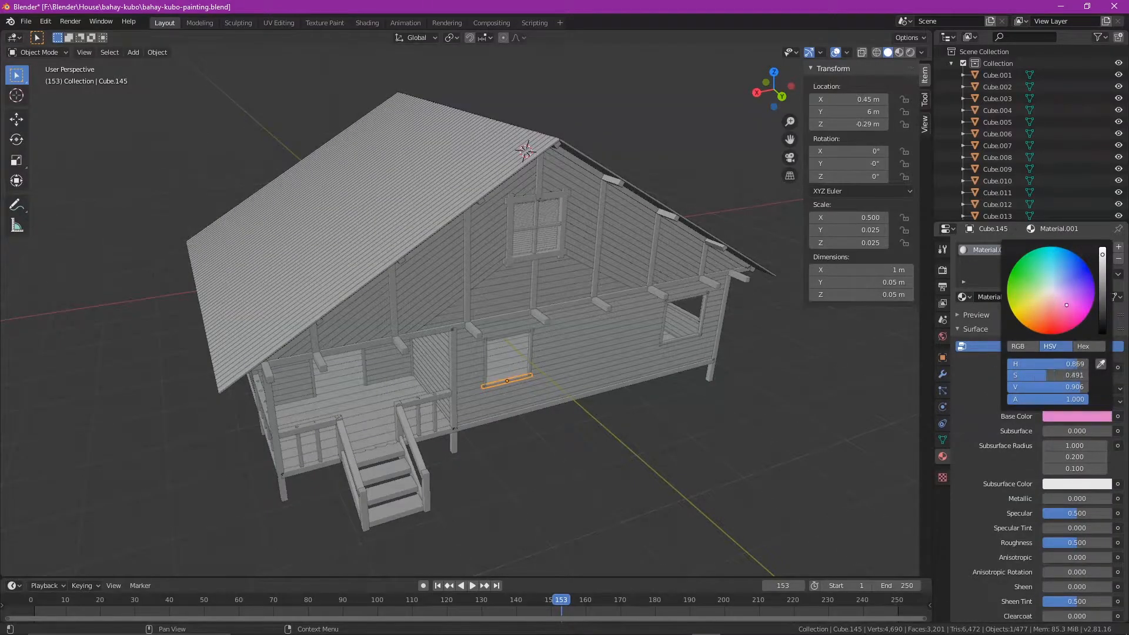
left_click(1071, 286)
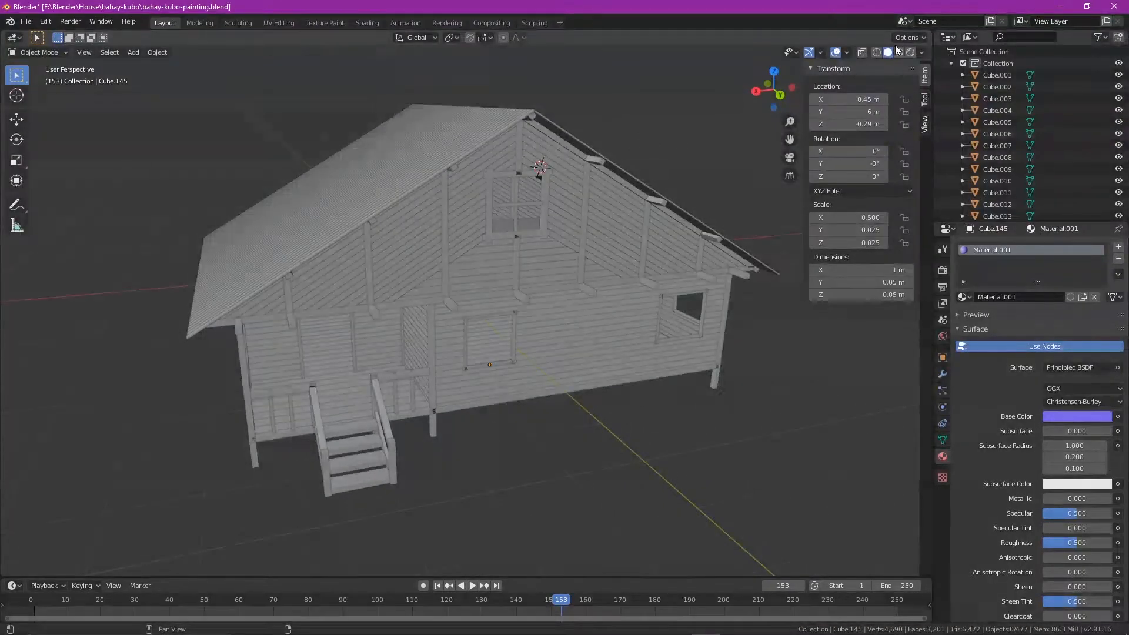
mouse_move(898, 51)
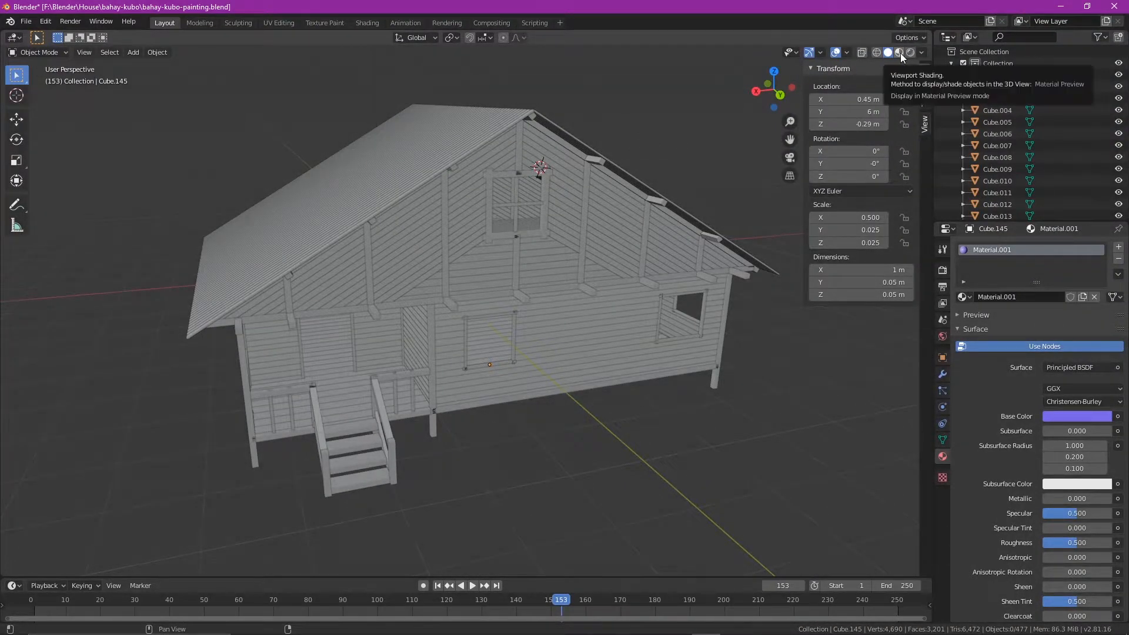
left_click(886, 52)
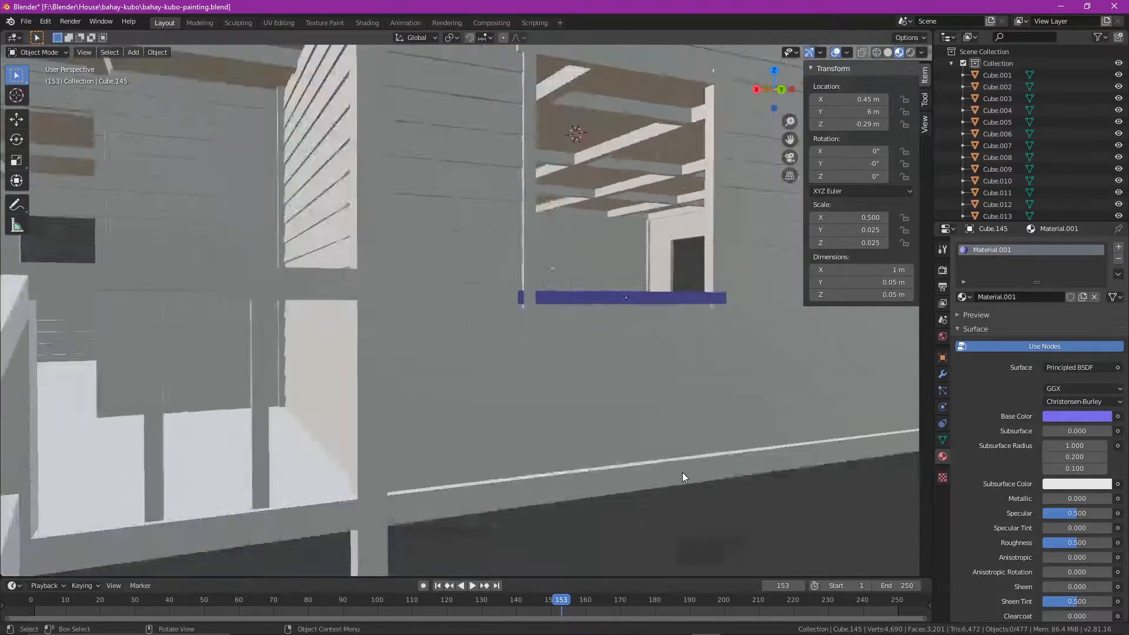
scroll("down", 3)
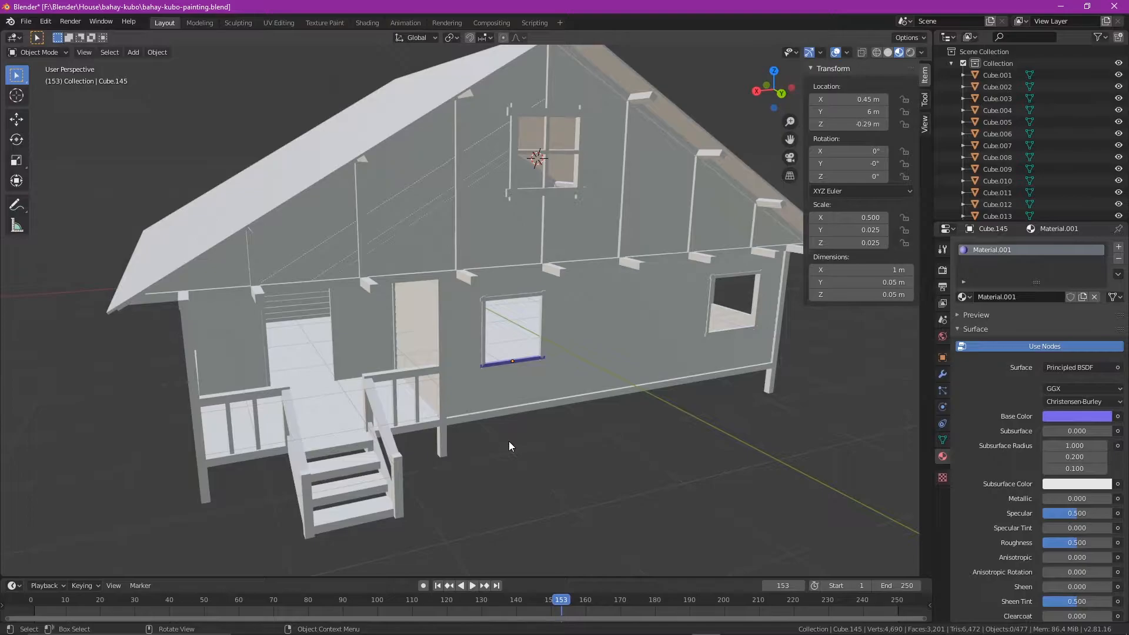
mouse_move(553, 479)
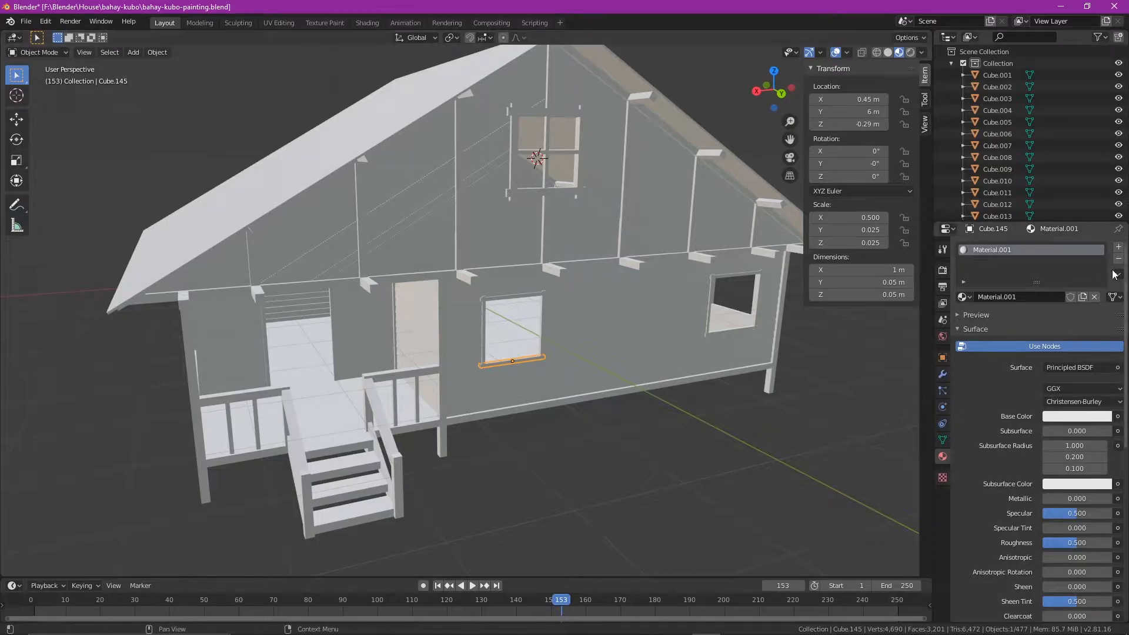
Remove the sill material again and switch to the UV Editing workspace on the full house
left_click(1094, 296)
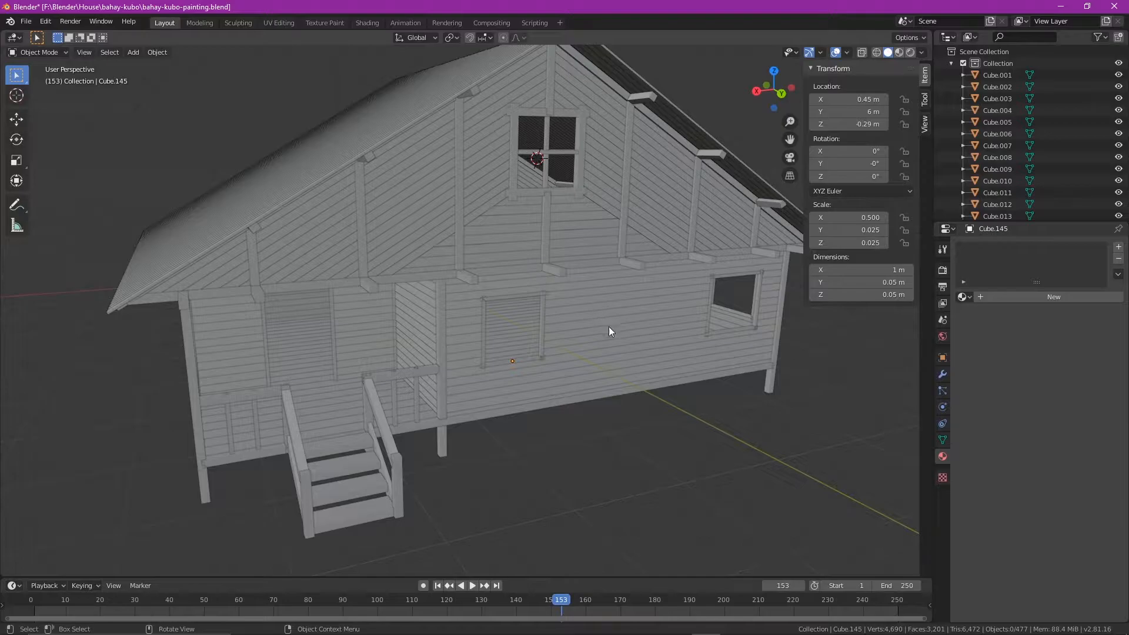
left_click_drag(610, 332, 632, 364)
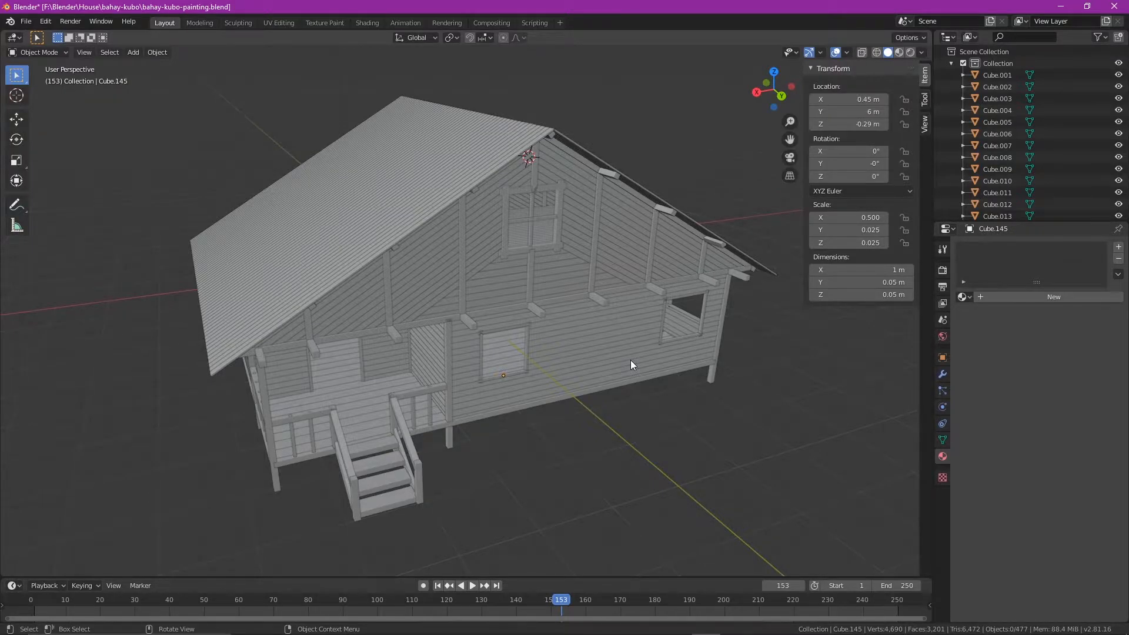
mouse_move(261, 17)
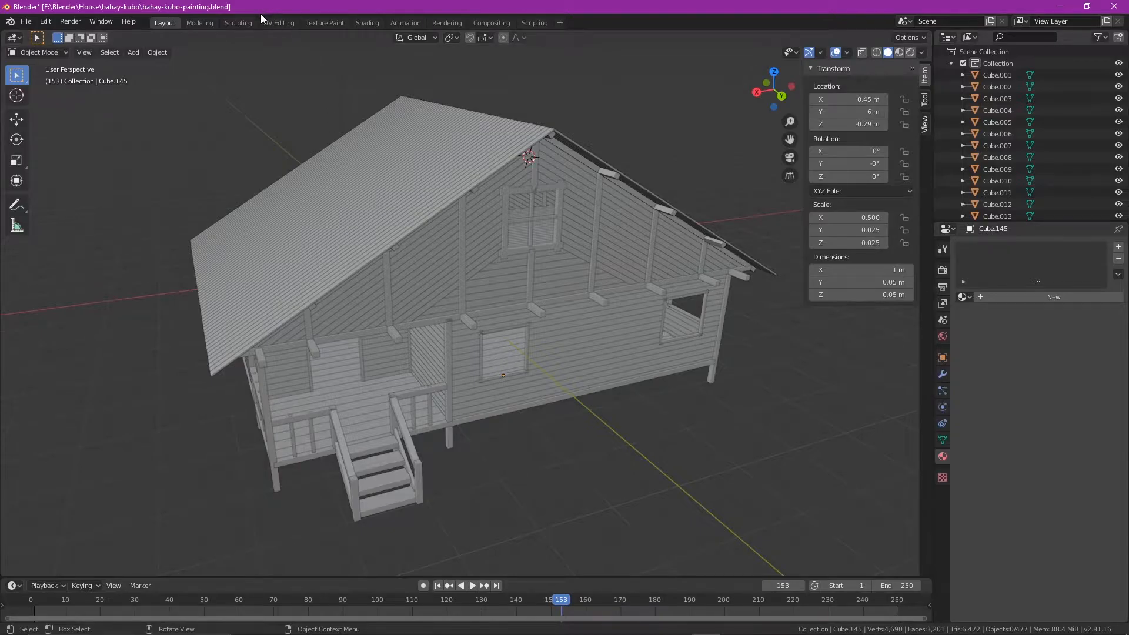
left_click(279, 22)
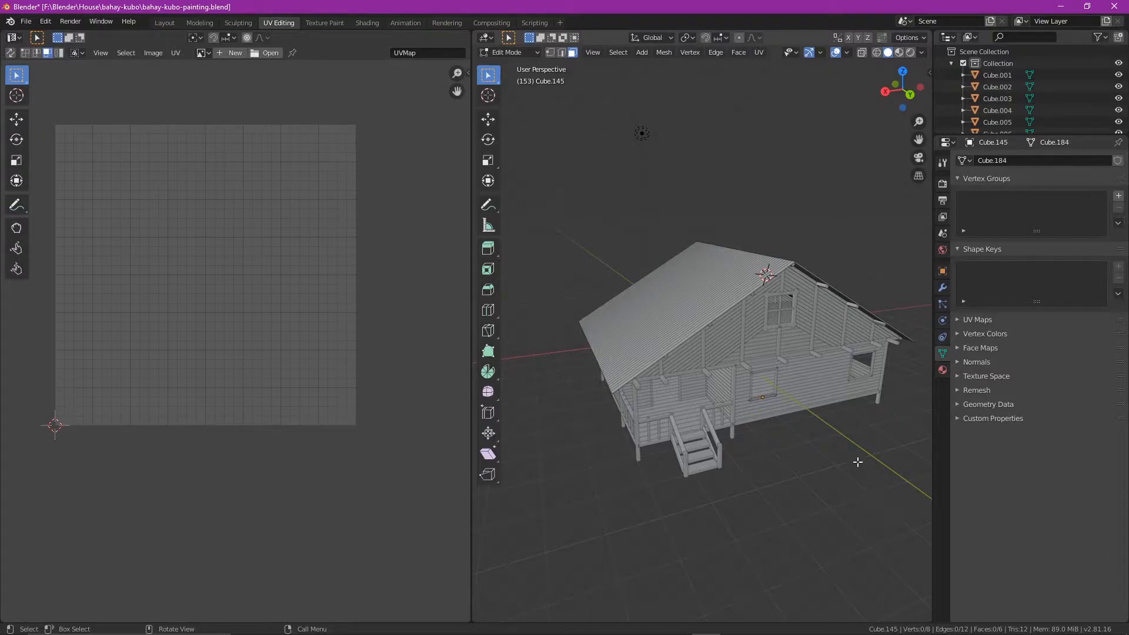
Drop to Object Mode, then enter Edit Mode on all house parts together
left_click(509, 52)
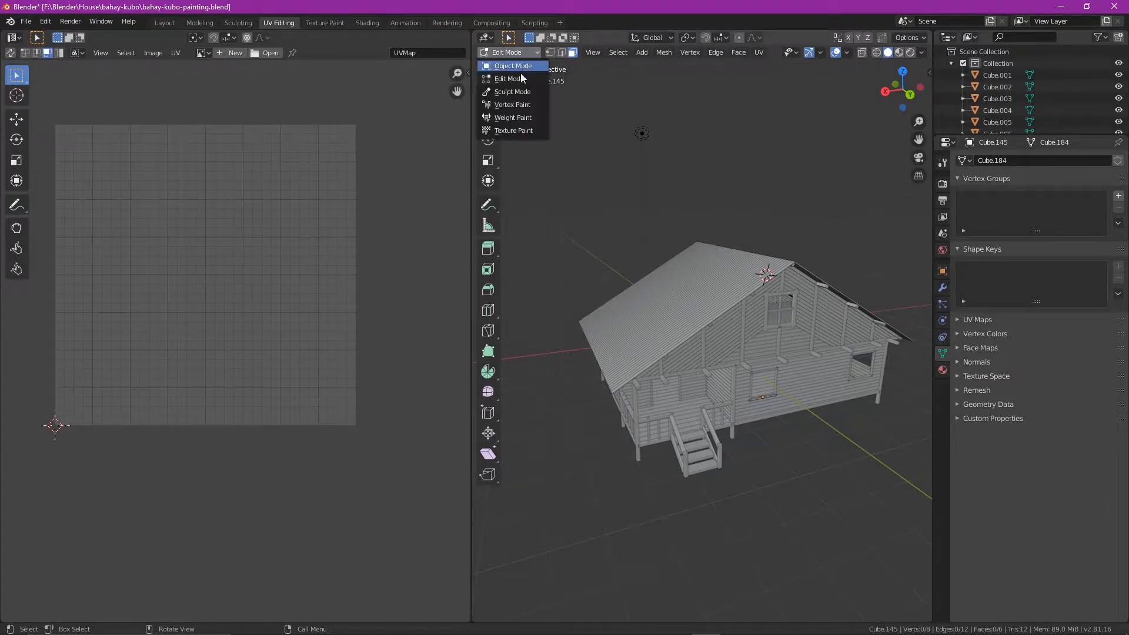
left_click(511, 66)
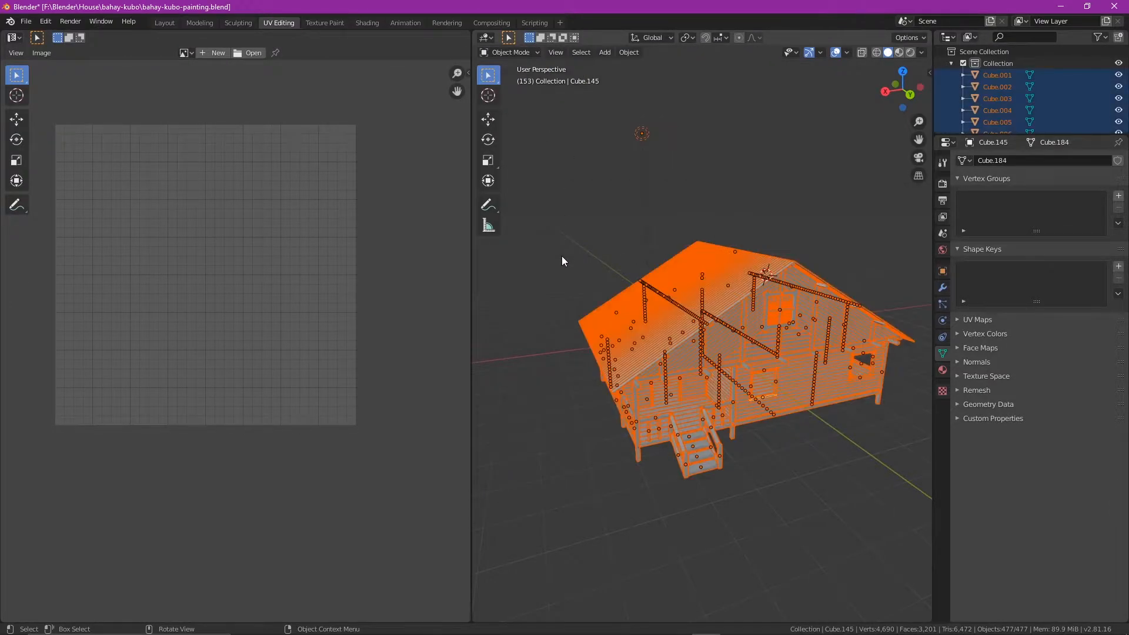
left_click(508, 52)
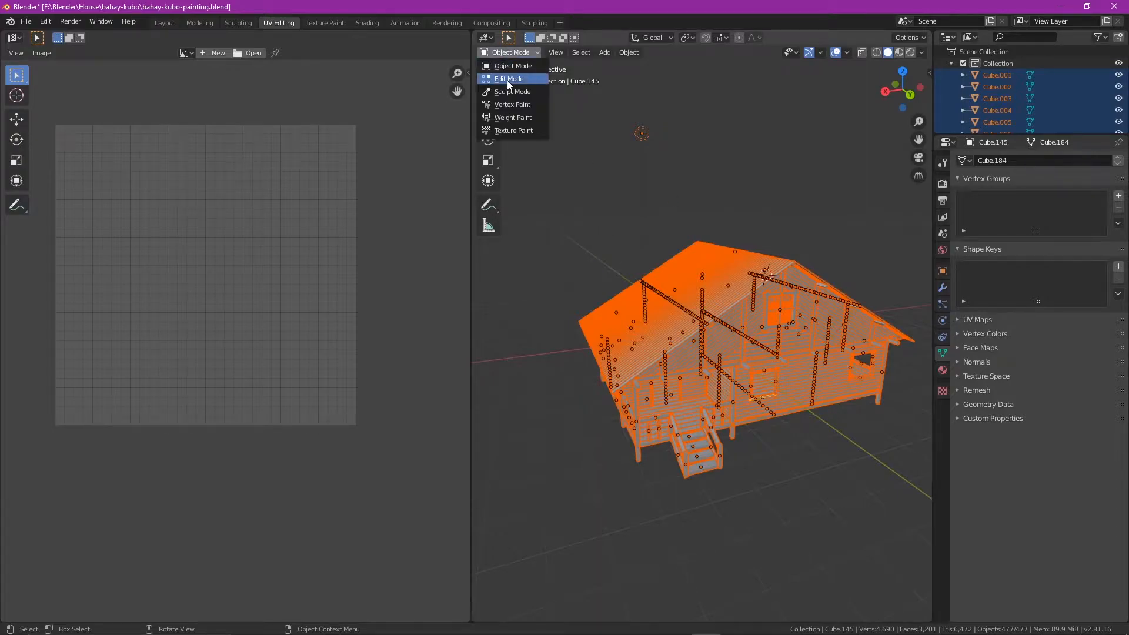
left_click(509, 79)
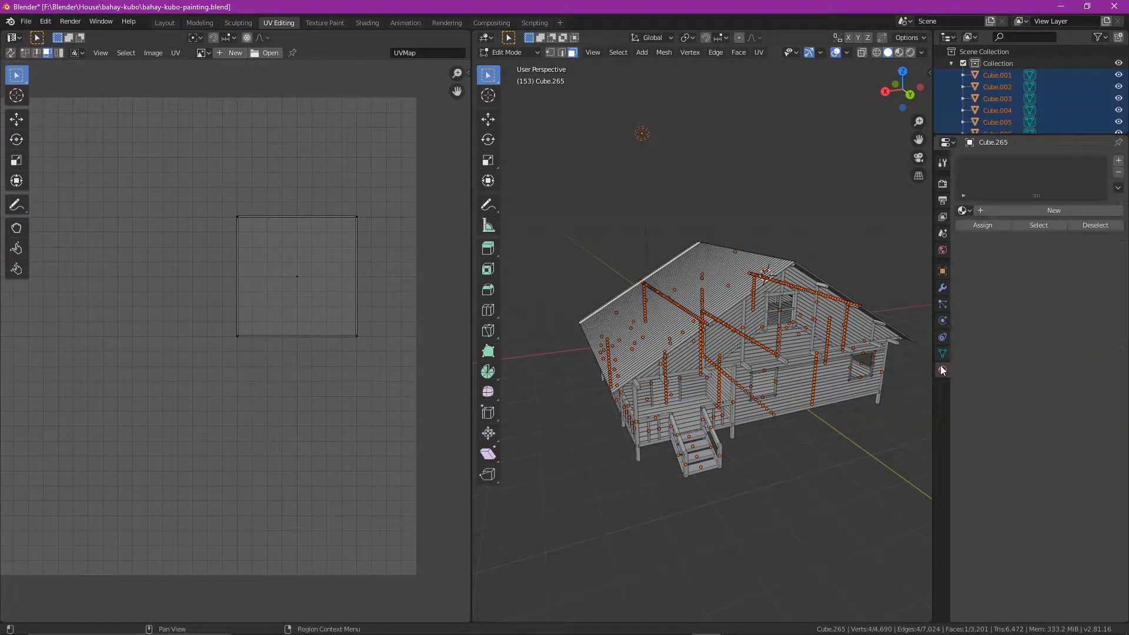
Create a new house material with an Image Texture base colour loaded from images.jpg
left_click(942, 369)
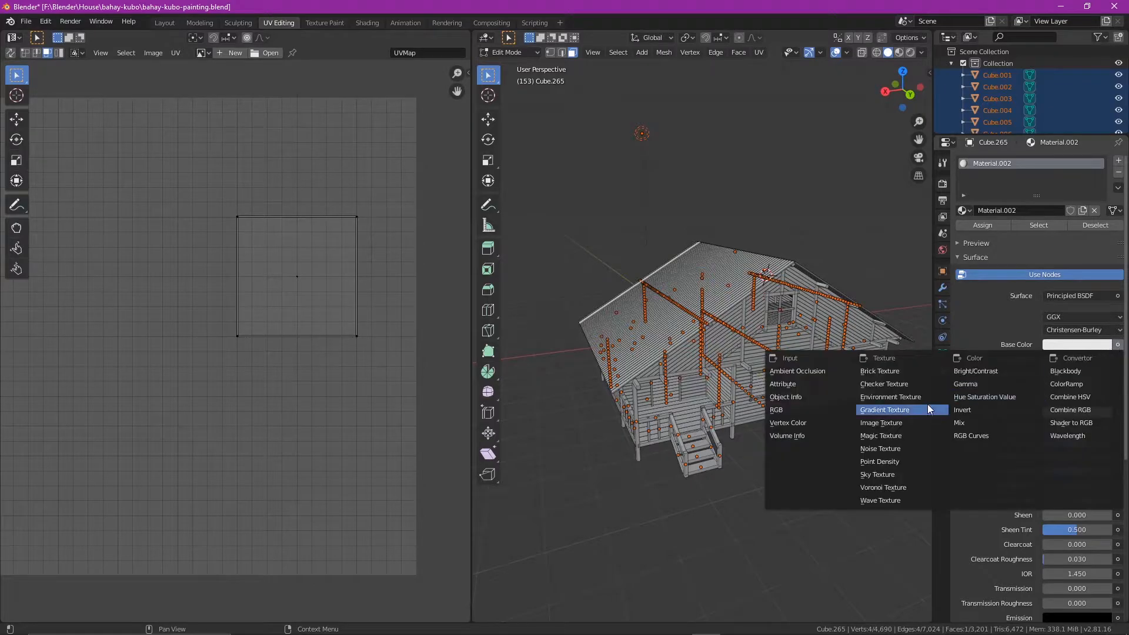
left_click(881, 409)
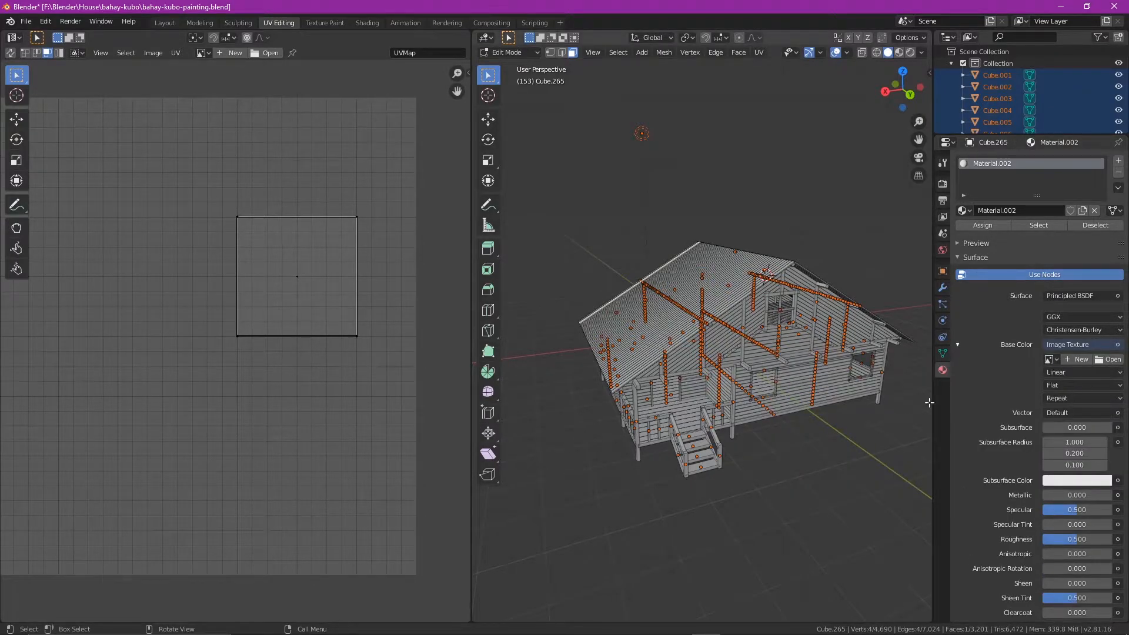
left_click(1111, 359)
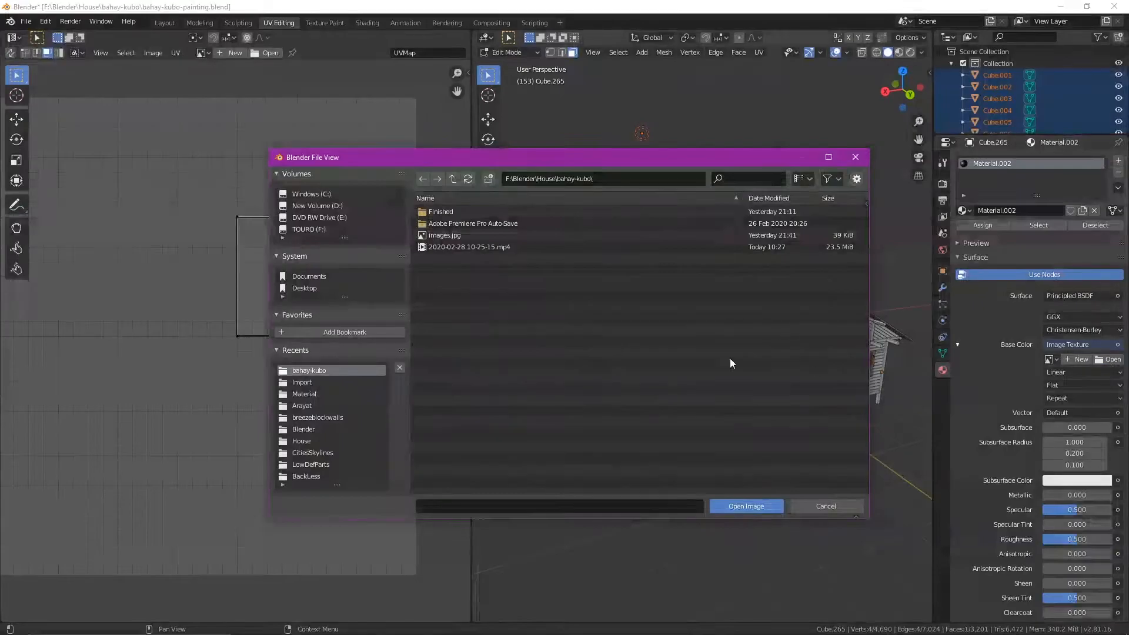
left_click(445, 235)
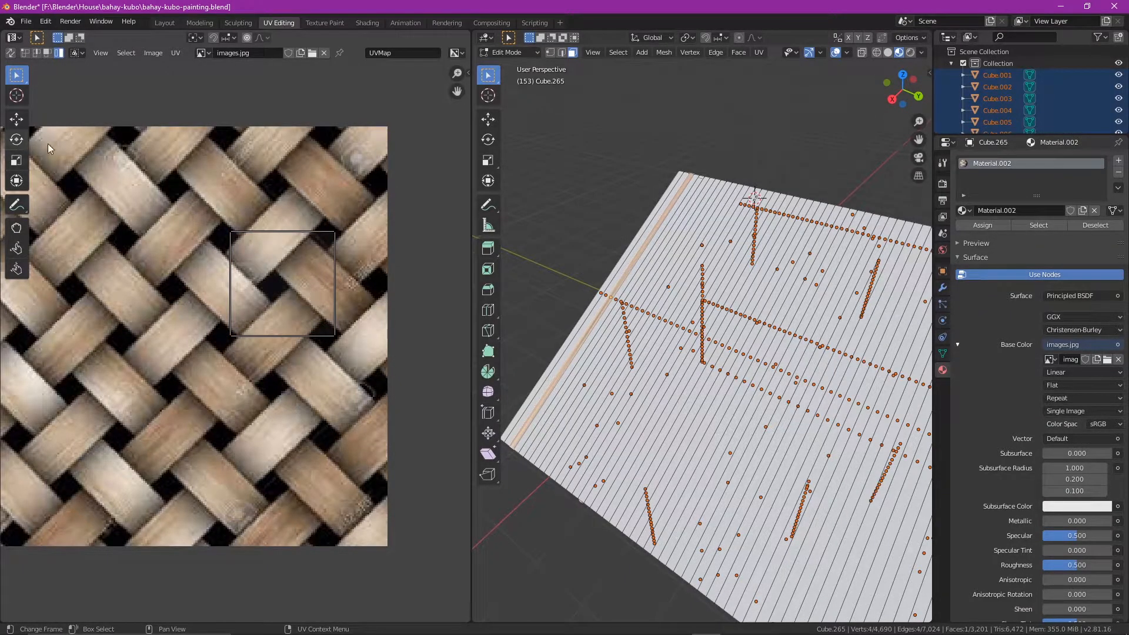
Move the UV square island around over different patches of the woven image
left_click(15, 119)
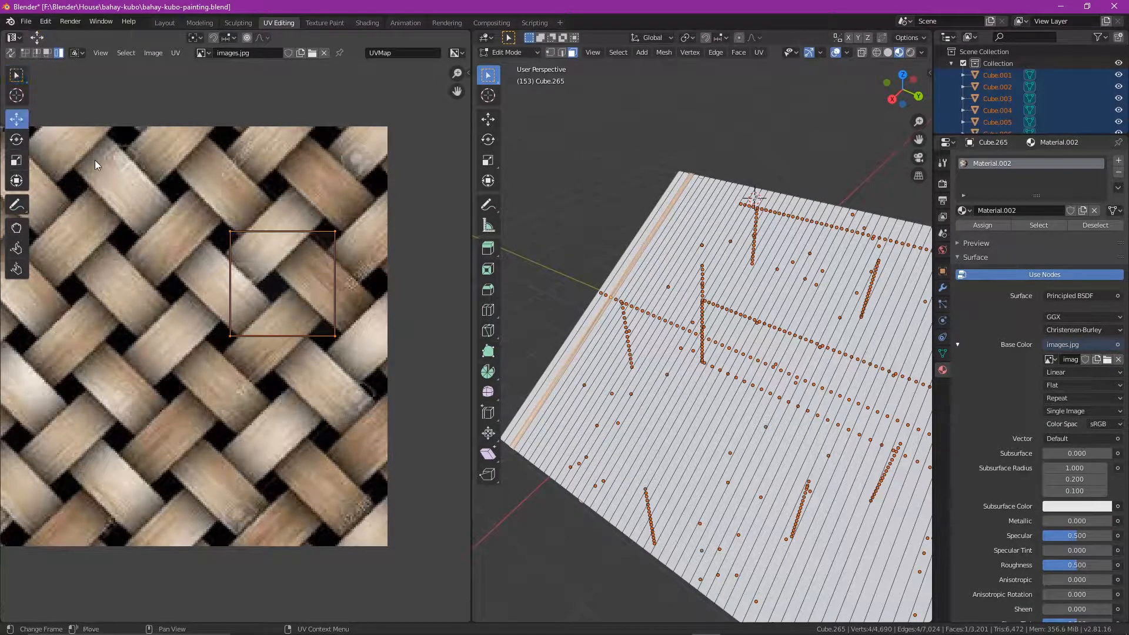
left_click_drag(281, 283, 315, 190)
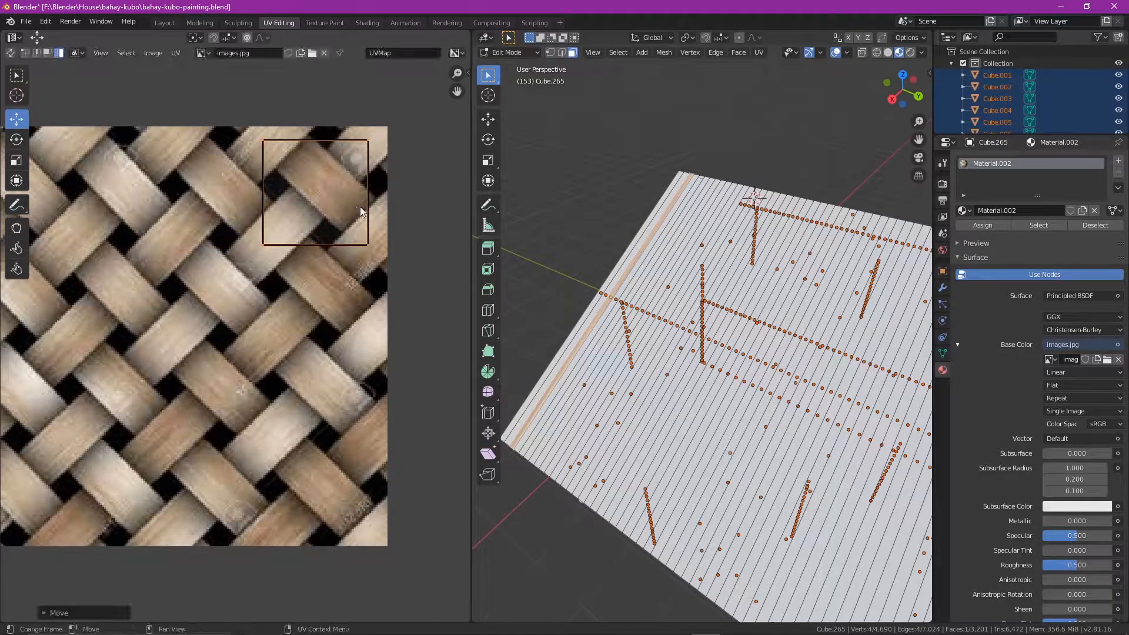
left_click_drag(315, 191, 268, 369)
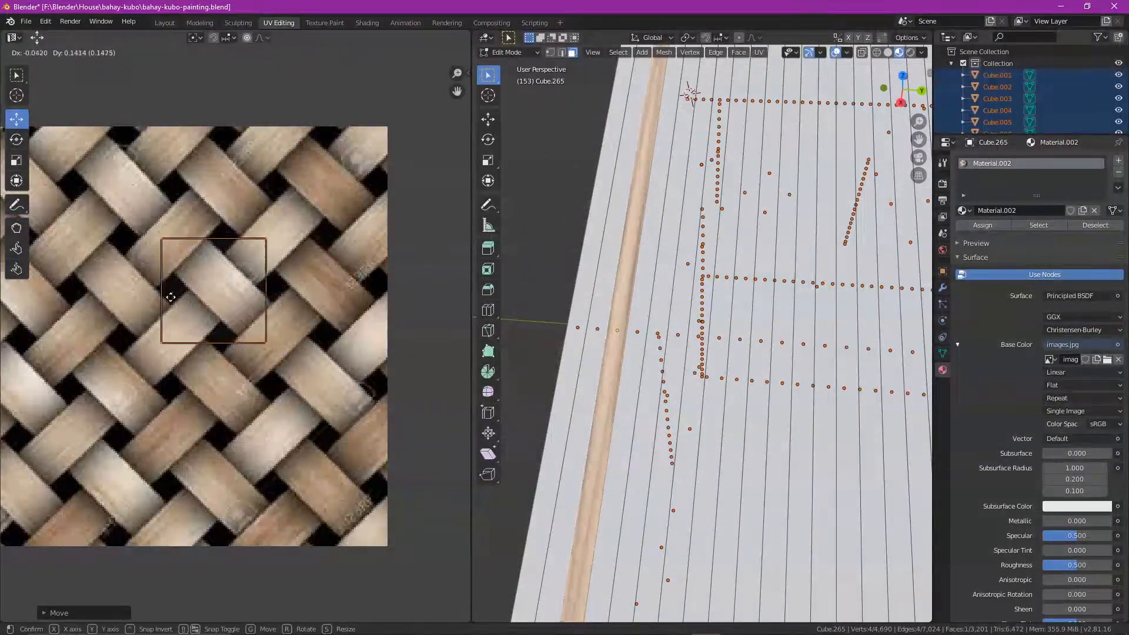
left_click_drag(171, 296, 226, 332)
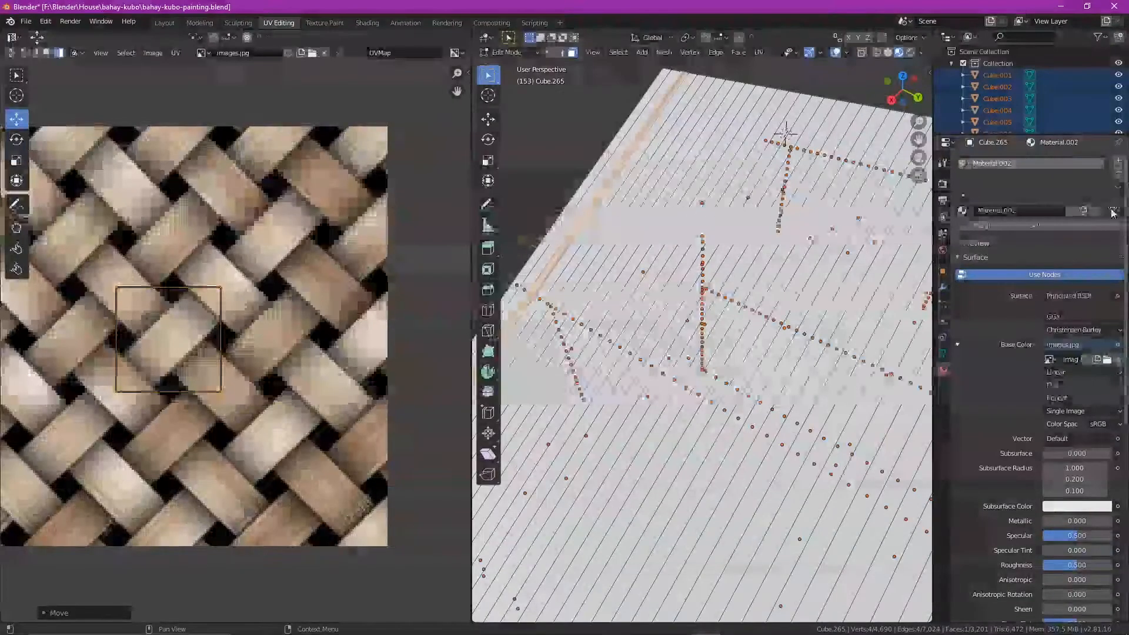
Remove the woven-image material slot and return to Object Mode
left_click(1092, 210)
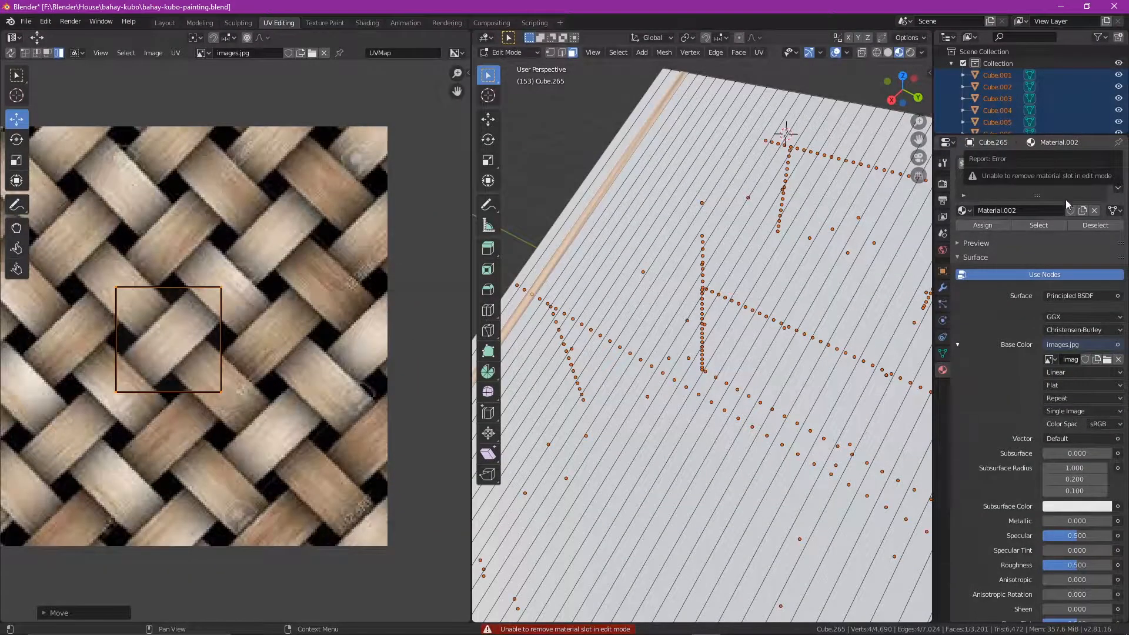
left_click(508, 51)
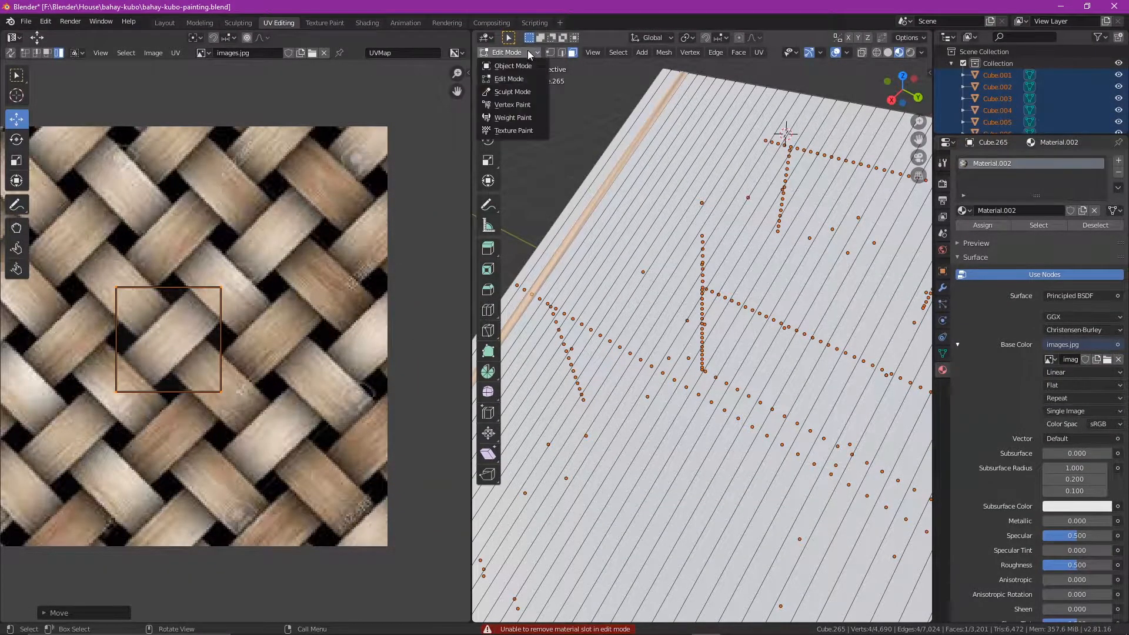
left_click(513, 66)
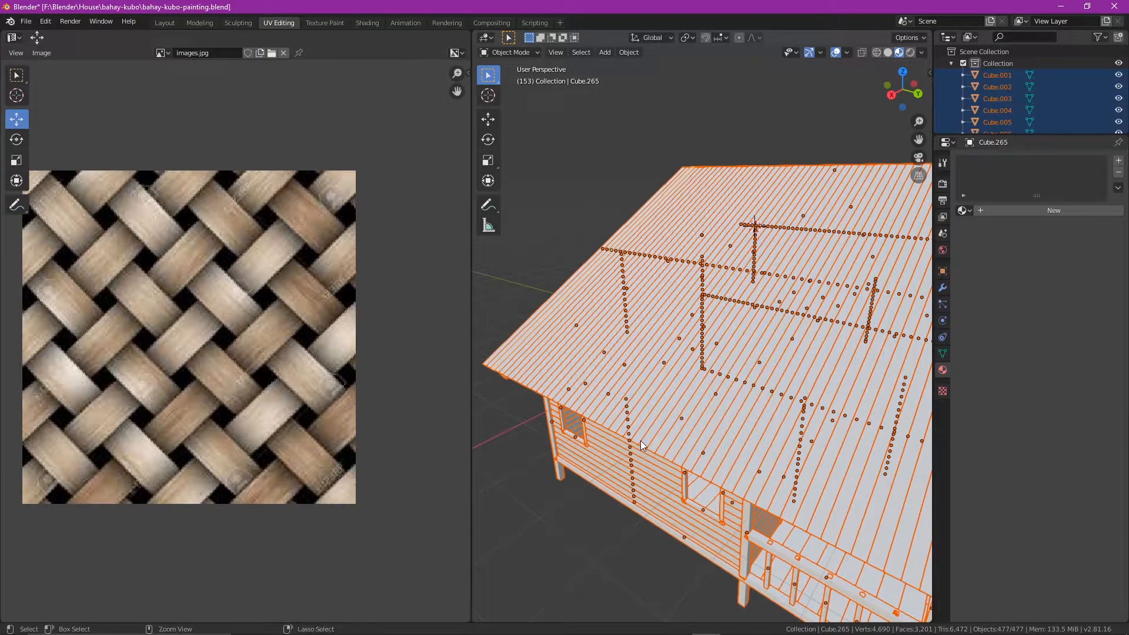
Tab into Edit Mode to inspect the house's UVs, then tab back to Object Mode
key("Tab")
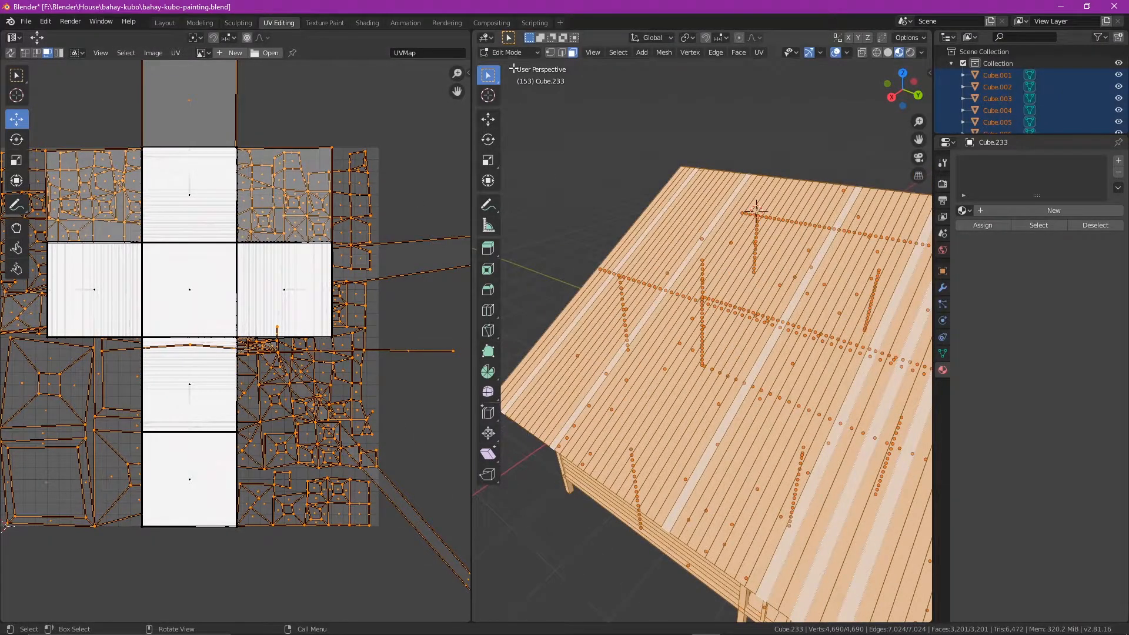
key("Tab")
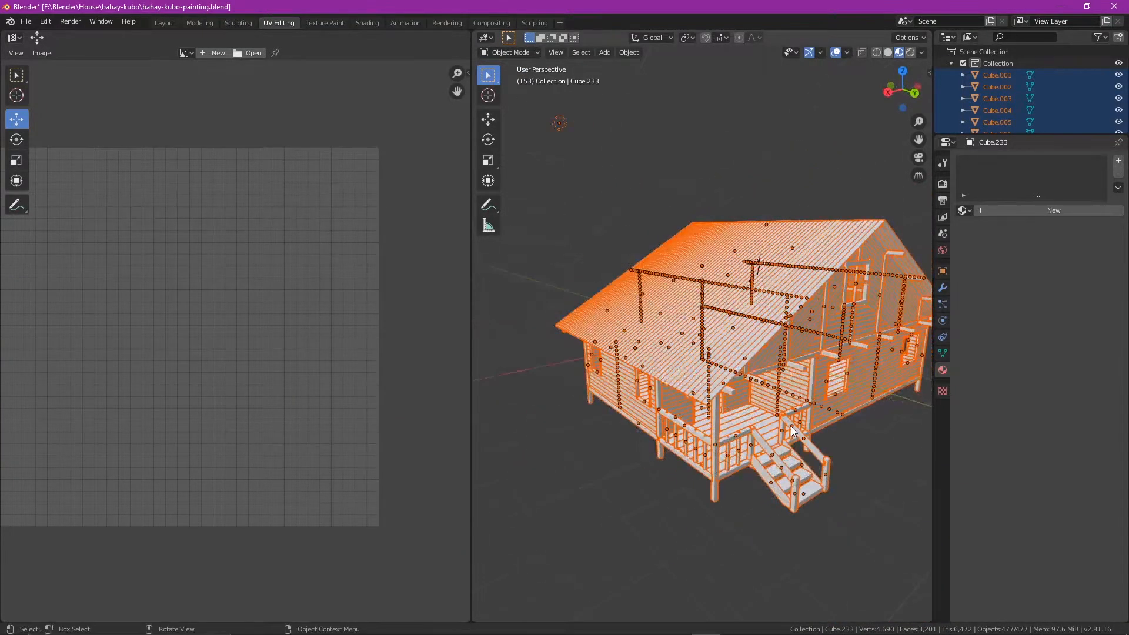
Select the whole house and apply Rotation & Scale plus Location to its mesh
left_click(627, 52)
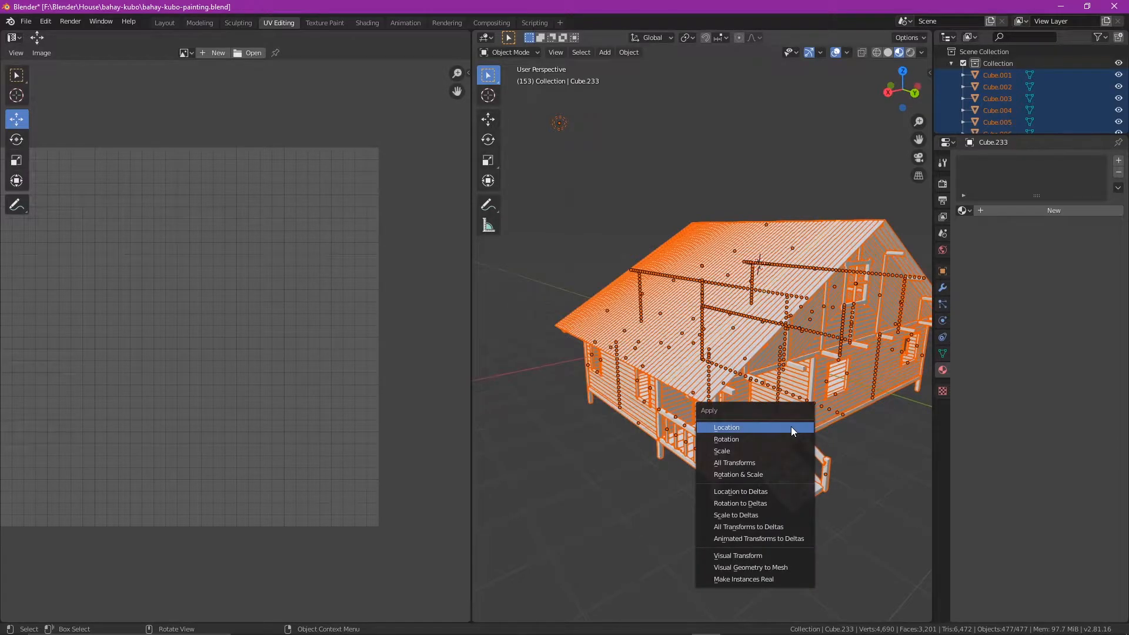
mouse_move(721, 450)
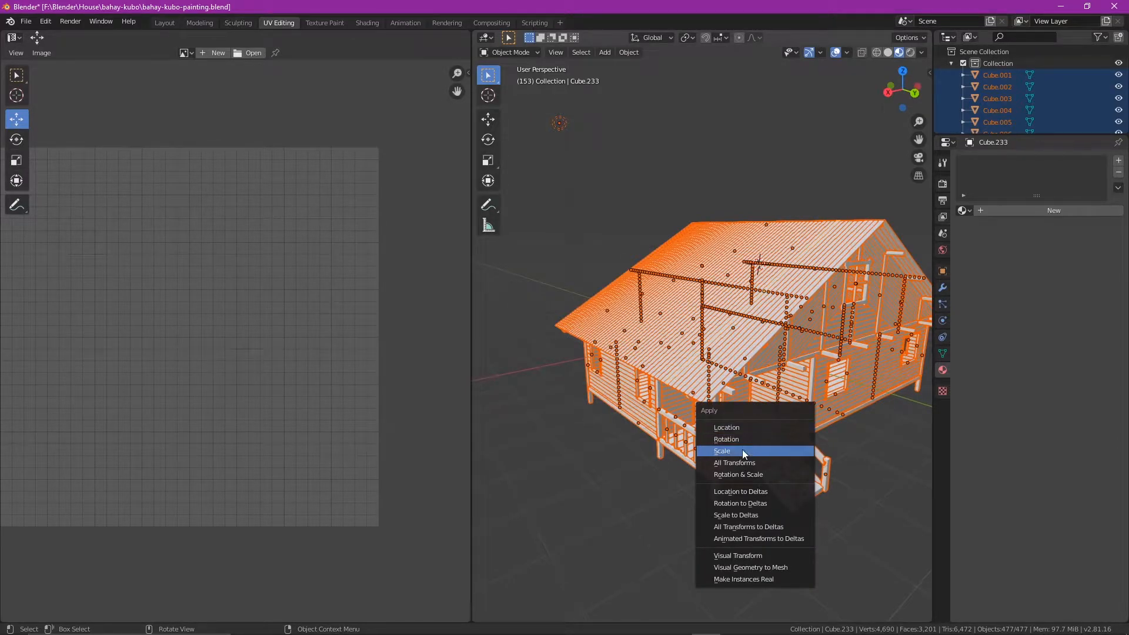
mouse_move(737, 474)
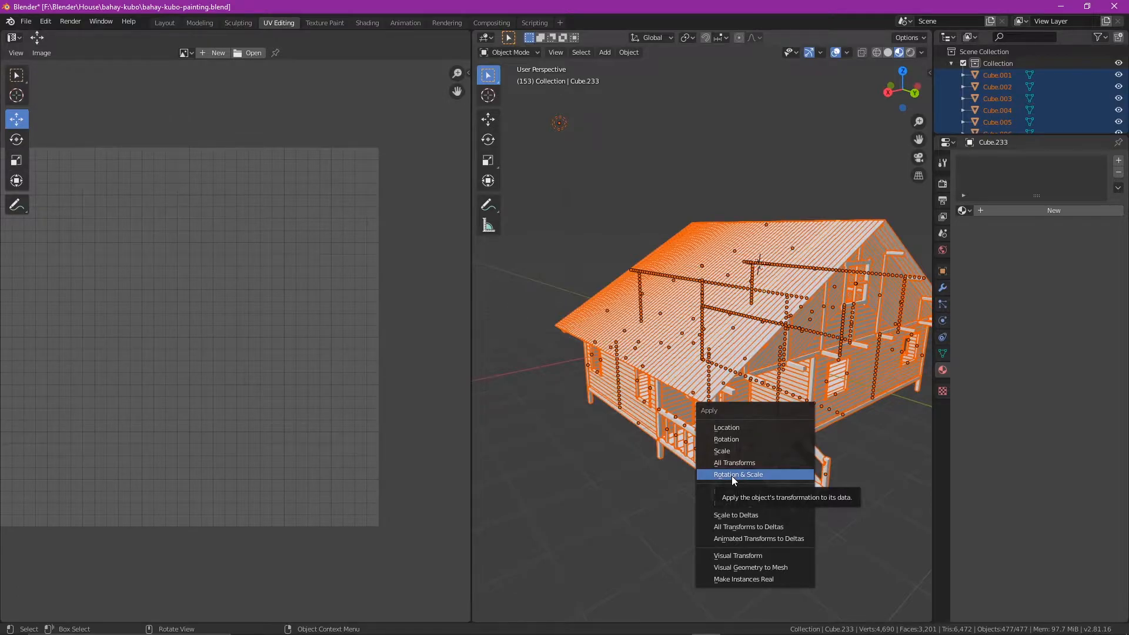
left_click(735, 474)
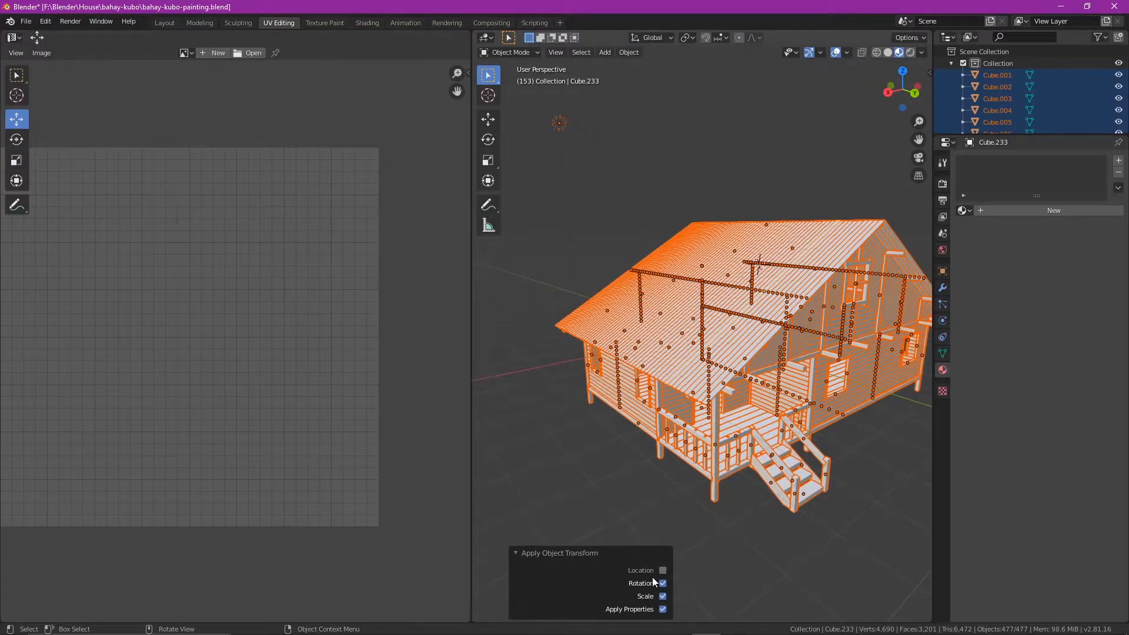
left_click(662, 569)
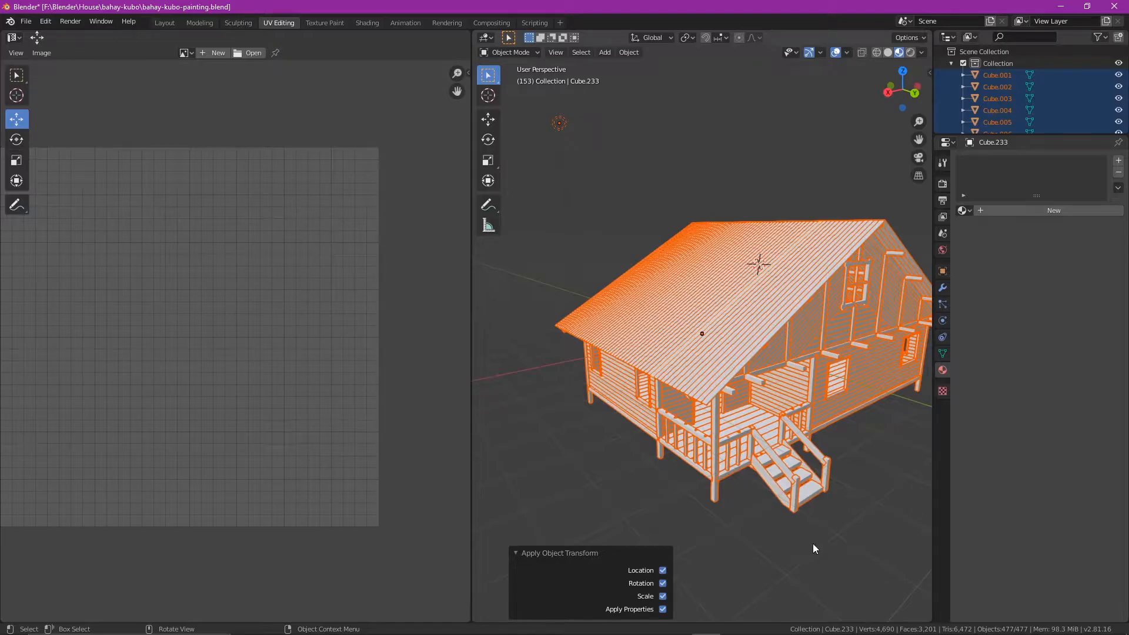
left_click(508, 51)
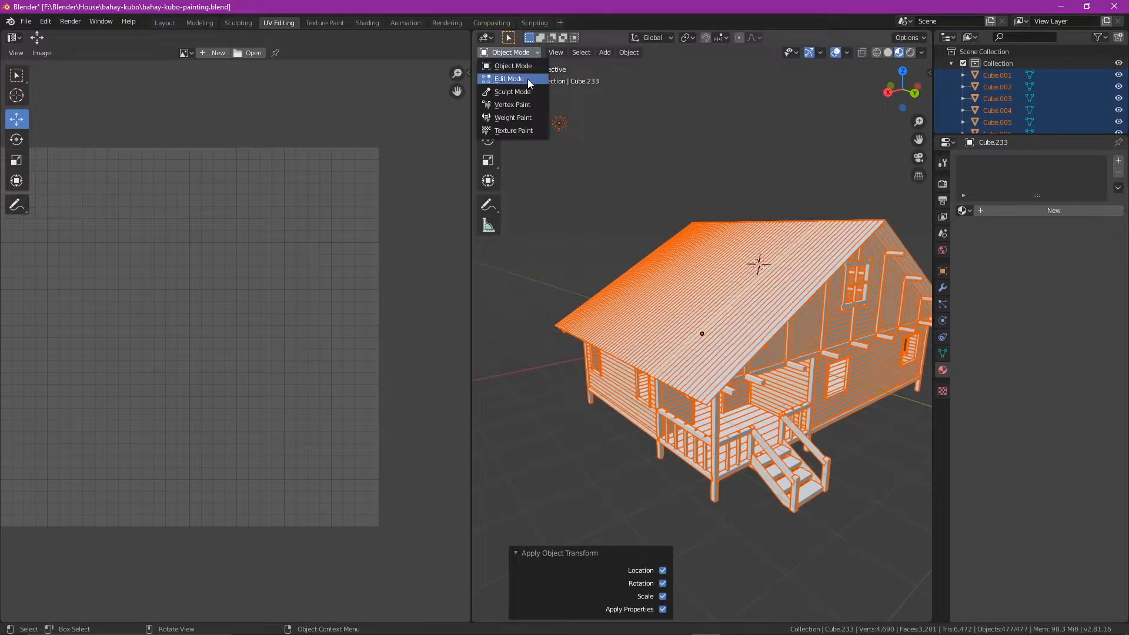
Enter Edit Mode and unwrap the house mesh with the standard Unwrap
left_click(509, 78)
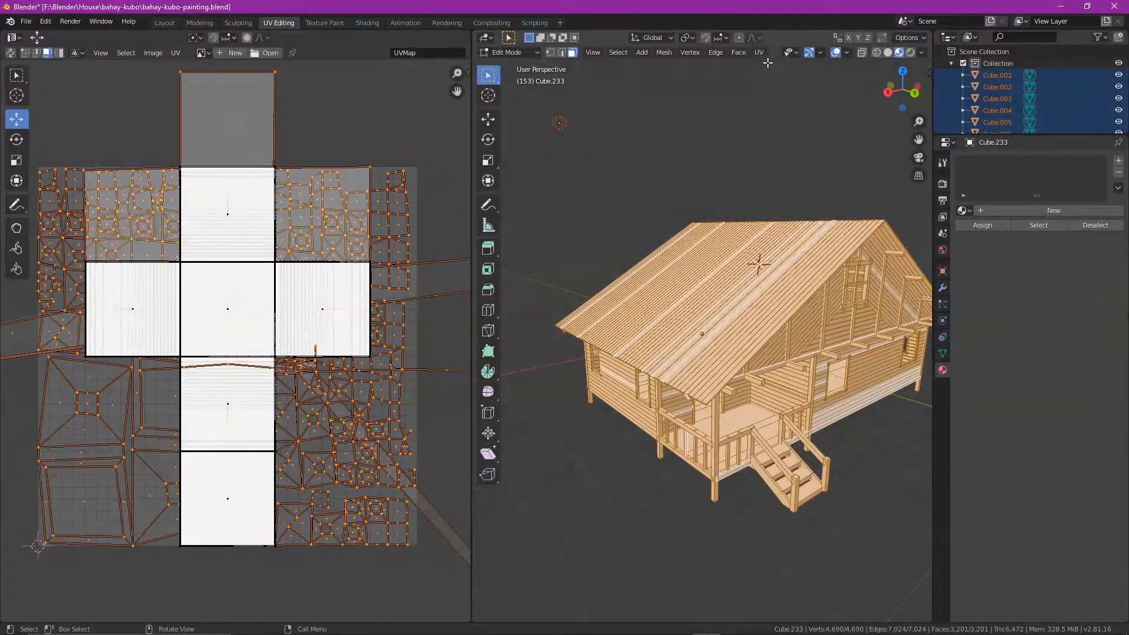
left_click(757, 52)
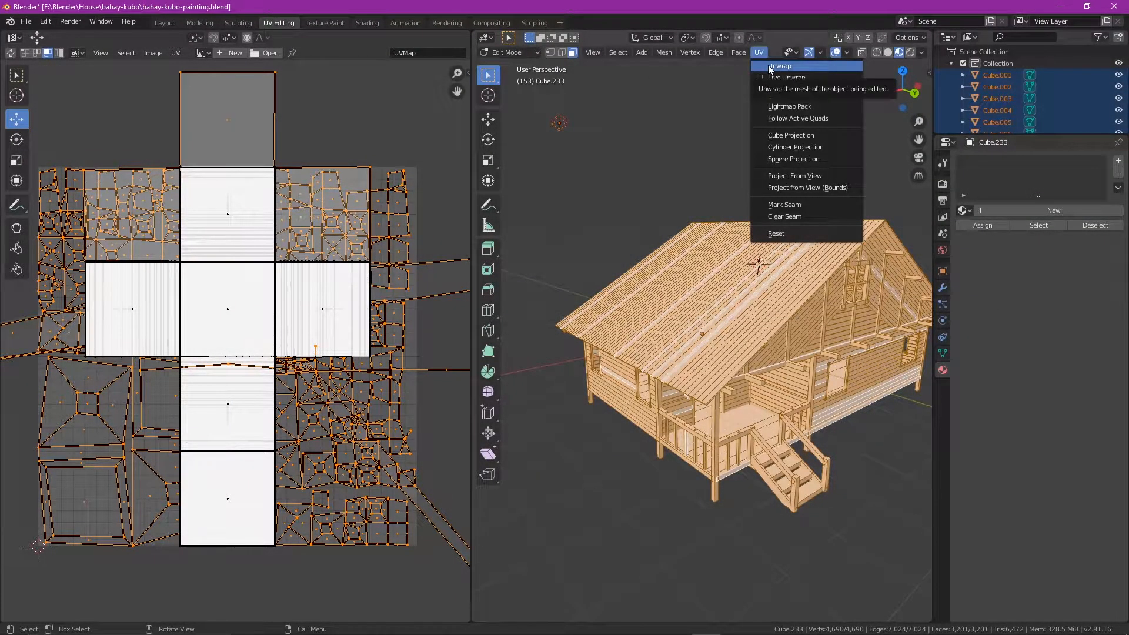
left_click(778, 66)
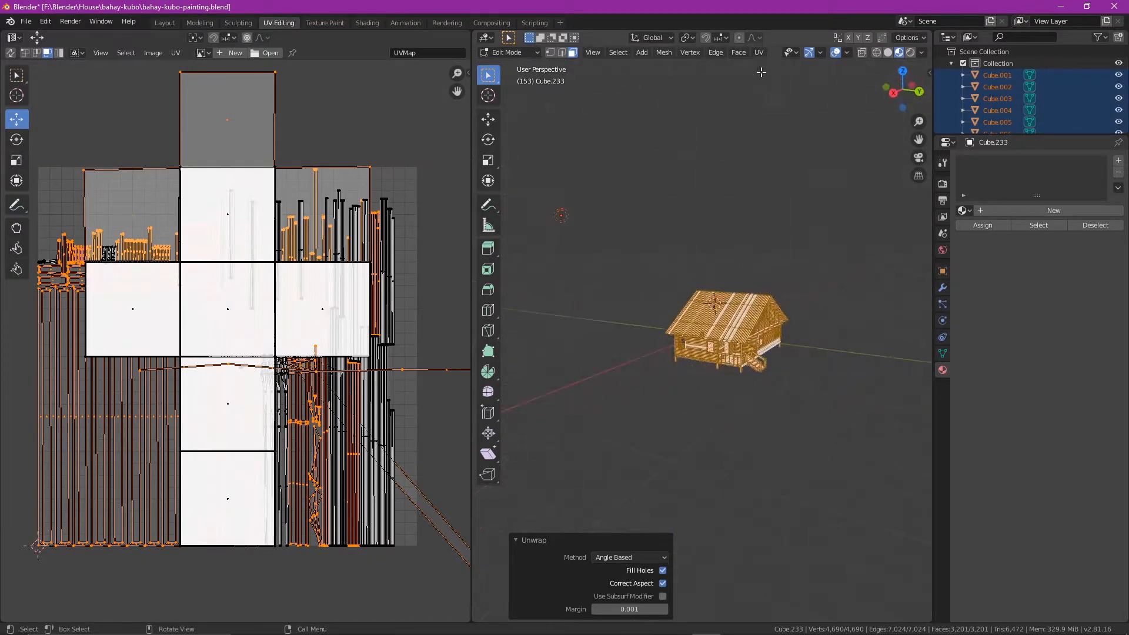
Run Smart UV Project on the house with the island margin and area weight settings, and confirm
left_click(758, 52)
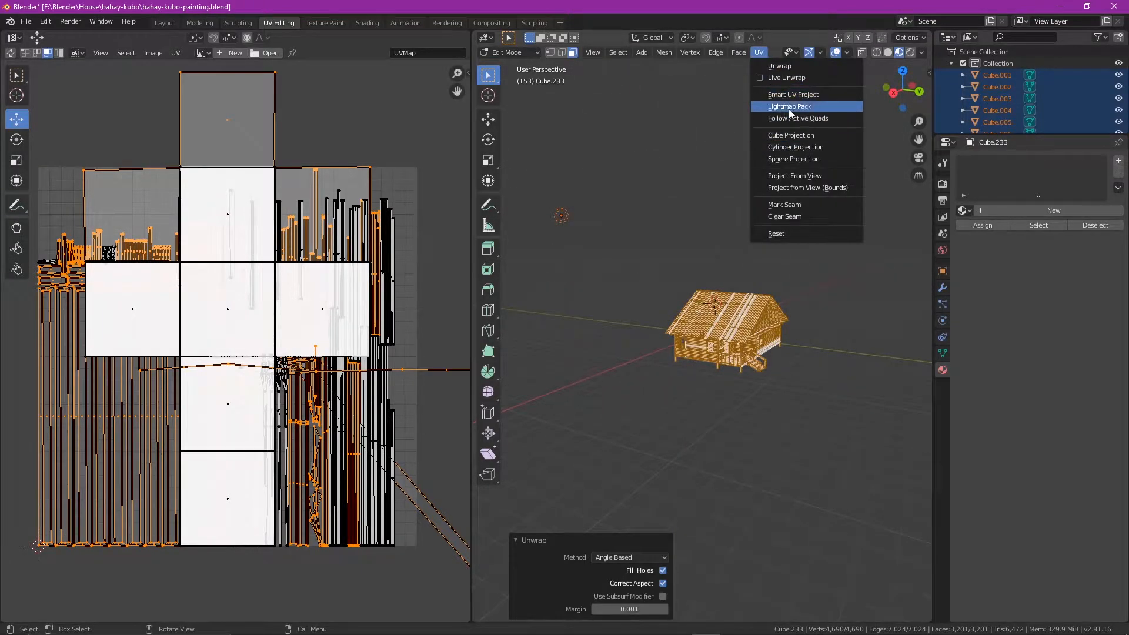
left_click(792, 94)
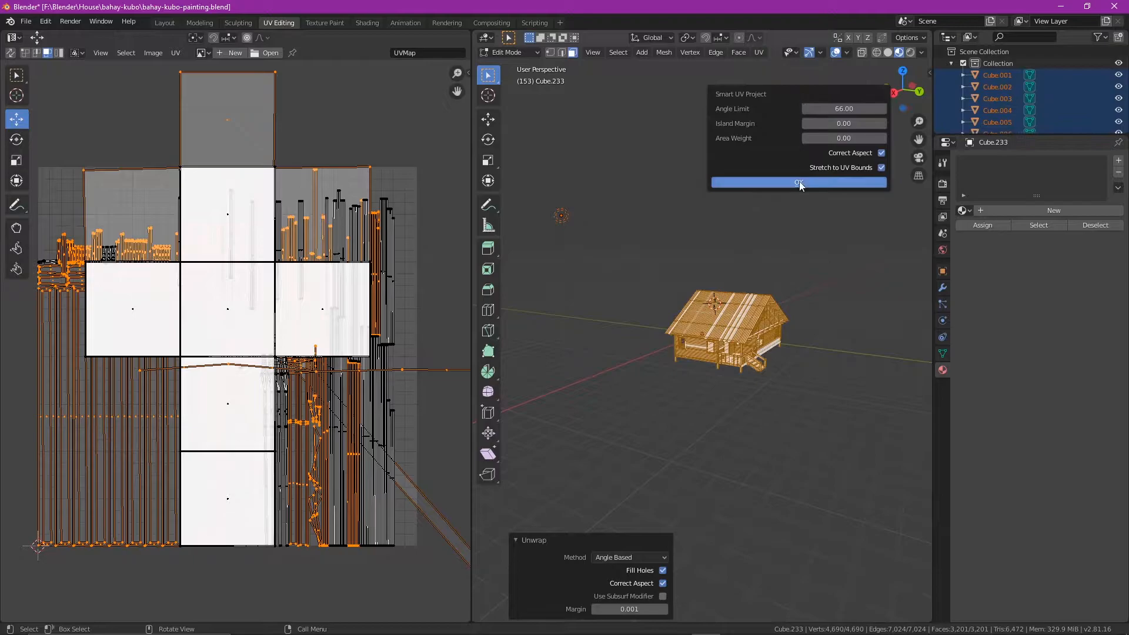
type("0.06")
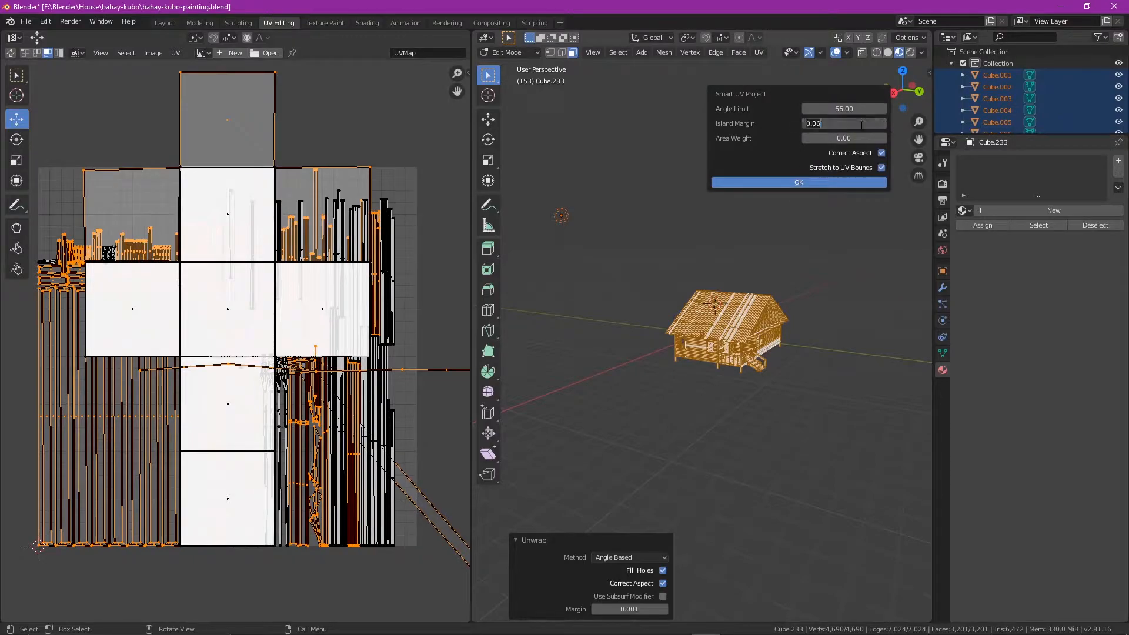
type("1")
left_click(843, 138)
type("0.1")
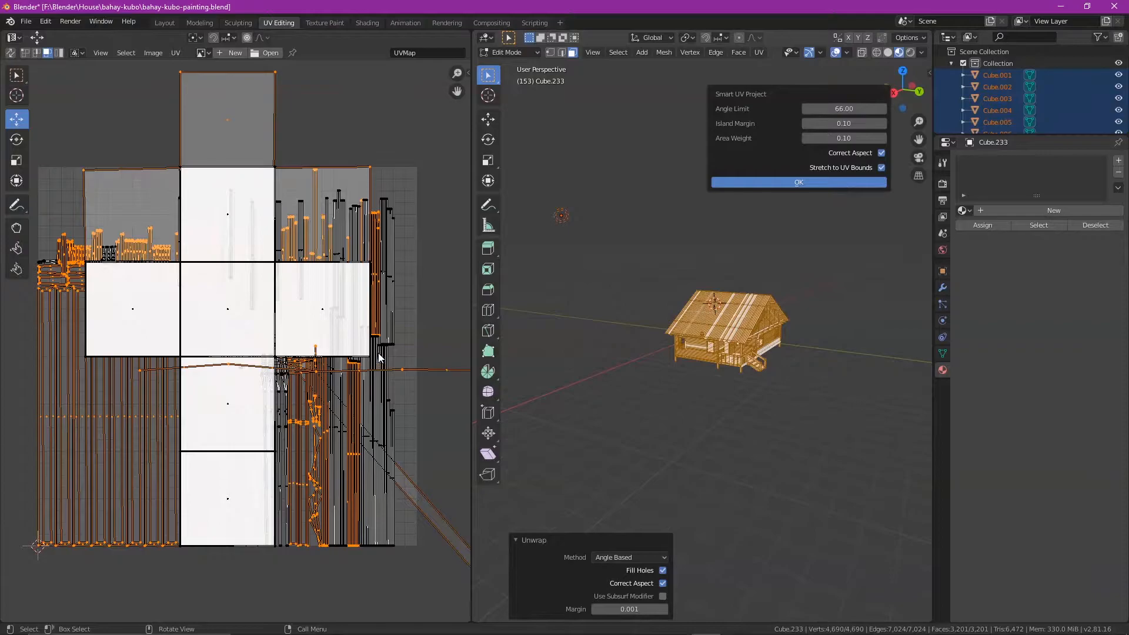
left_click(797, 182)
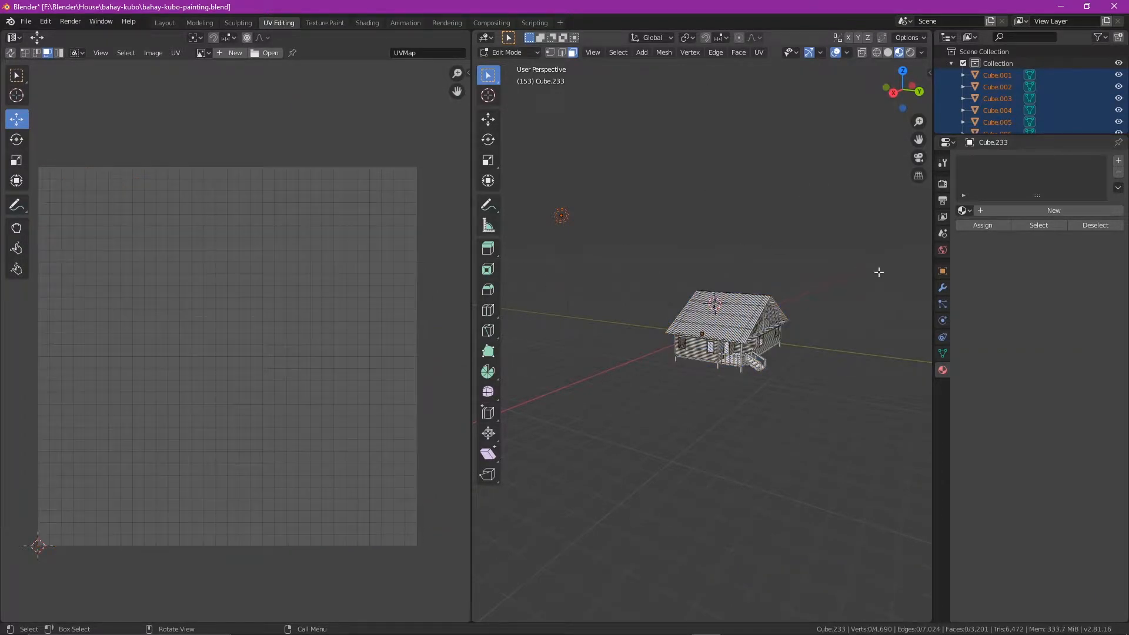
Select all house geometry so the smart-projected UV islands fill the UV editor
key("a")
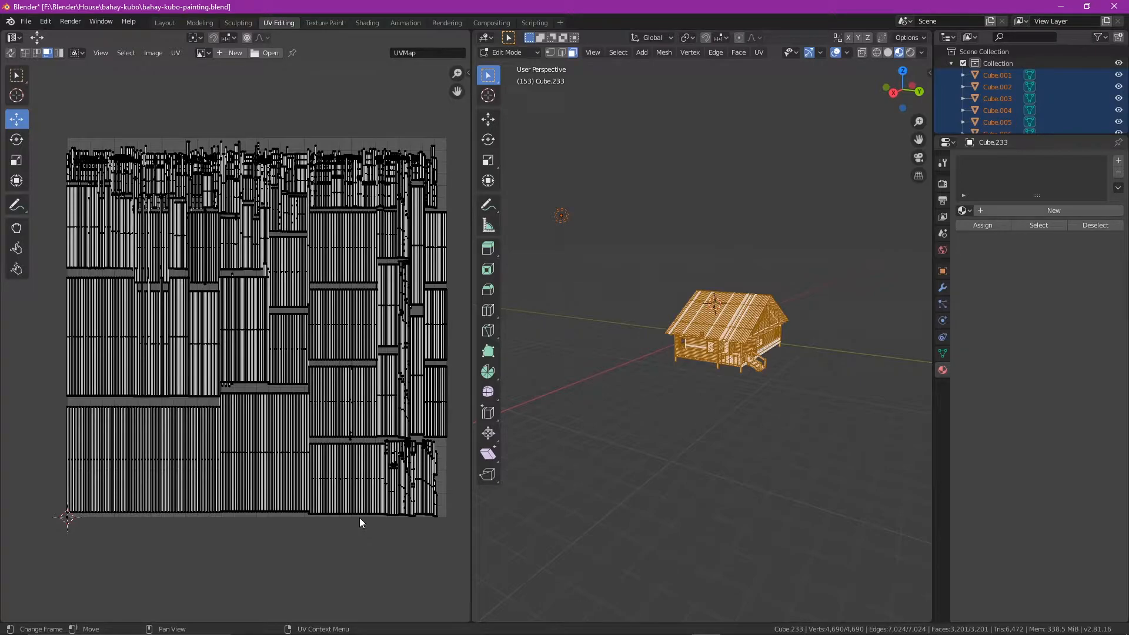
mouse_move(232, 91)
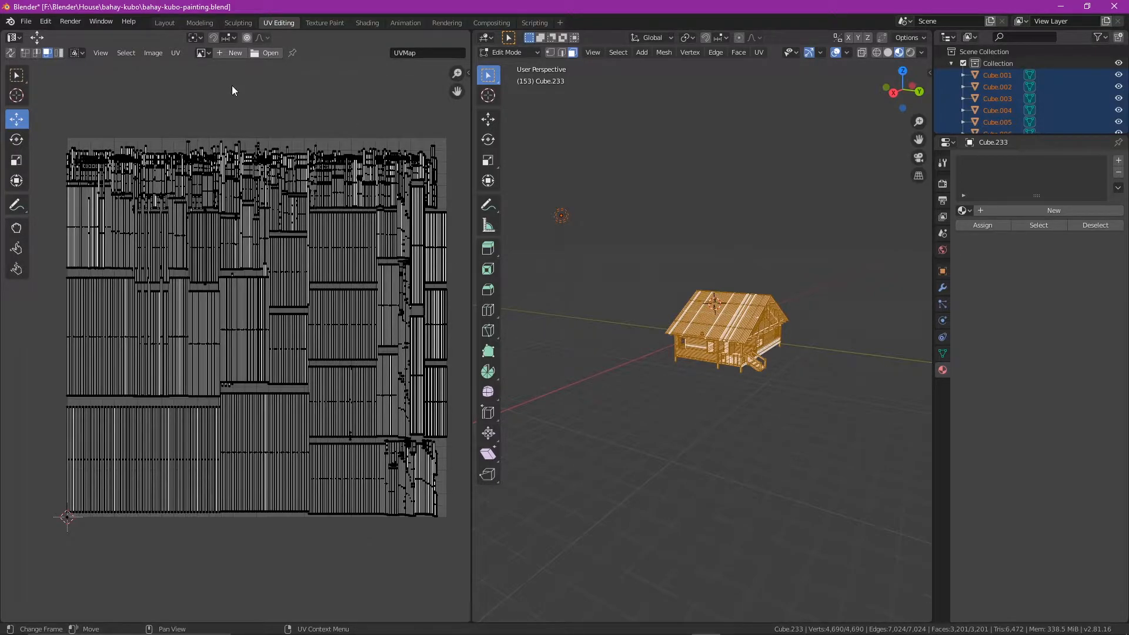
Export the UV layout as a renamed PNG into the bahay-kubo project folder
left_click(175, 53)
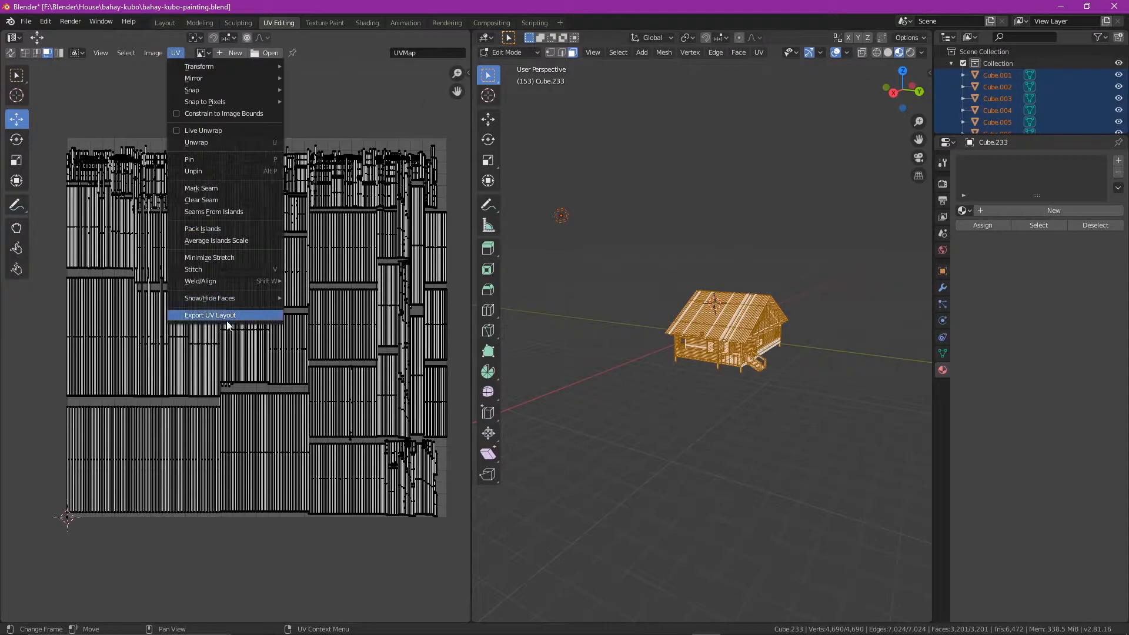
left_click(209, 315)
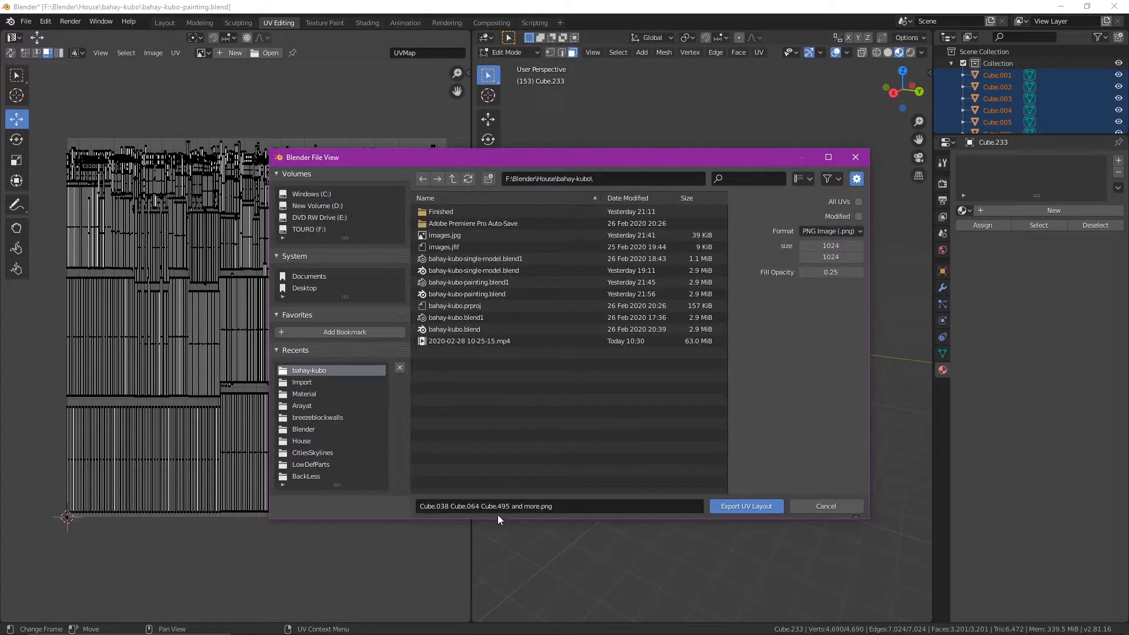
left_click(439, 210)
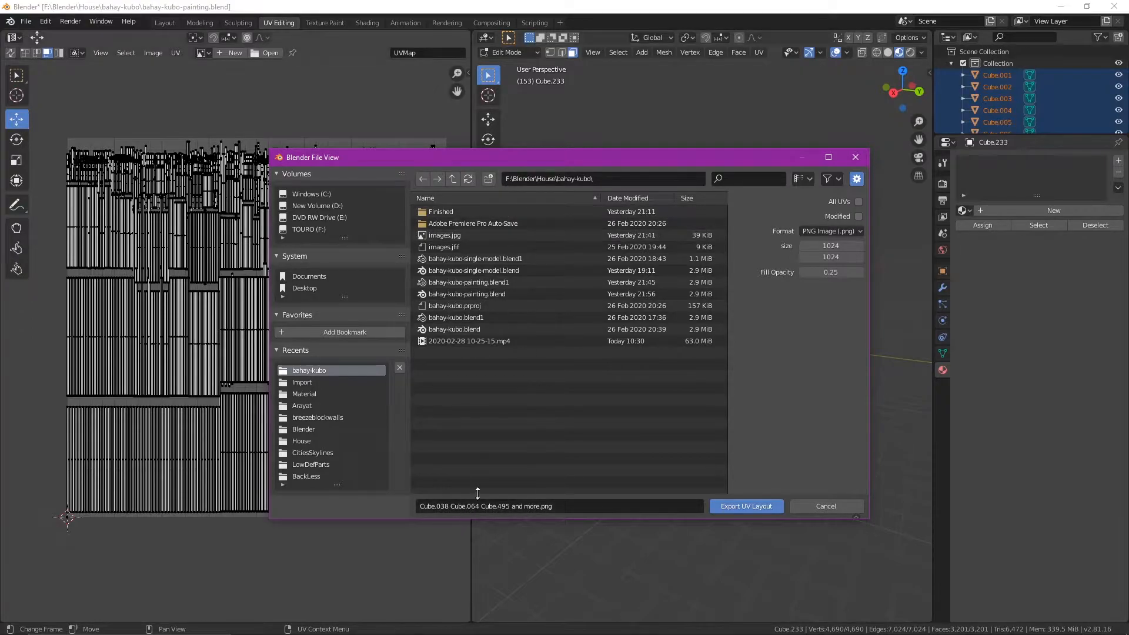
left_click(485, 506)
type("bahy-kubo_d")
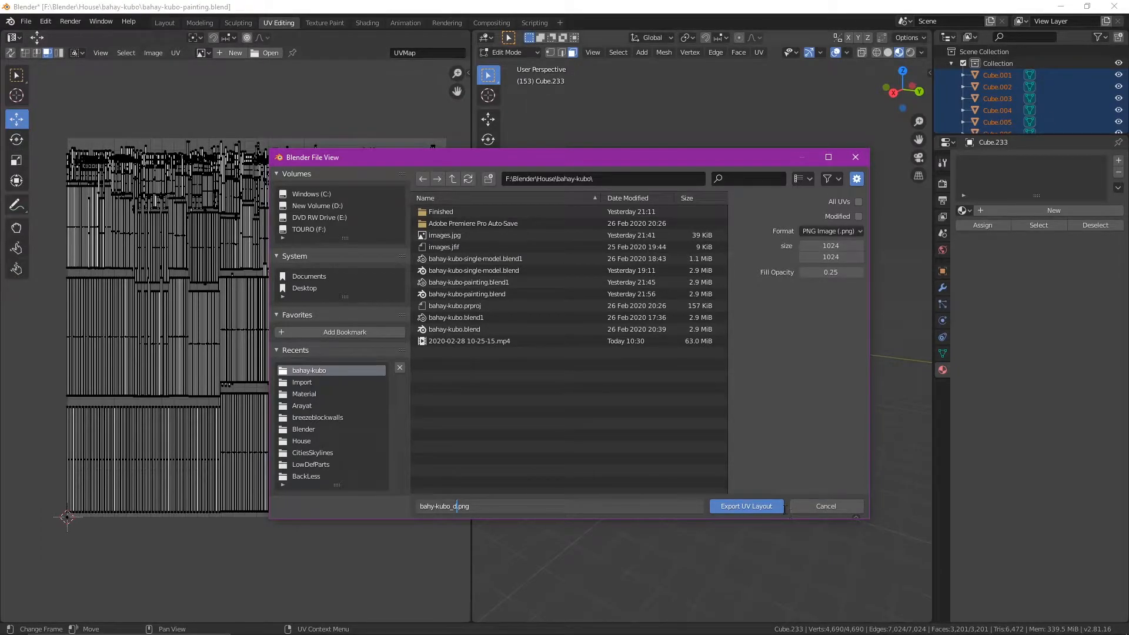
left_click(746, 506)
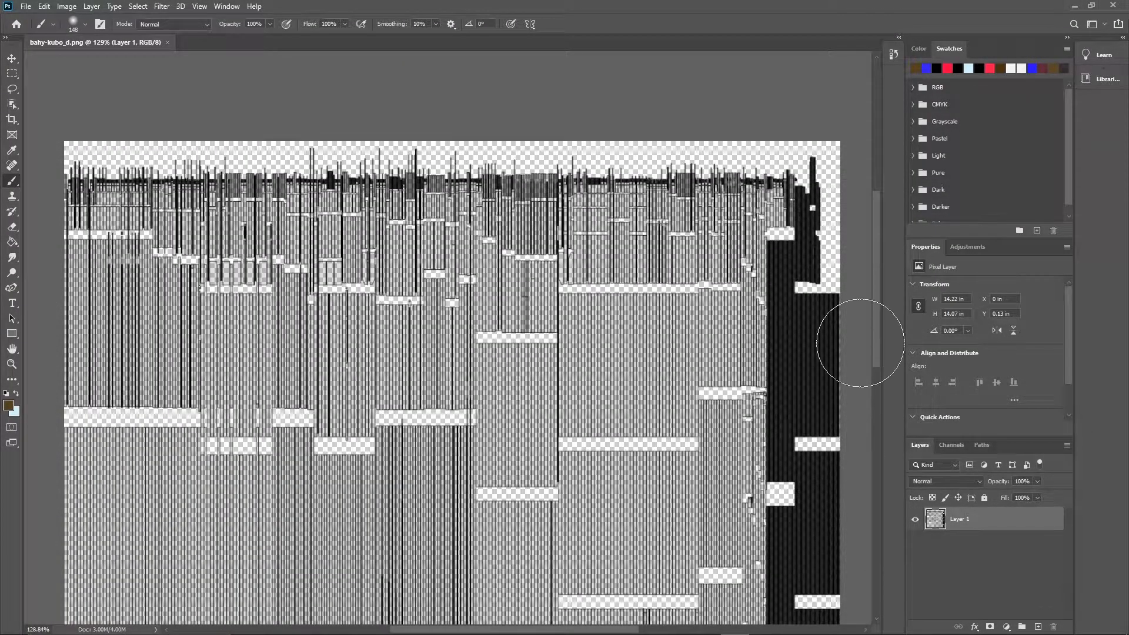
Scroll around the exported UV layout canvas in Photoshop before painting
scroll("down", 3)
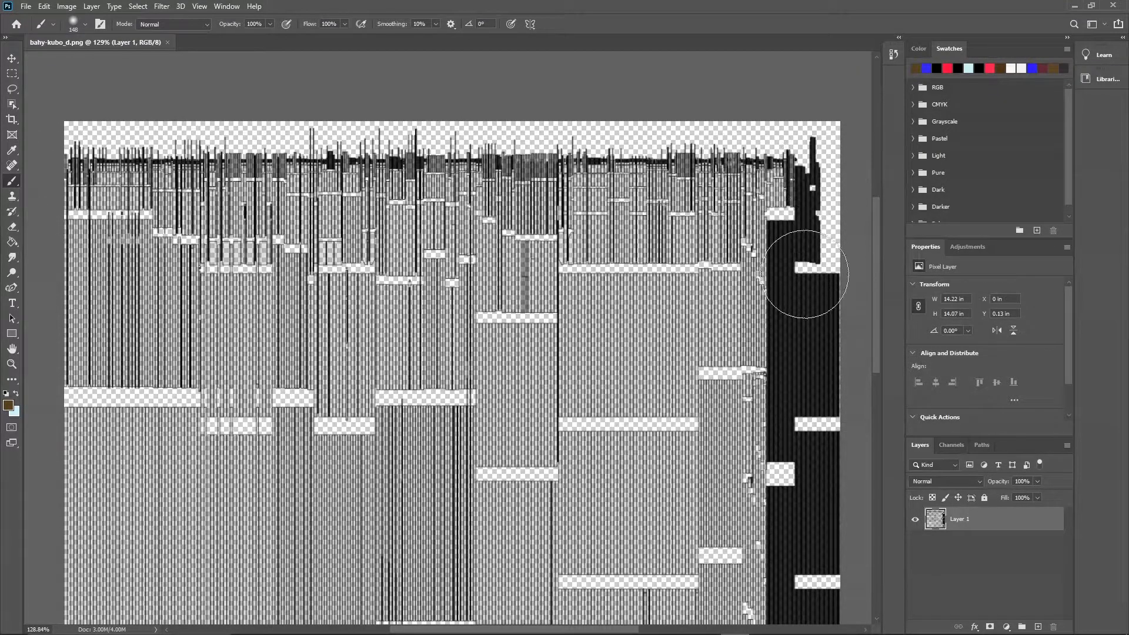
mouse_move(101, 248)
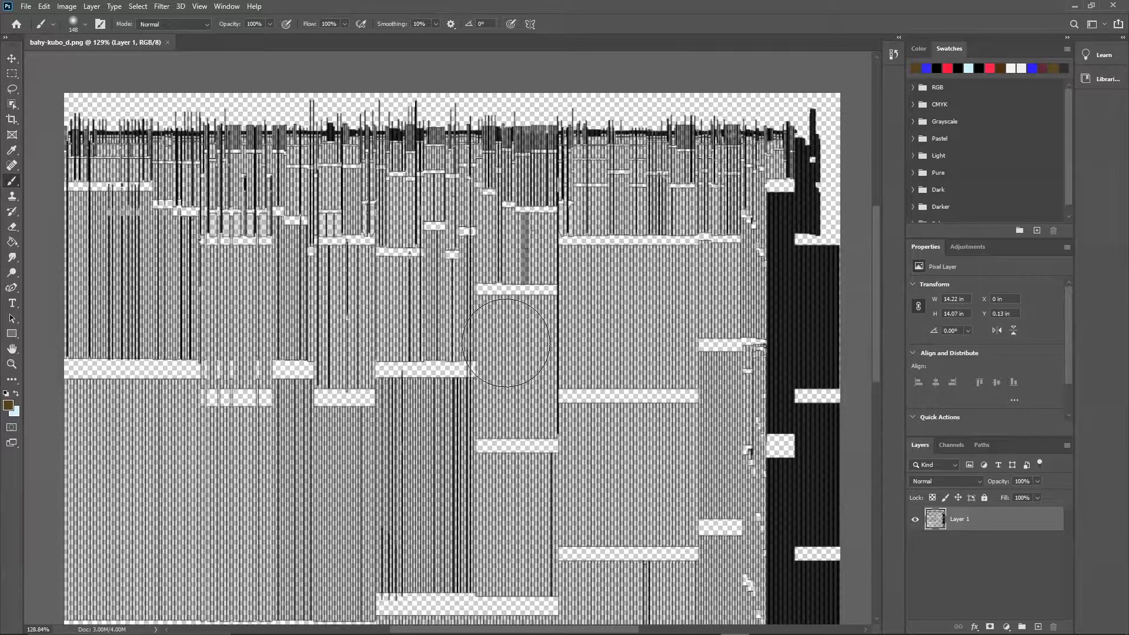
scroll("down", 3)
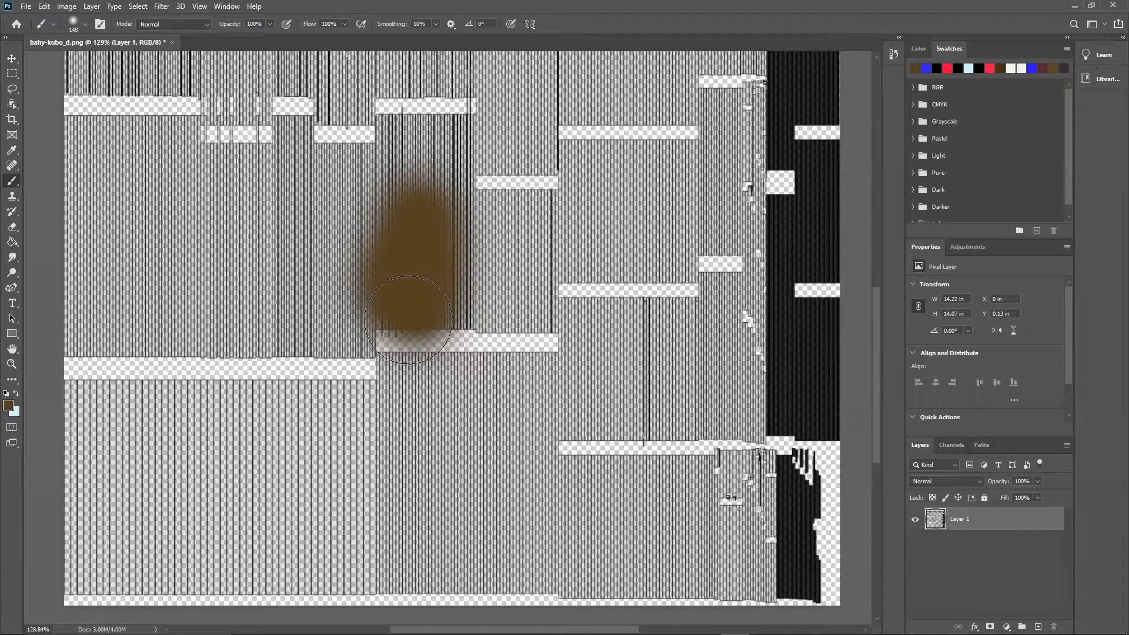
Brush soft brown over the top, upper-left and lower-left areas of the UV texture
left_click_drag(407, 325, 457, 187)
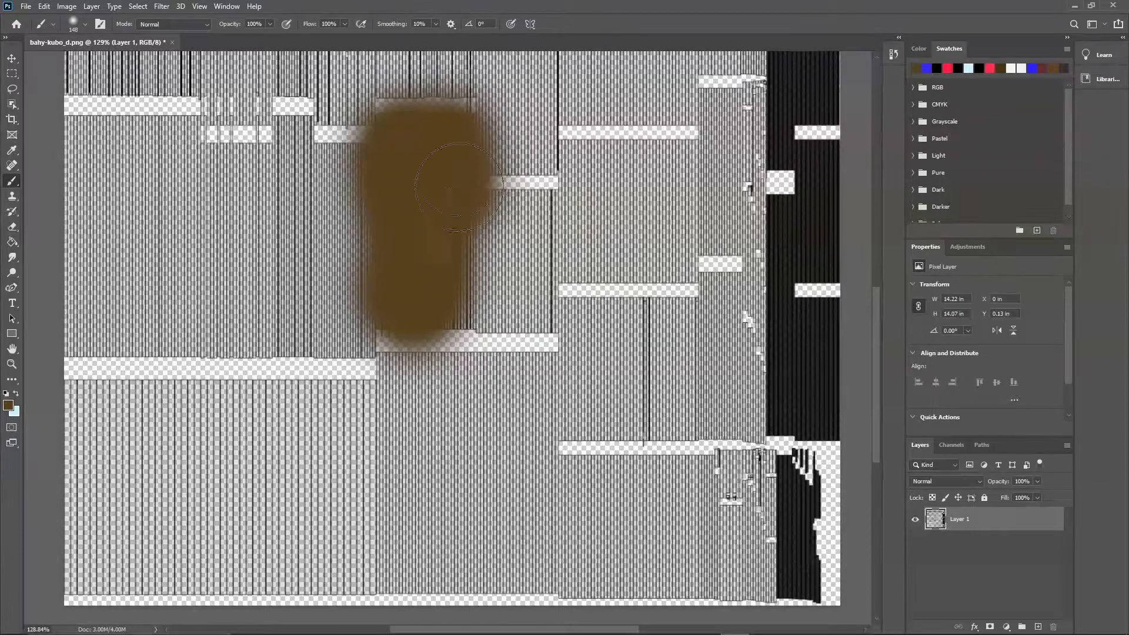
left_click_drag(457, 183, 493, 237)
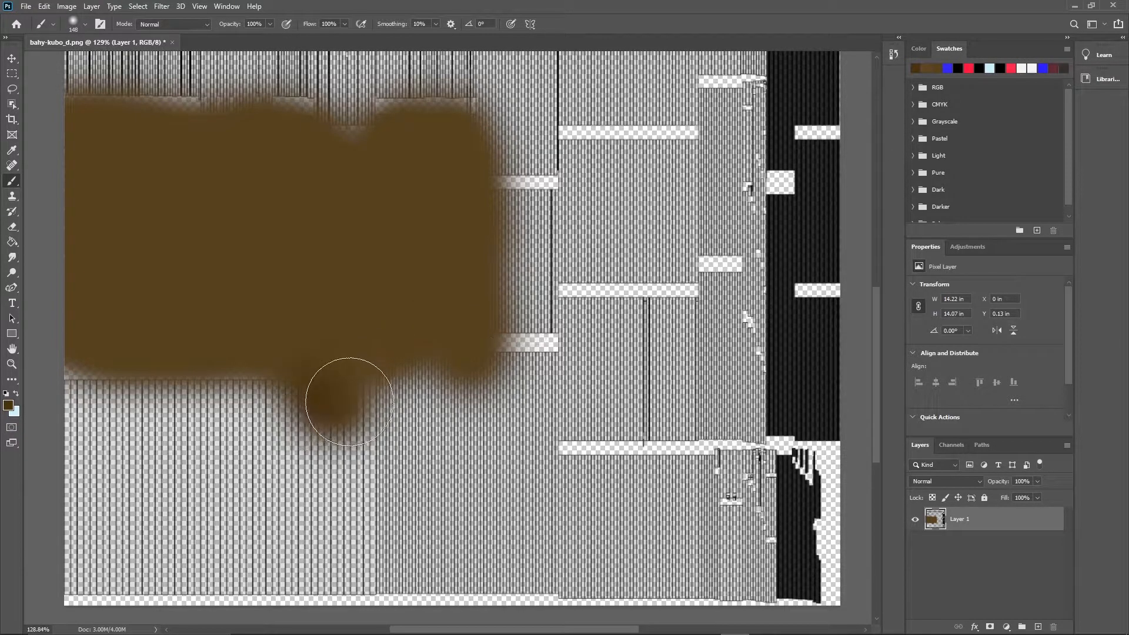
left_click_drag(349, 400, 137, 396)
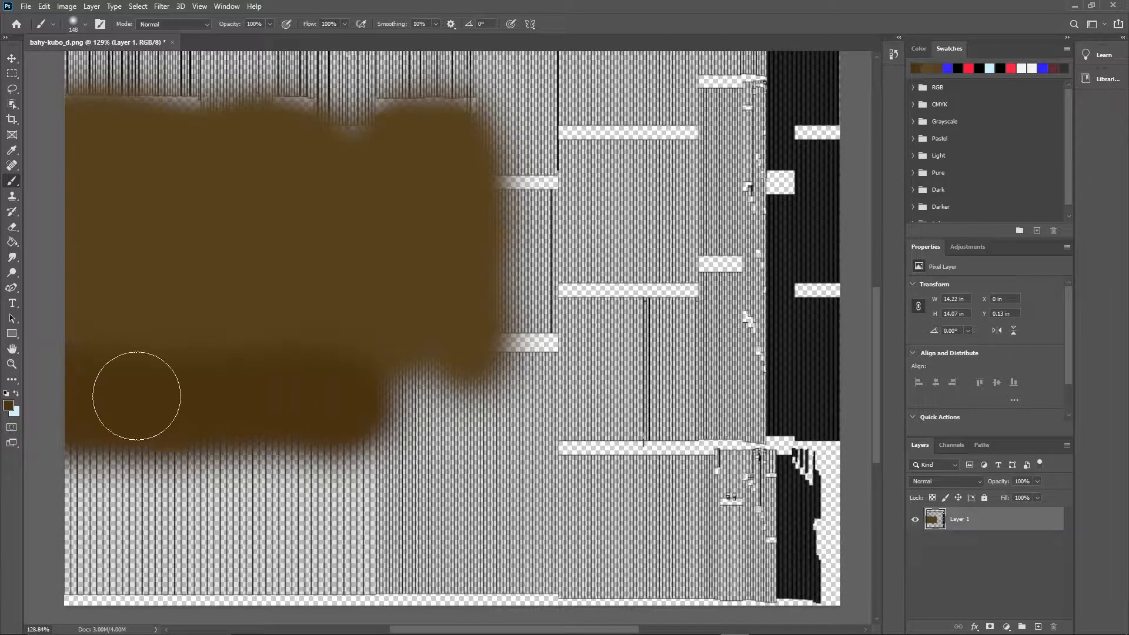
left_click_drag(137, 396, 342, 615)
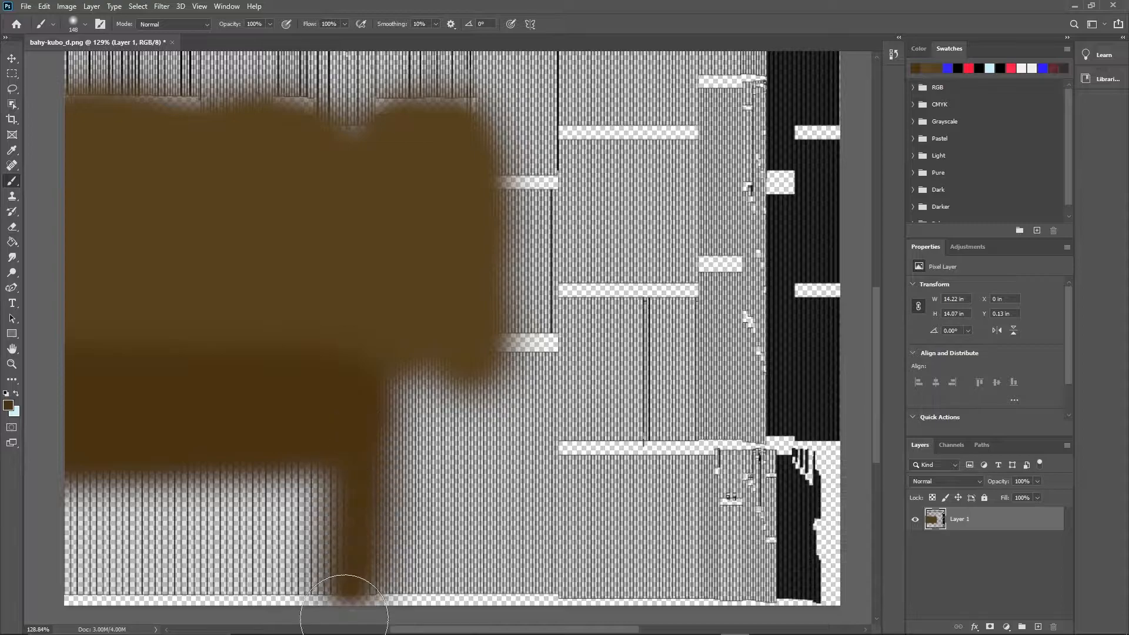
left_click_drag(342, 611, 116, 569)
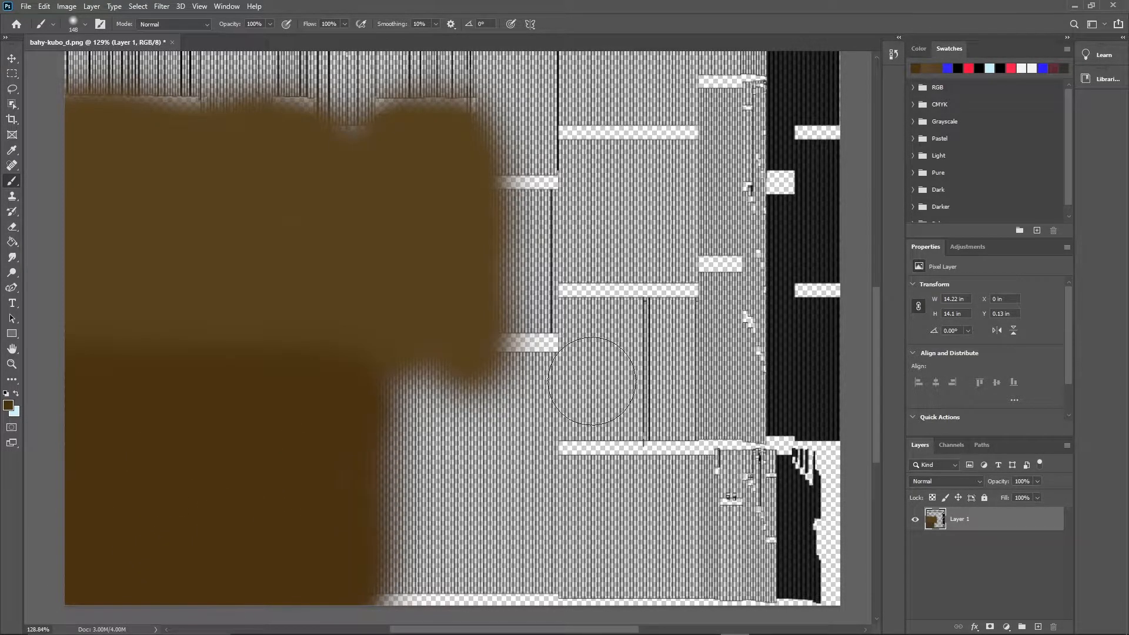
left_click_drag(590, 381, 335, 400)
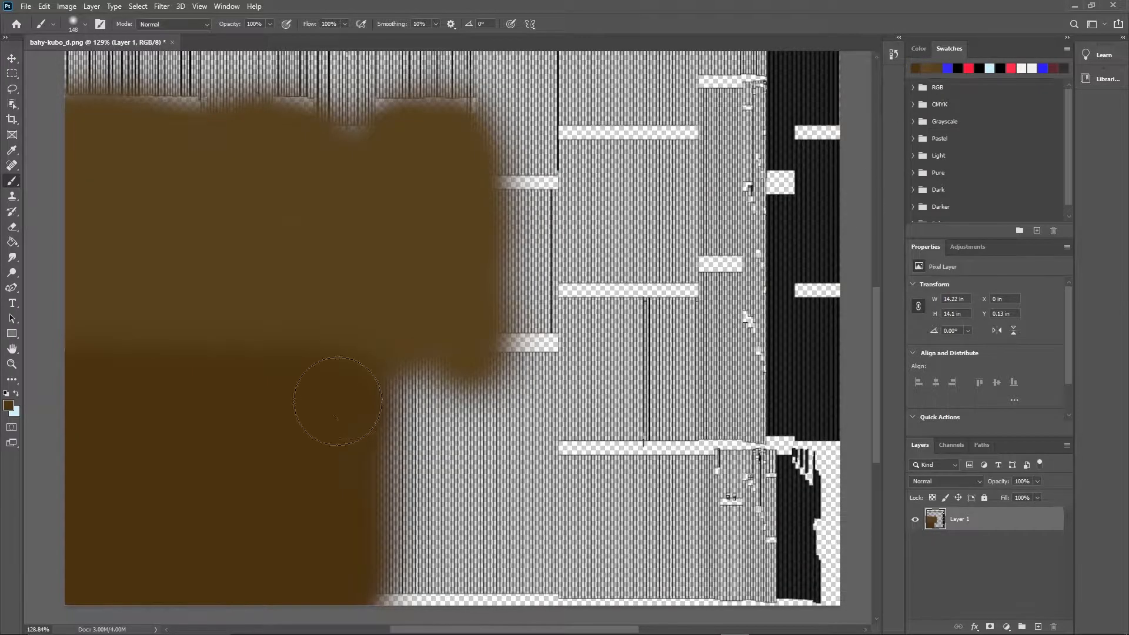
Extend the brown across the centre, bottom, right side and top strip until the texture is covered
left_click_drag(335, 399, 566, 378)
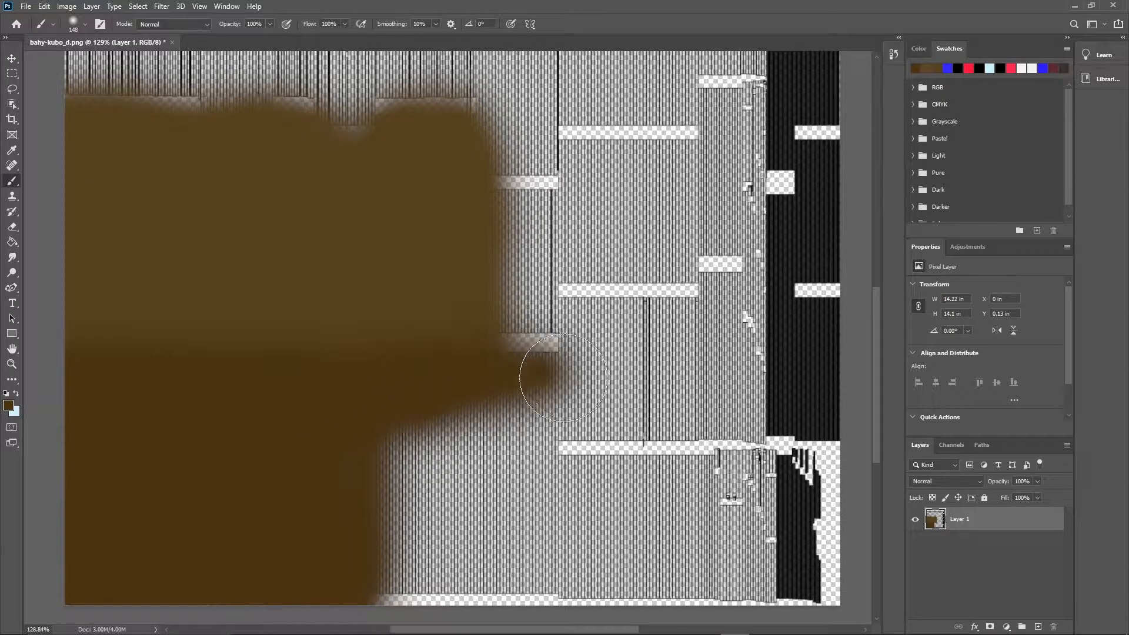
left_click_drag(566, 378, 450, 403)
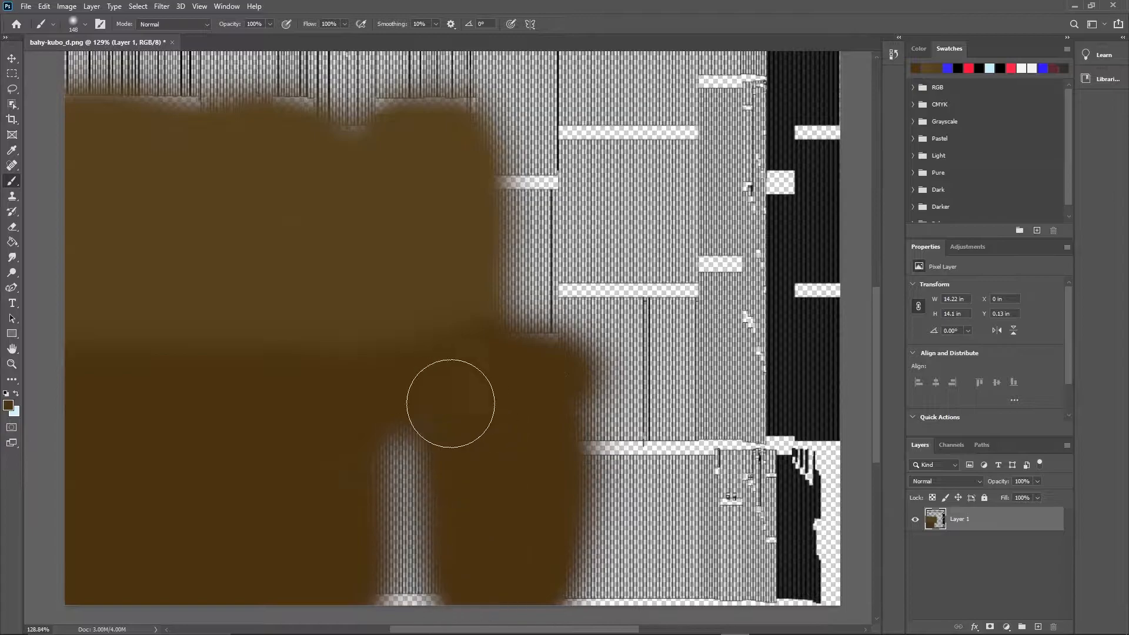
left_click_drag(451, 403, 738, 519)
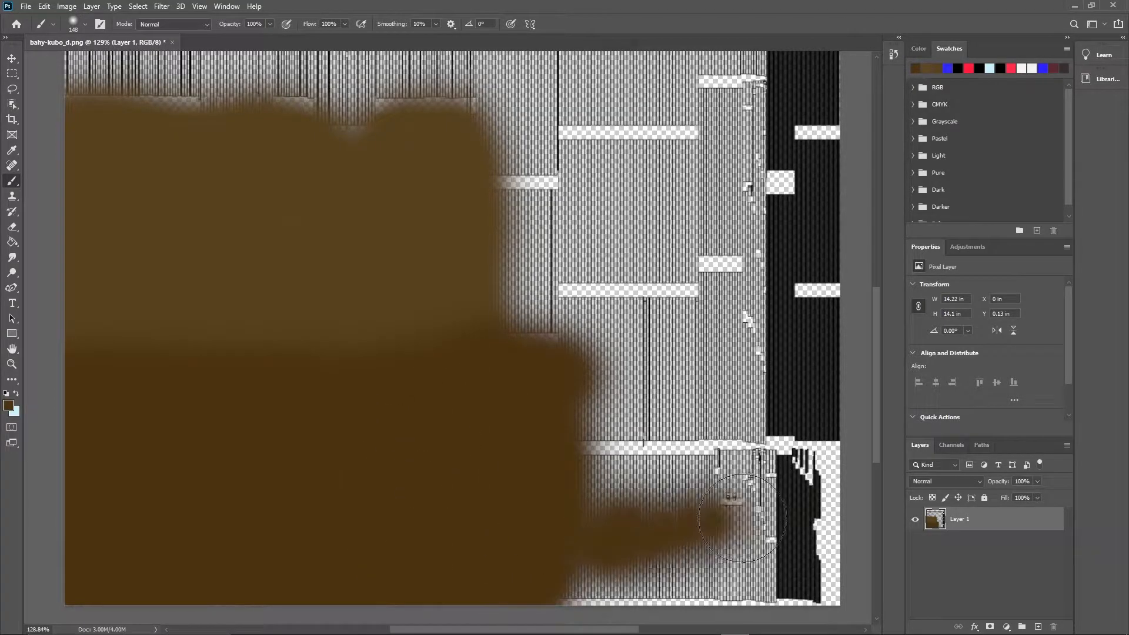
left_click_drag(733, 518, 820, 453)
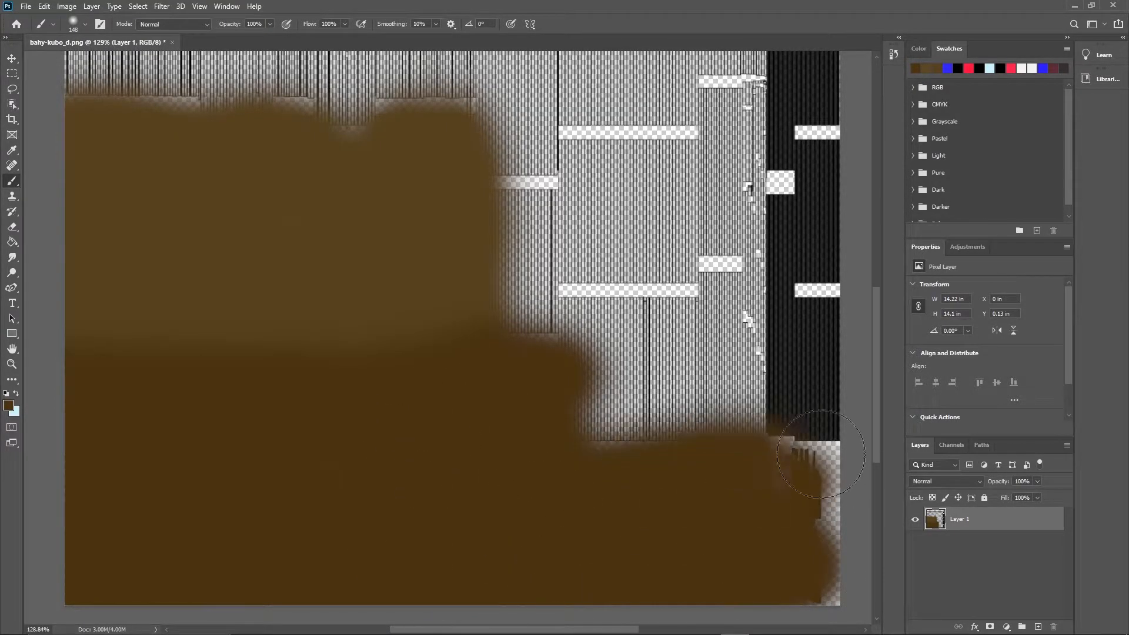
left_click_drag(820, 454, 550, 291)
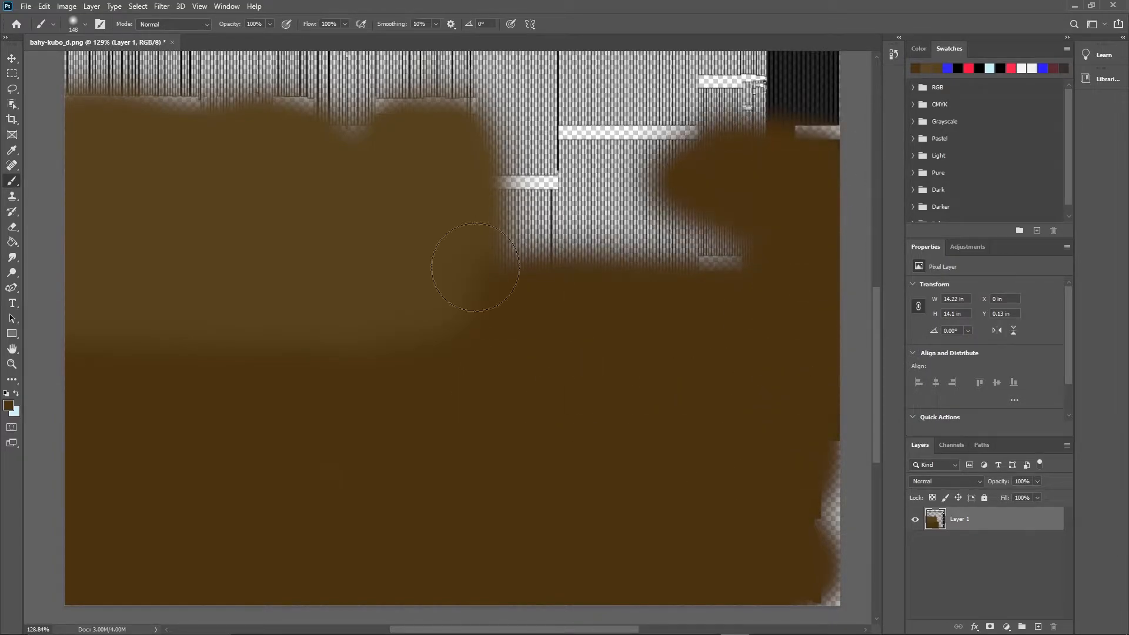
left_click_drag(473, 266, 600, 161)
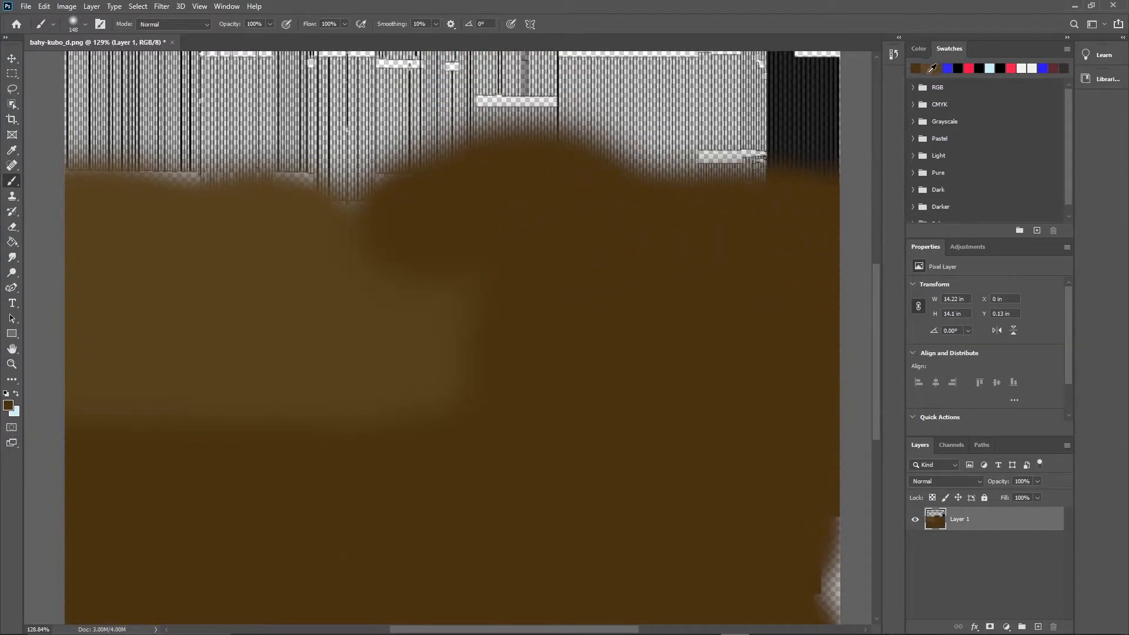
left_click_drag(749, 152, 659, 140)
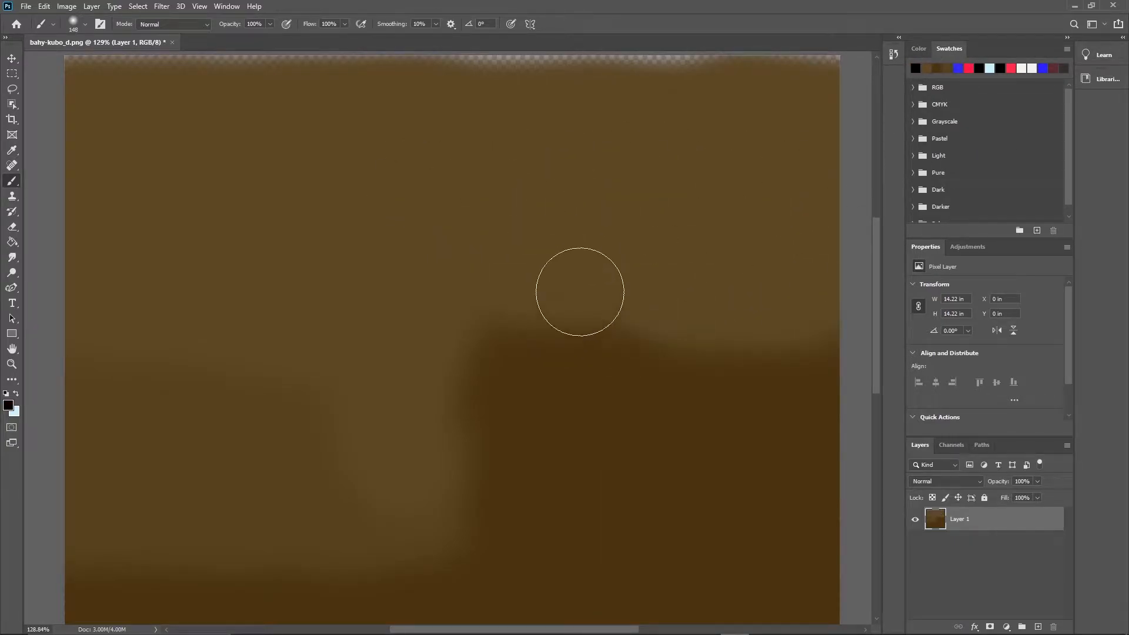
mouse_move(119, 502)
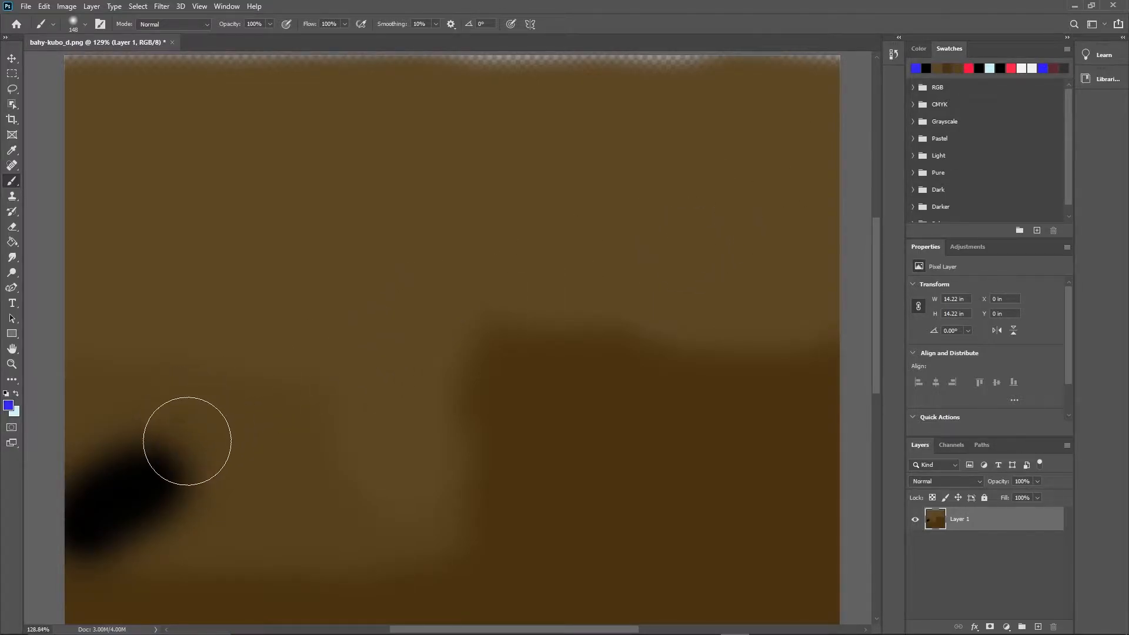
Paint a long blue diagonal stroke across the brown texture, save it and return to Blender
left_click_drag(187, 439, 654, 223)
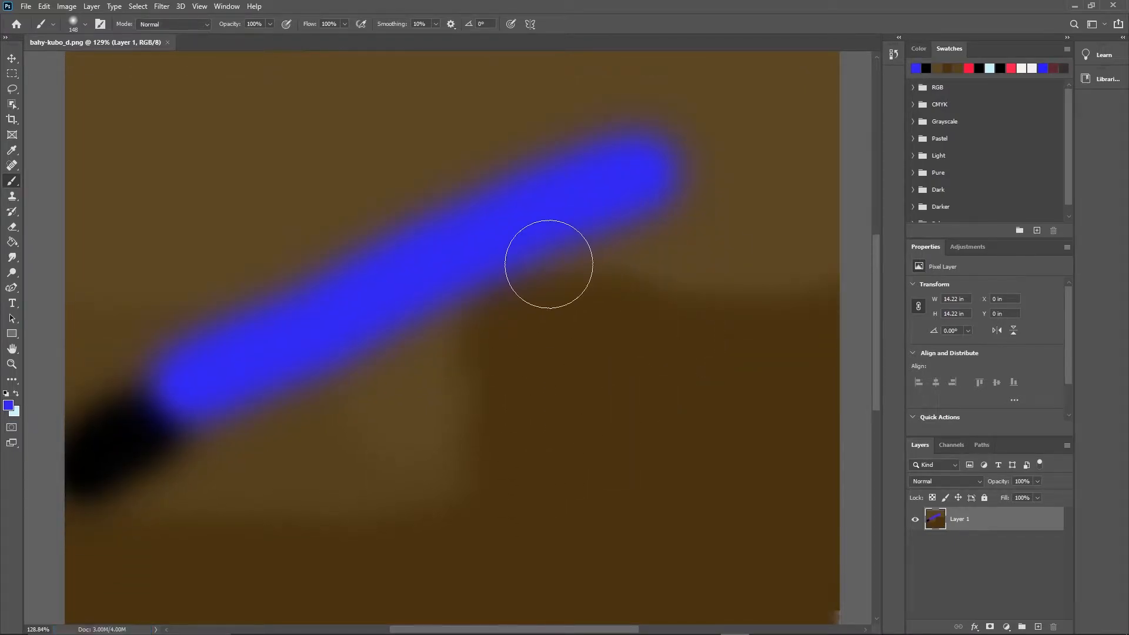
key("alt+tab")
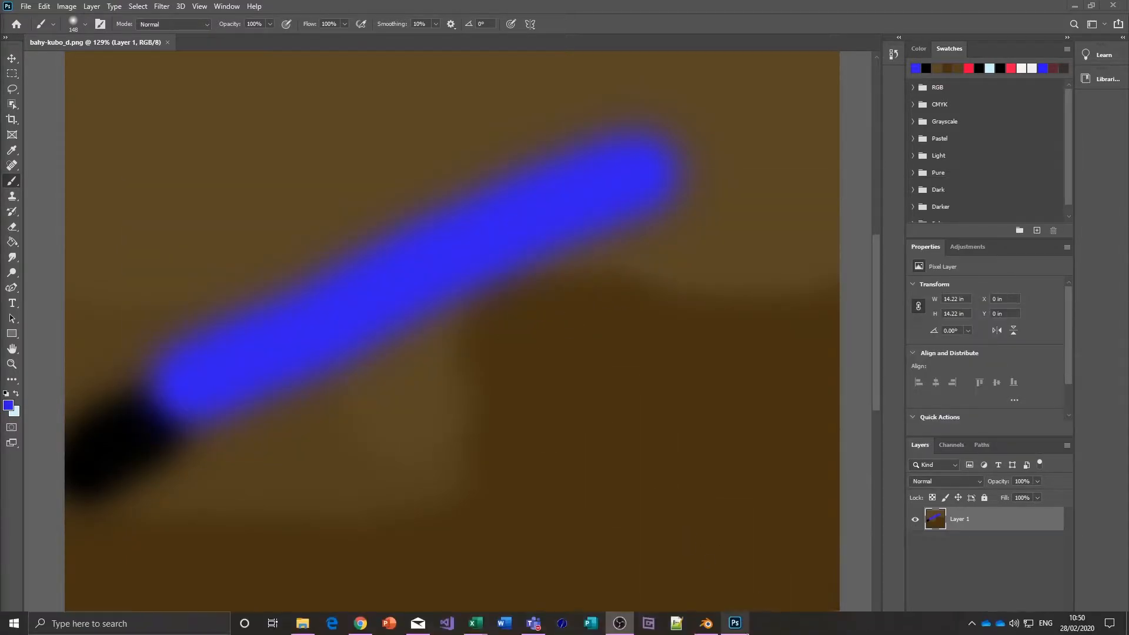
left_click(704, 628)
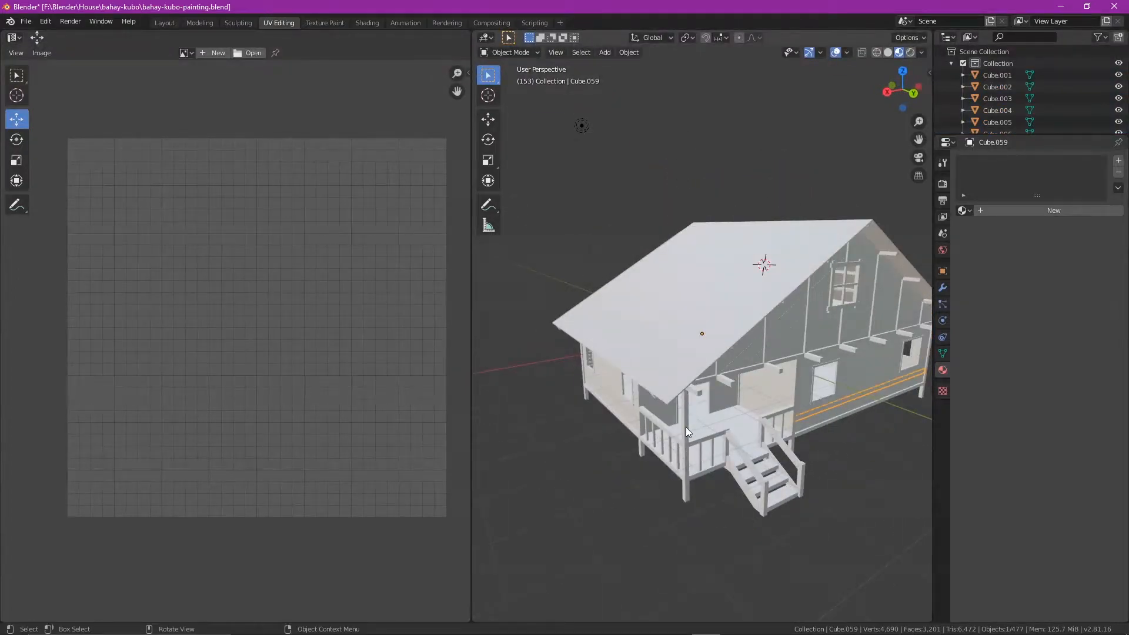
Load bahy-kubo_d.png as the Image Texture base colour of the porch post's material
left_click(686, 461)
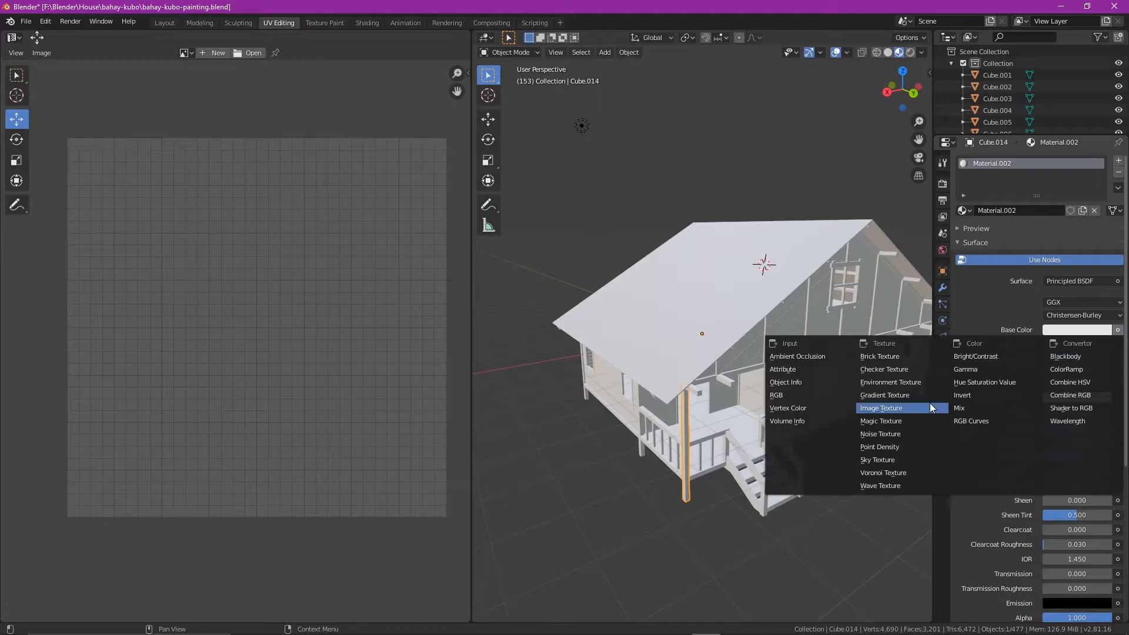
left_click(879, 408)
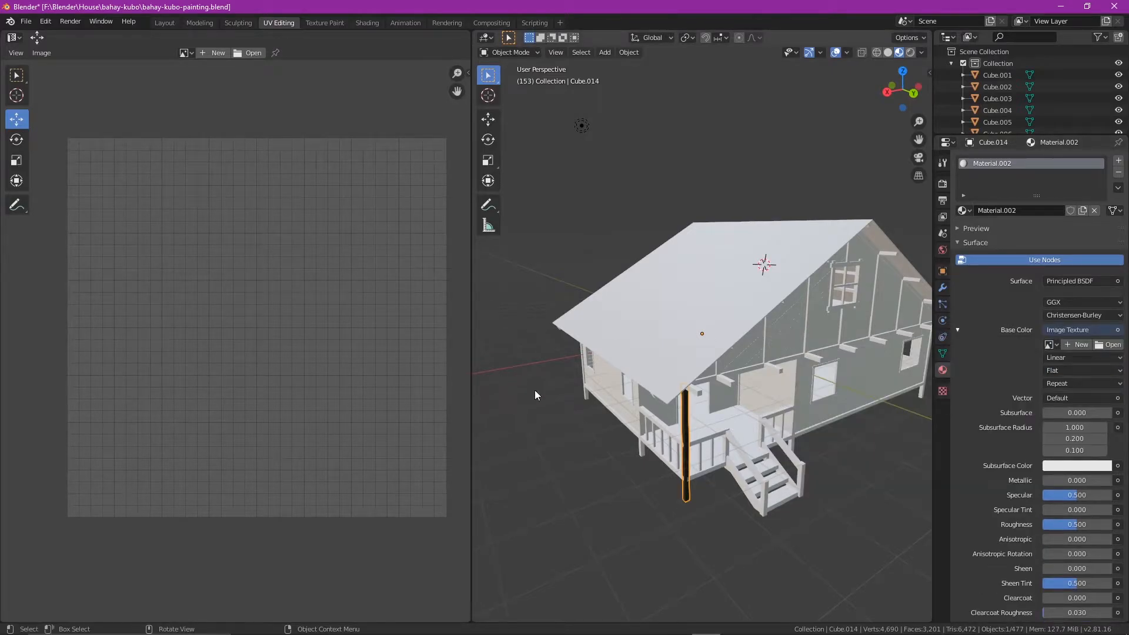
left_click(1111, 344)
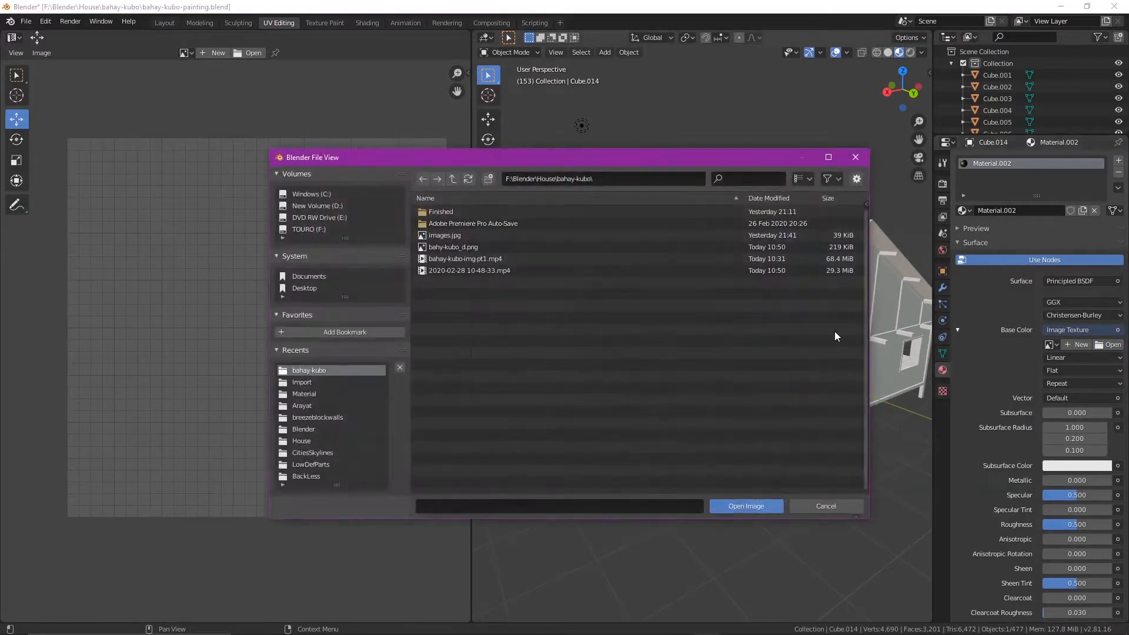
left_click(451, 247)
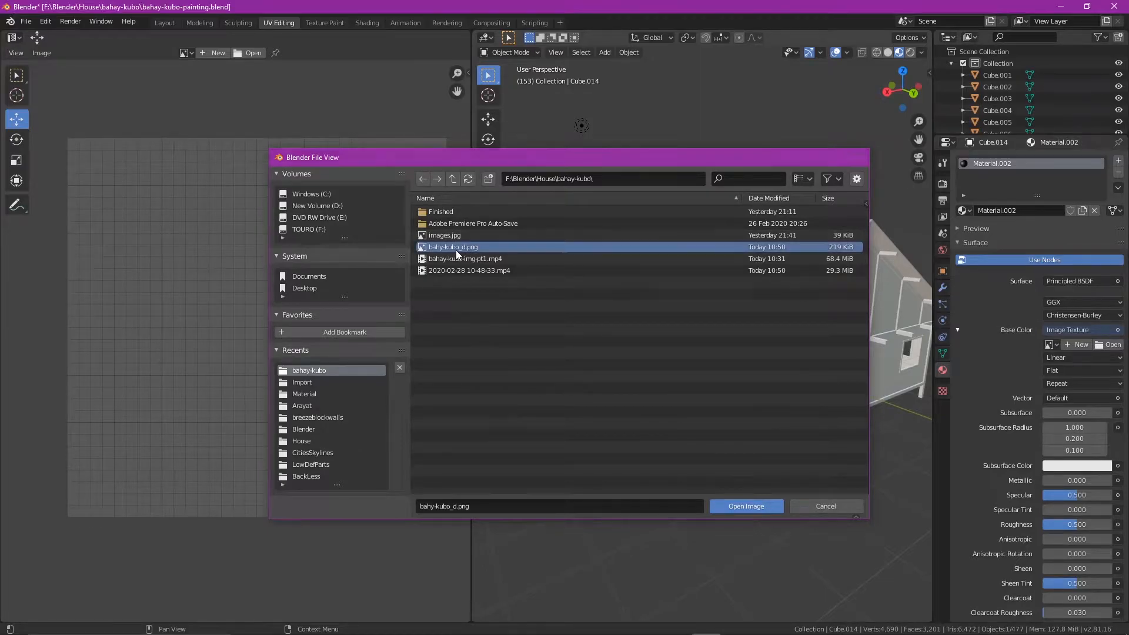
left_click(746, 506)
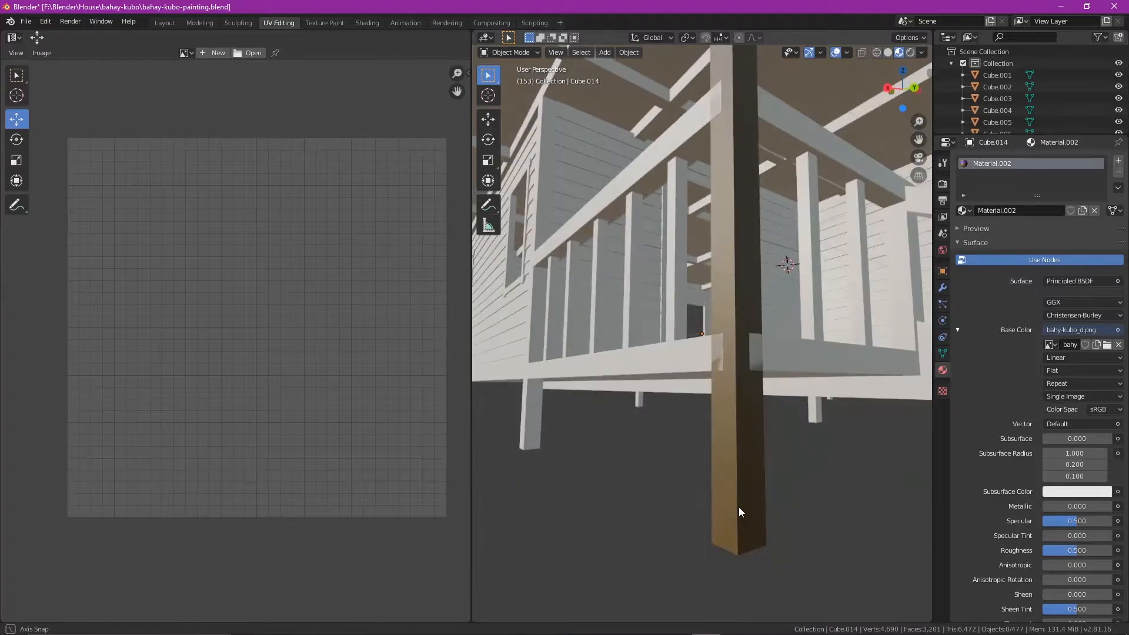
left_click_drag(739, 511, 748, 478)
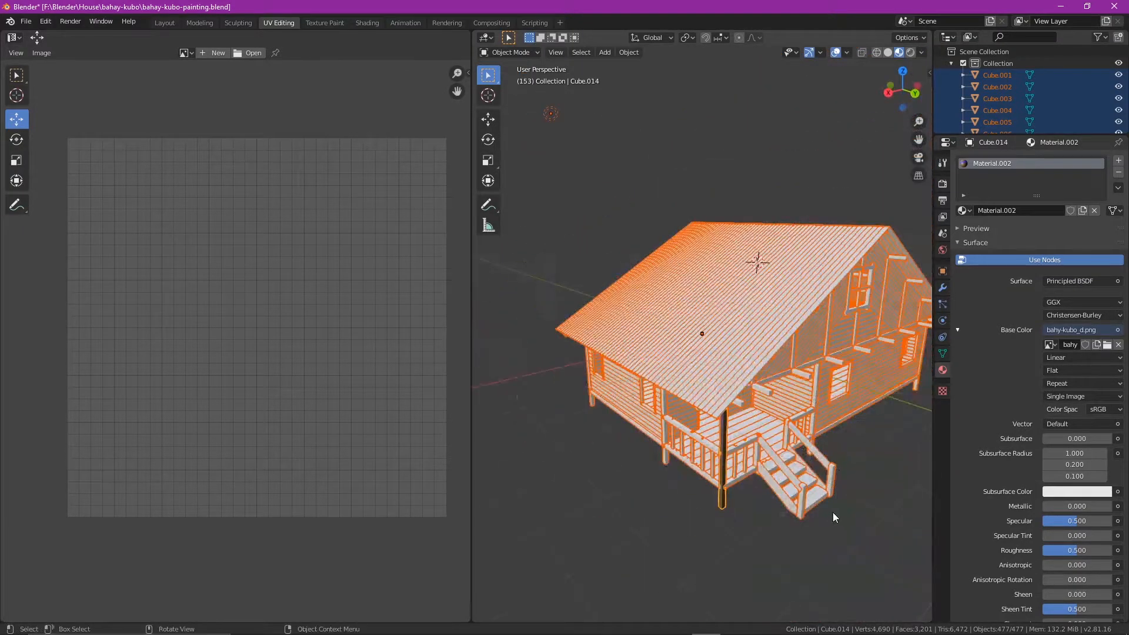
Orbit around the house to inspect the linked brown-and-blue textured material
left_click_drag(835, 517, 896, 403)
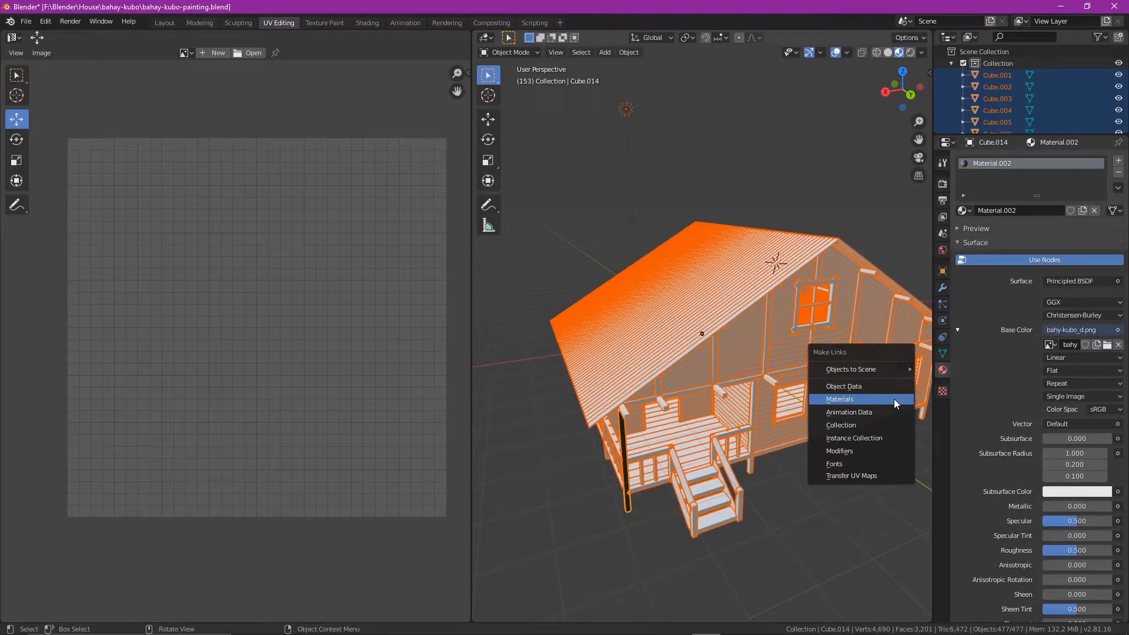
mouse_move(858, 400)
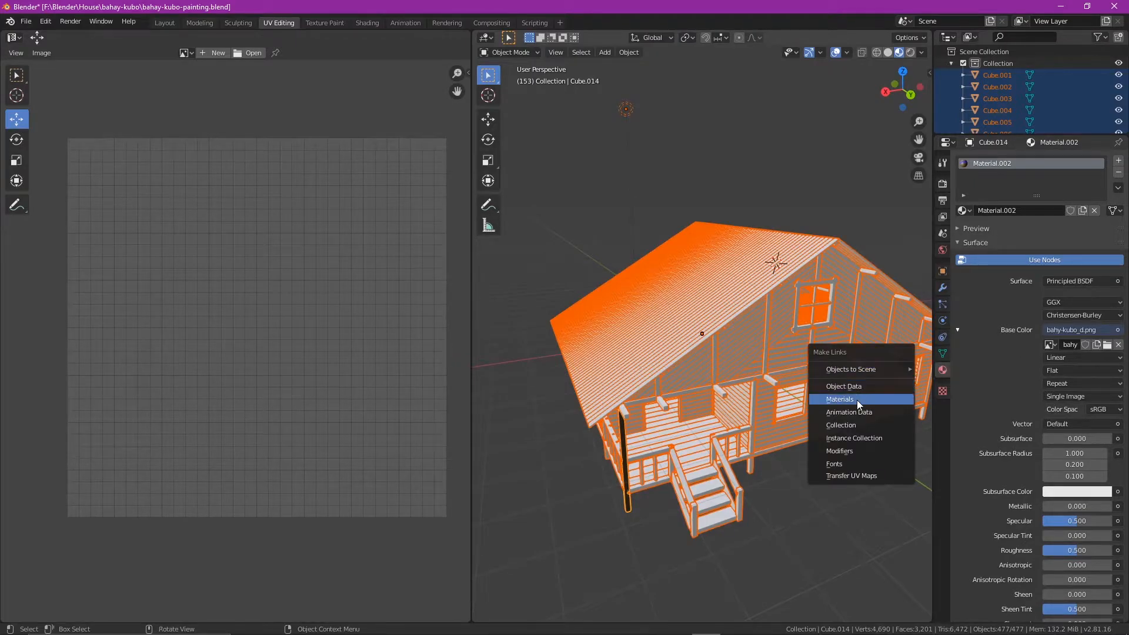
mouse_move(840, 398)
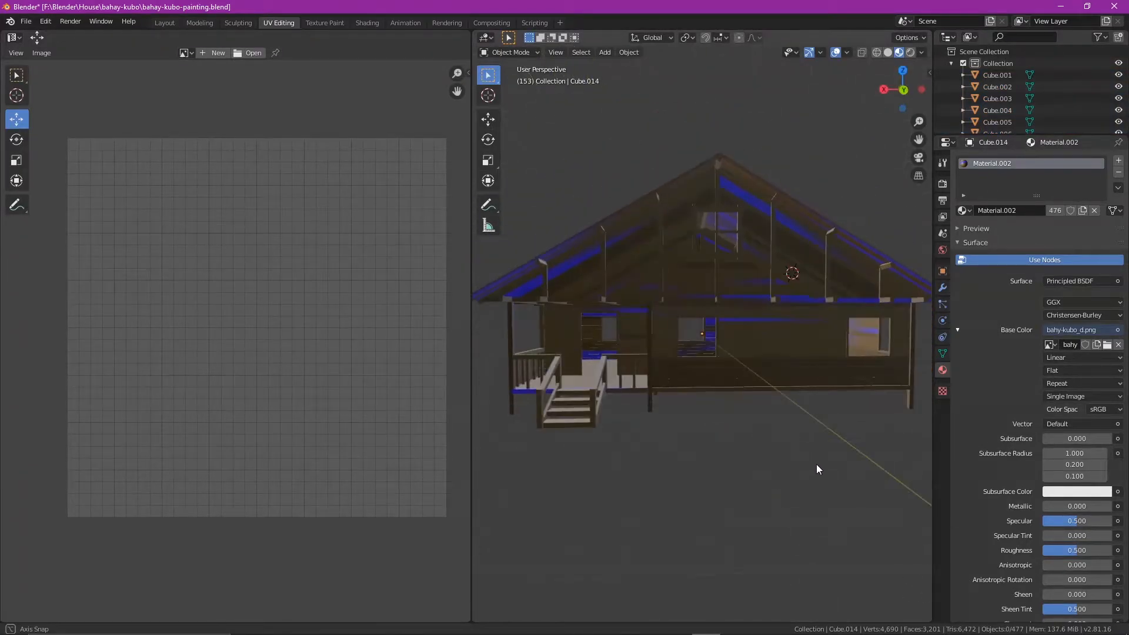
left_click_drag(817, 469, 657, 502)
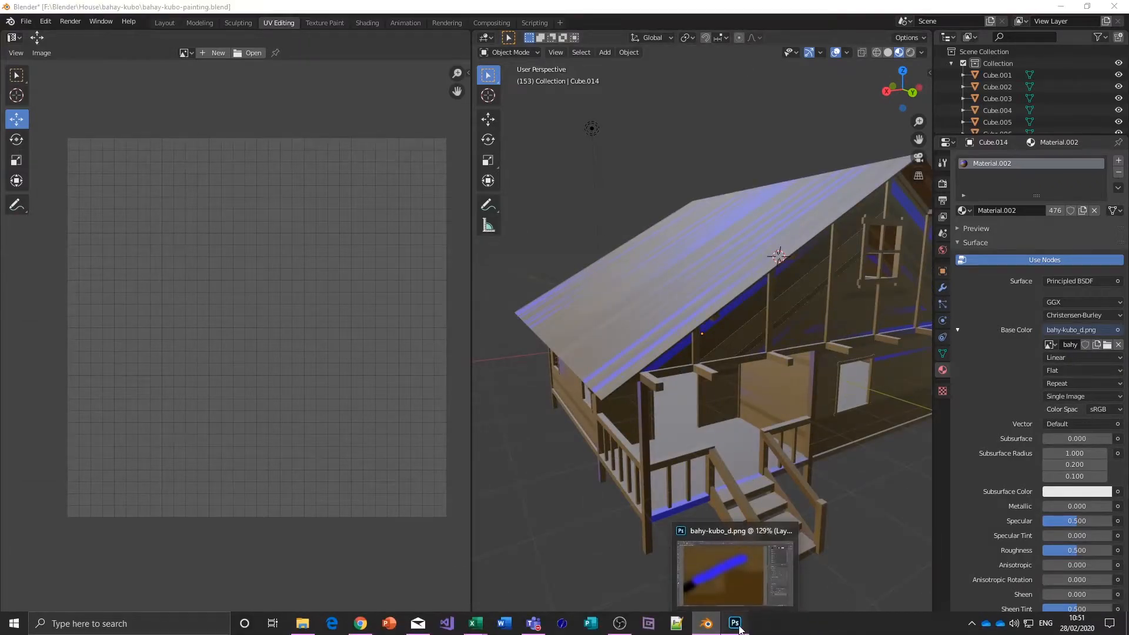
left_click(733, 623)
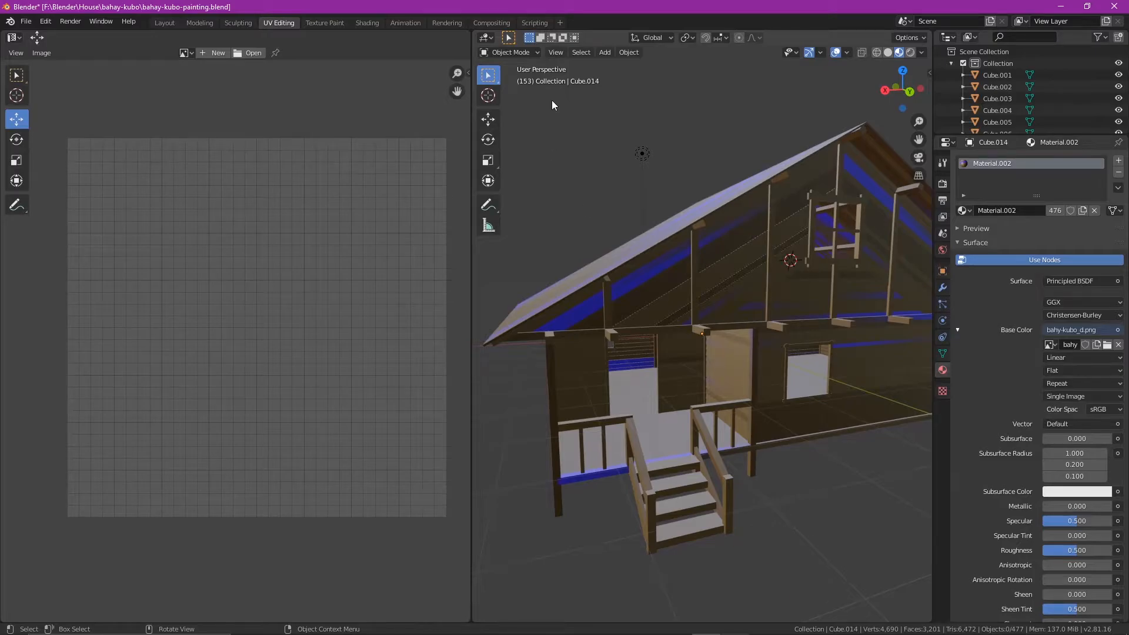
Switch the selected house pieces into Edit Mode from the viewport mode dropdown
left_click(511, 52)
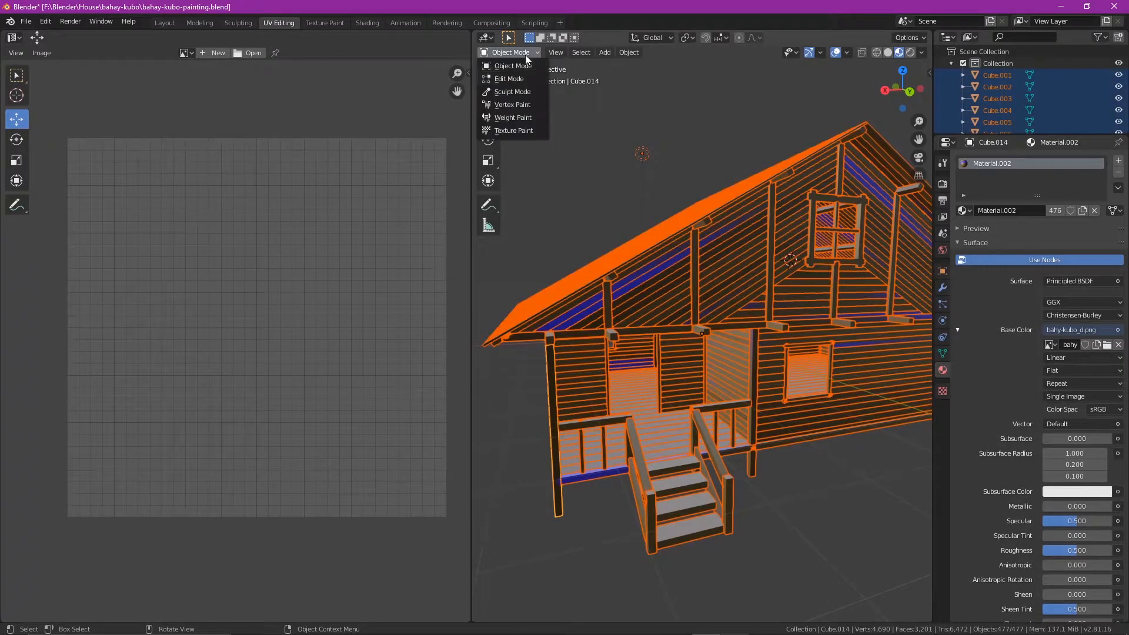
left_click(509, 79)
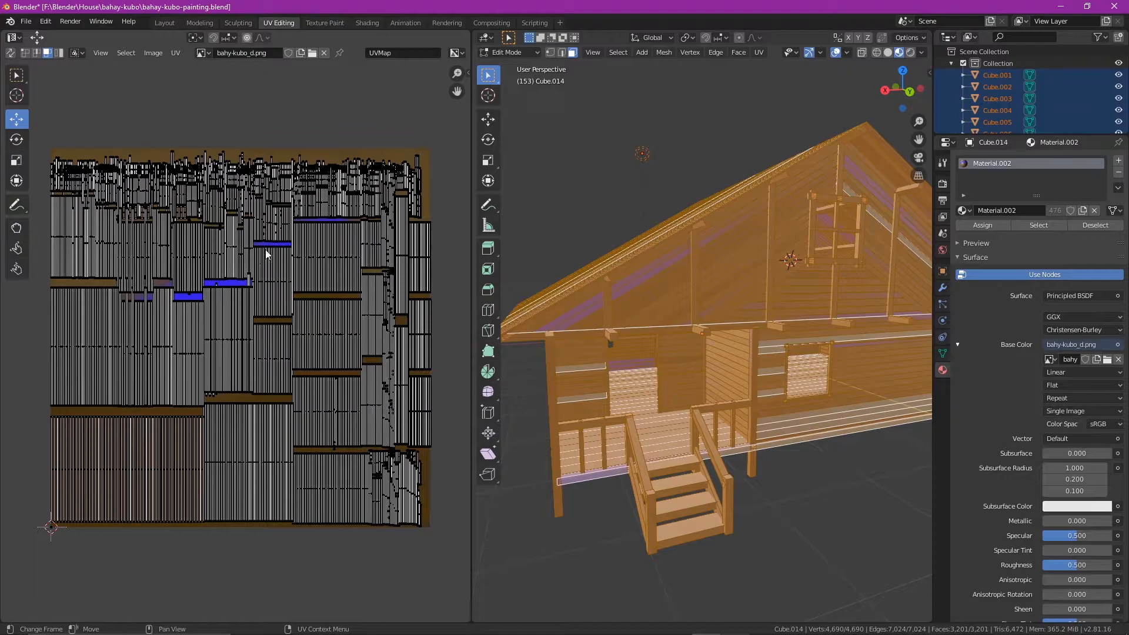
mouse_move(254, 470)
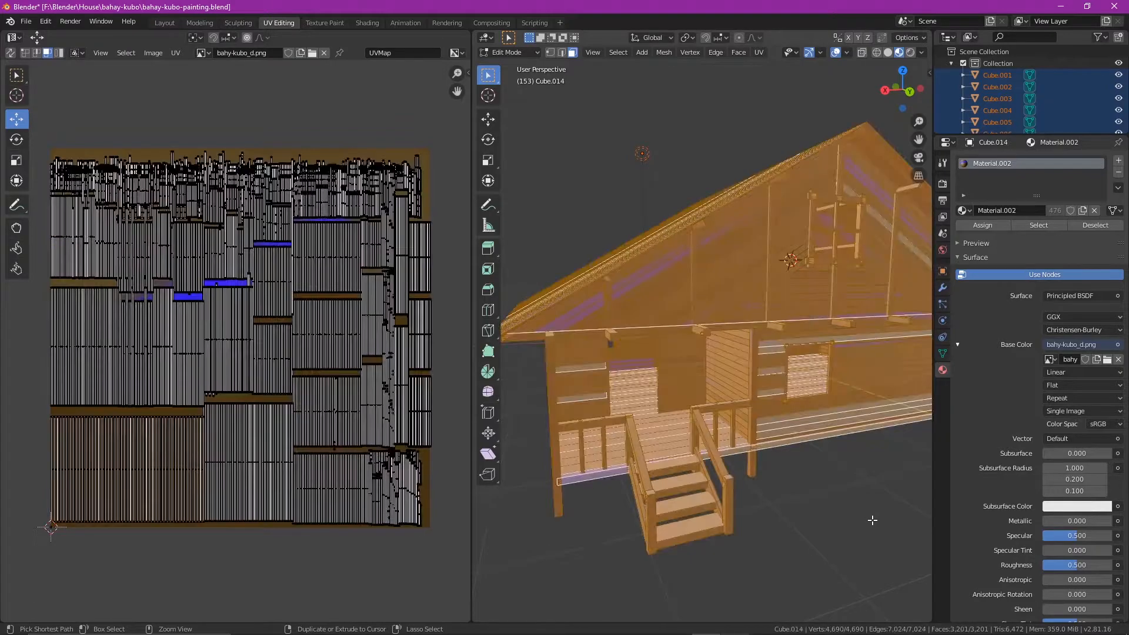
Leave edit mode, then put the whole untextured house back into Edit Mode
key("Tab")
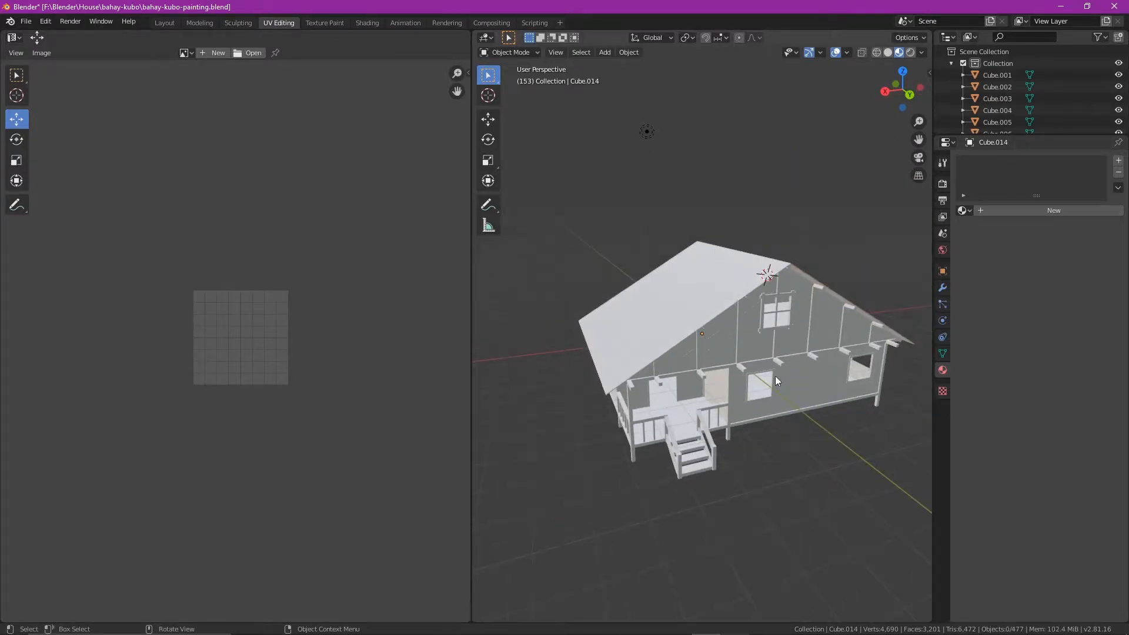
left_click(512, 51)
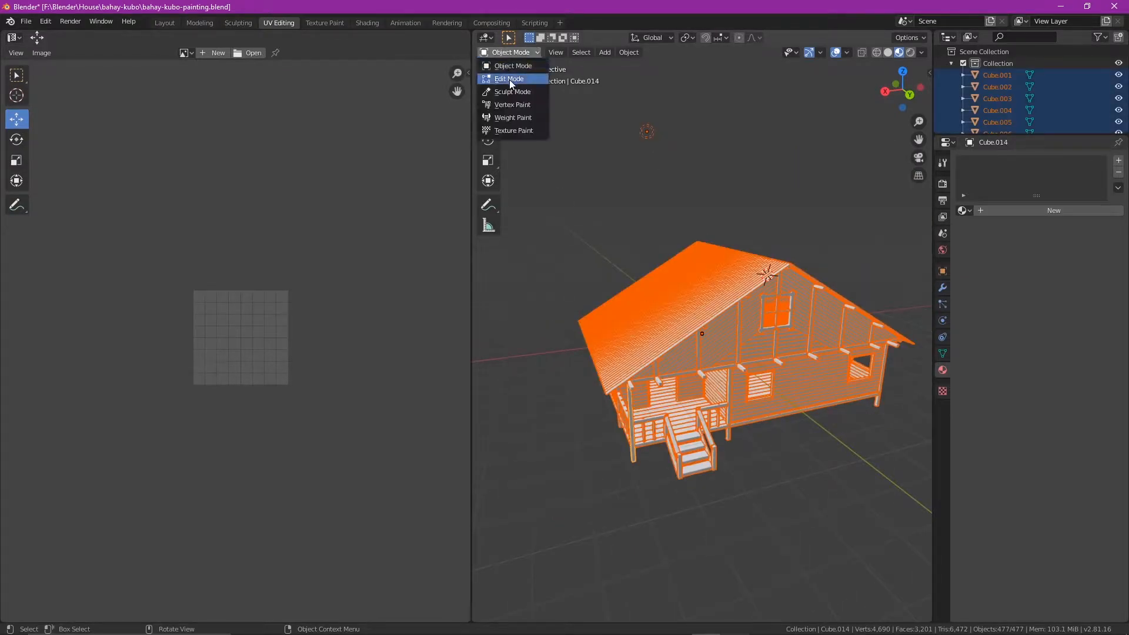
left_click(510, 79)
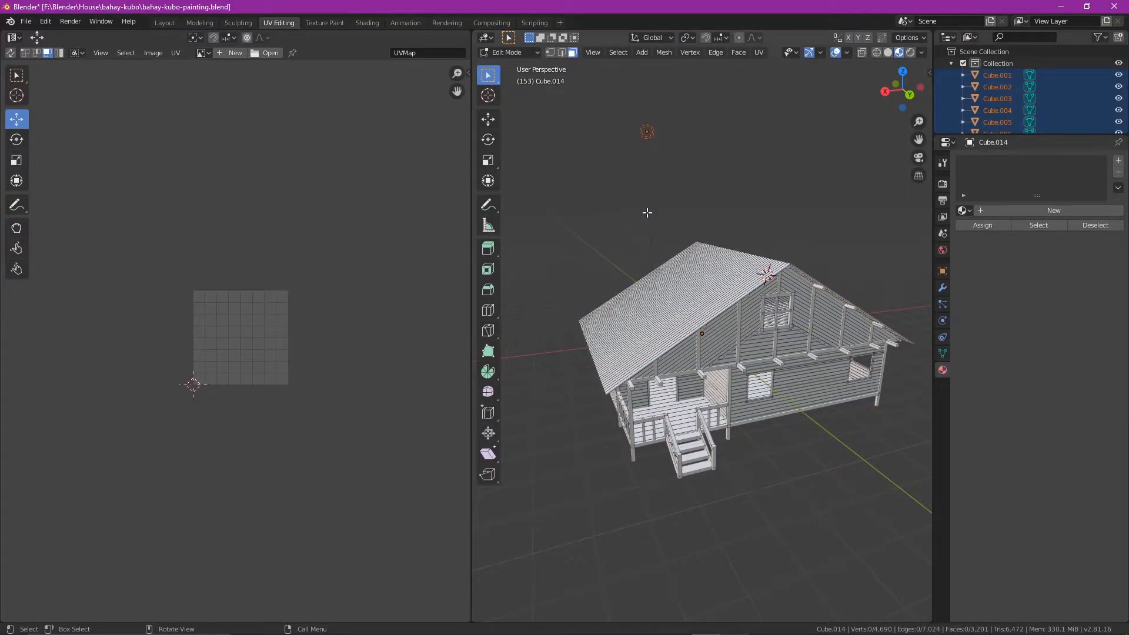
Select all house geometry to show its full UV layout, then return to the Layout workspace
key("a")
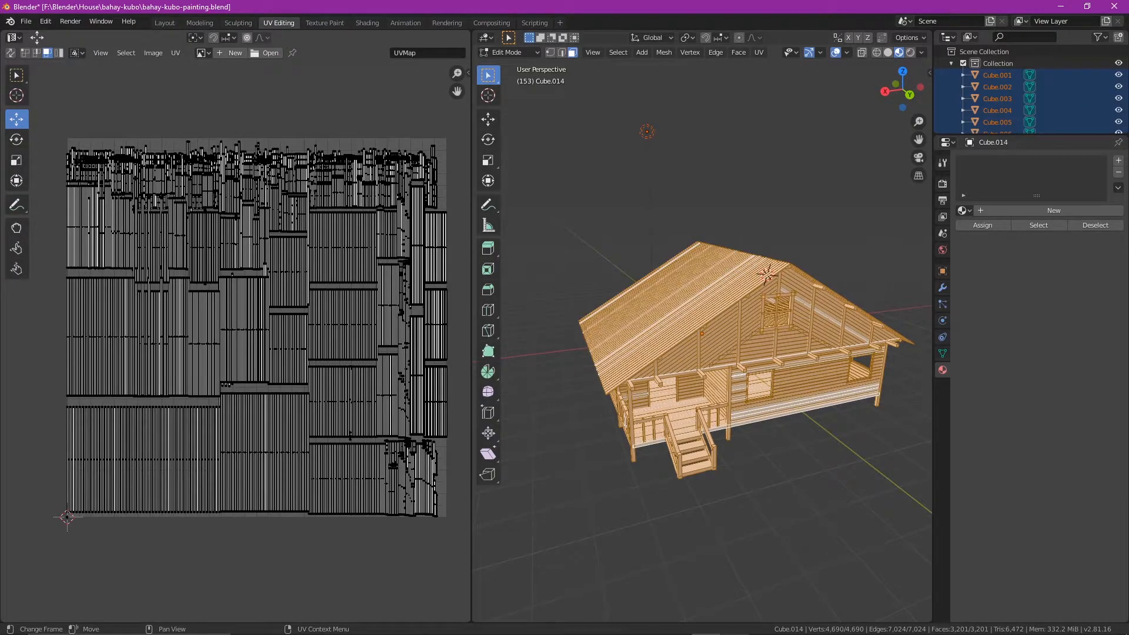
left_click(164, 23)
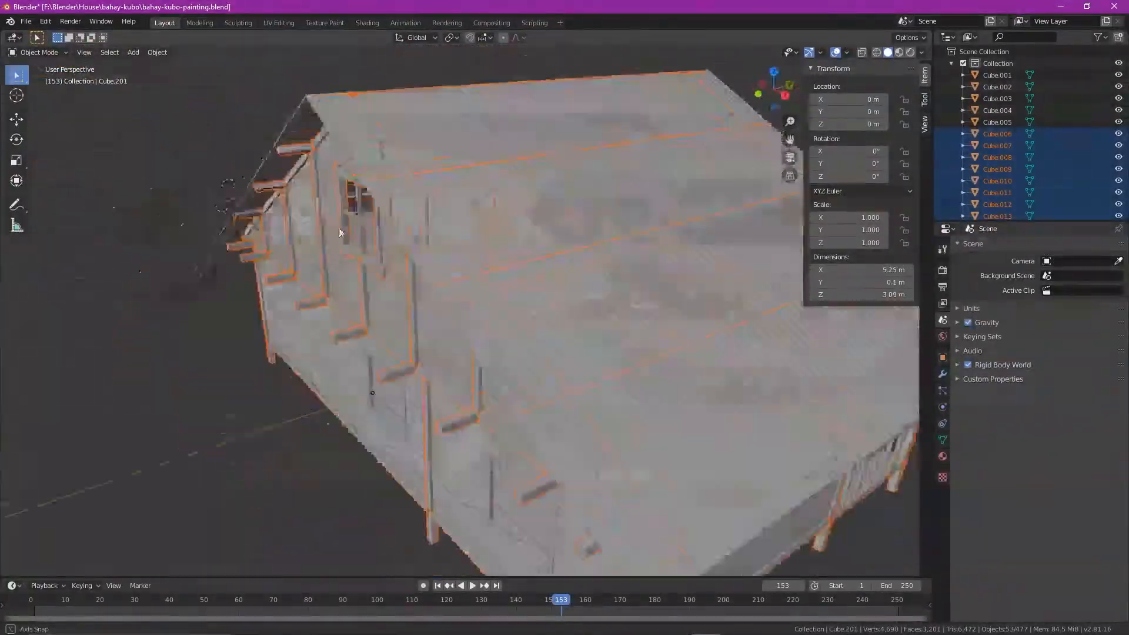
In UV Editing, project the roof's UVs from the current view and annotate notes beside the islands
left_click(277, 23)
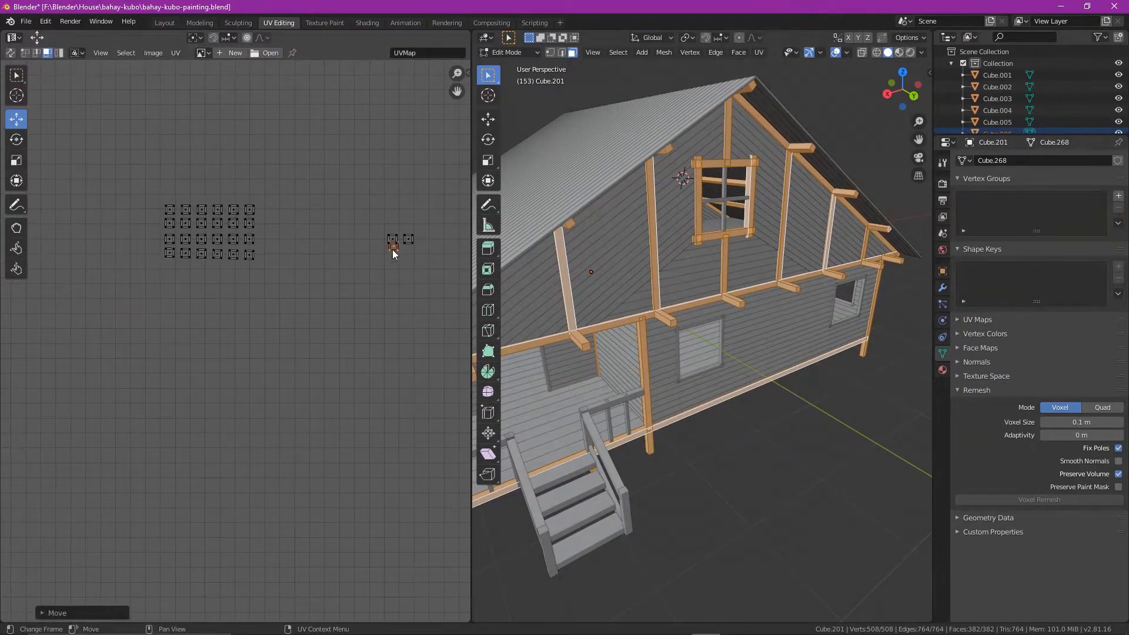
left_click(16, 204)
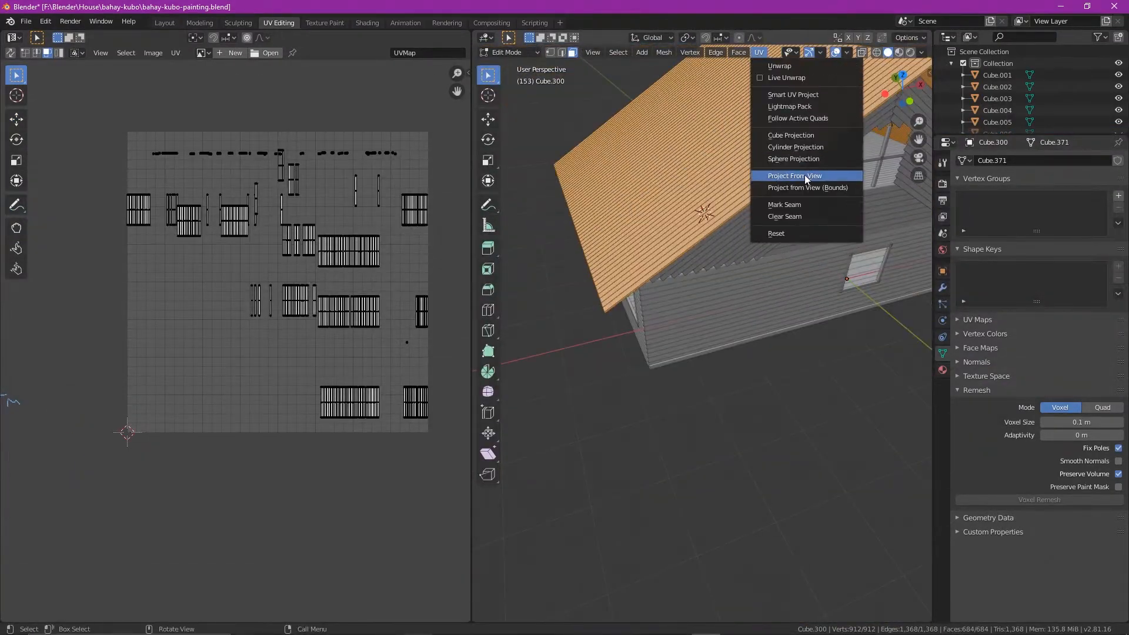
left_click(794, 176)
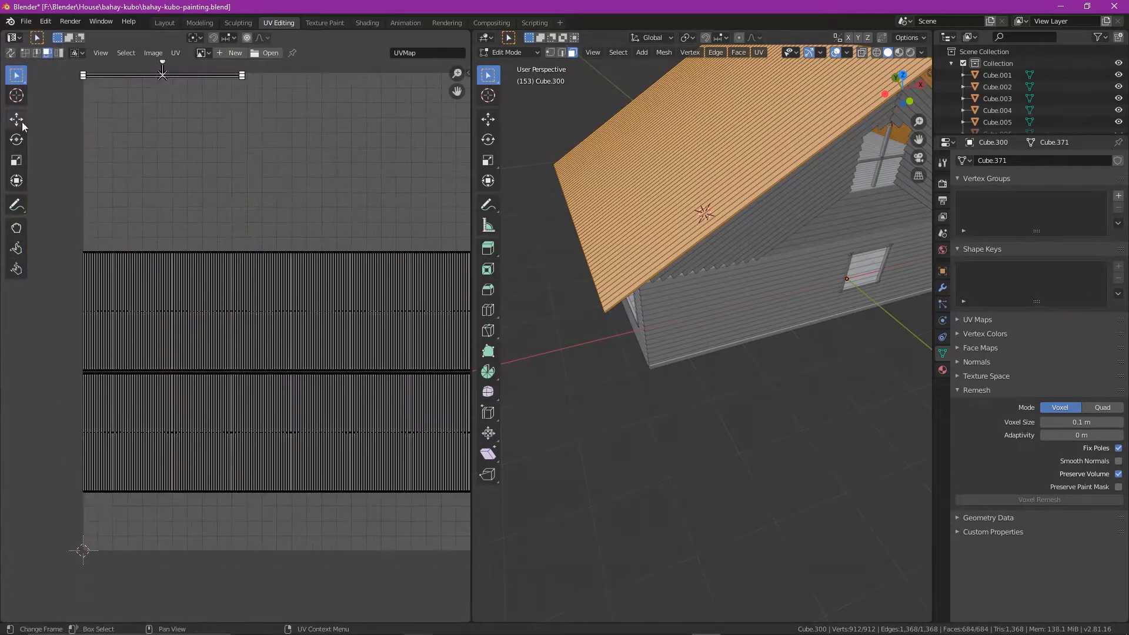
key("Tab")
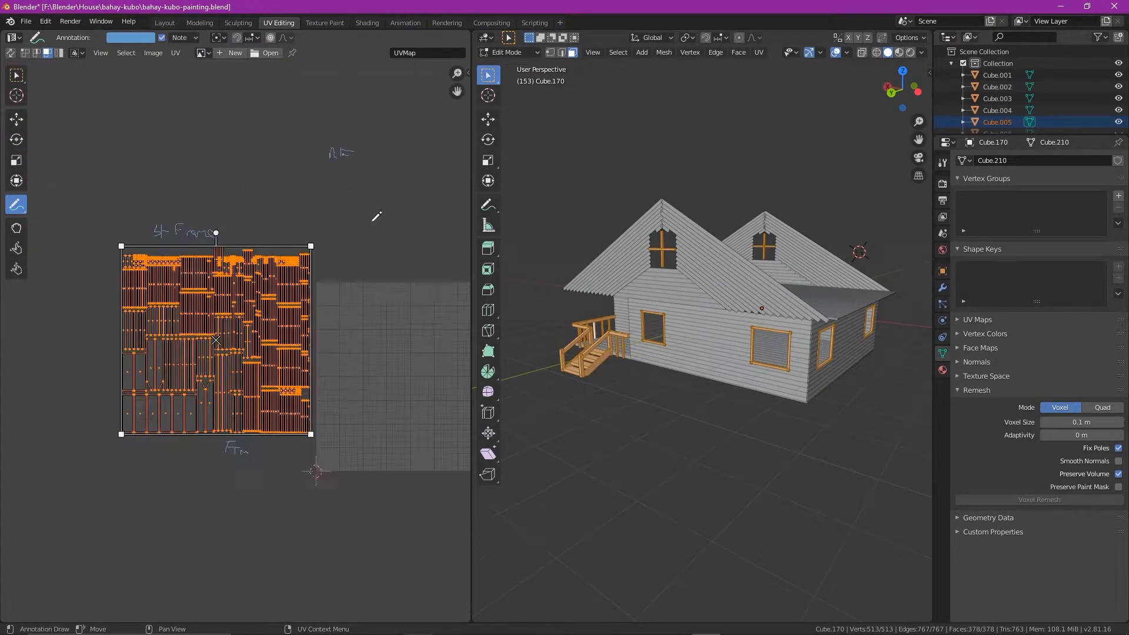
Unwrap the whole house with Smart UV Project from the viewport UV menu
left_click(758, 52)
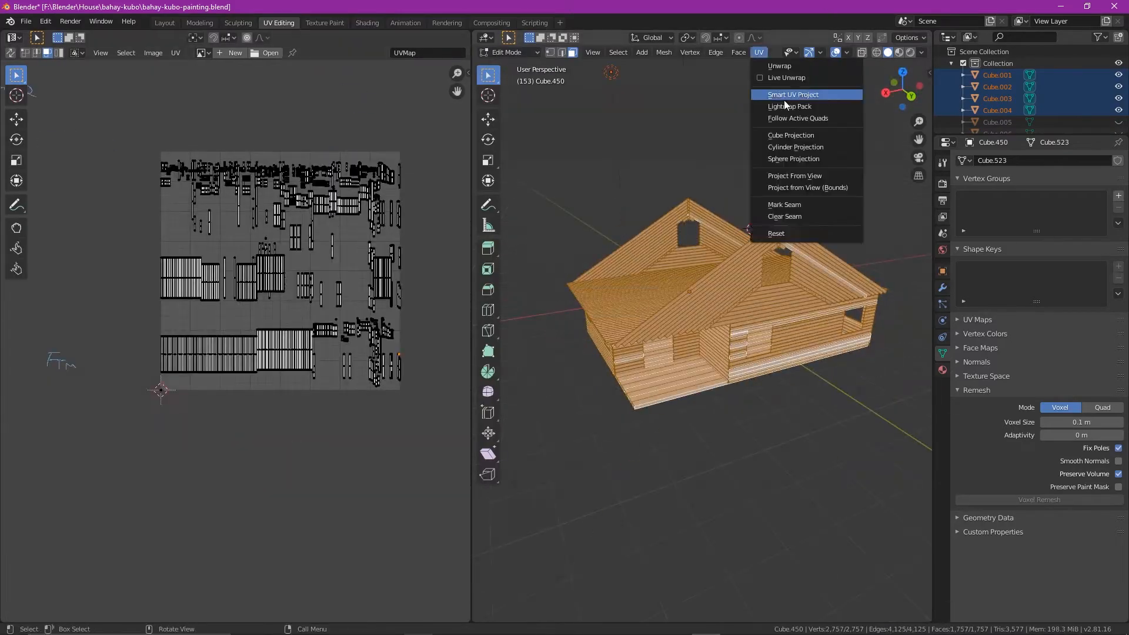
left_click(792, 94)
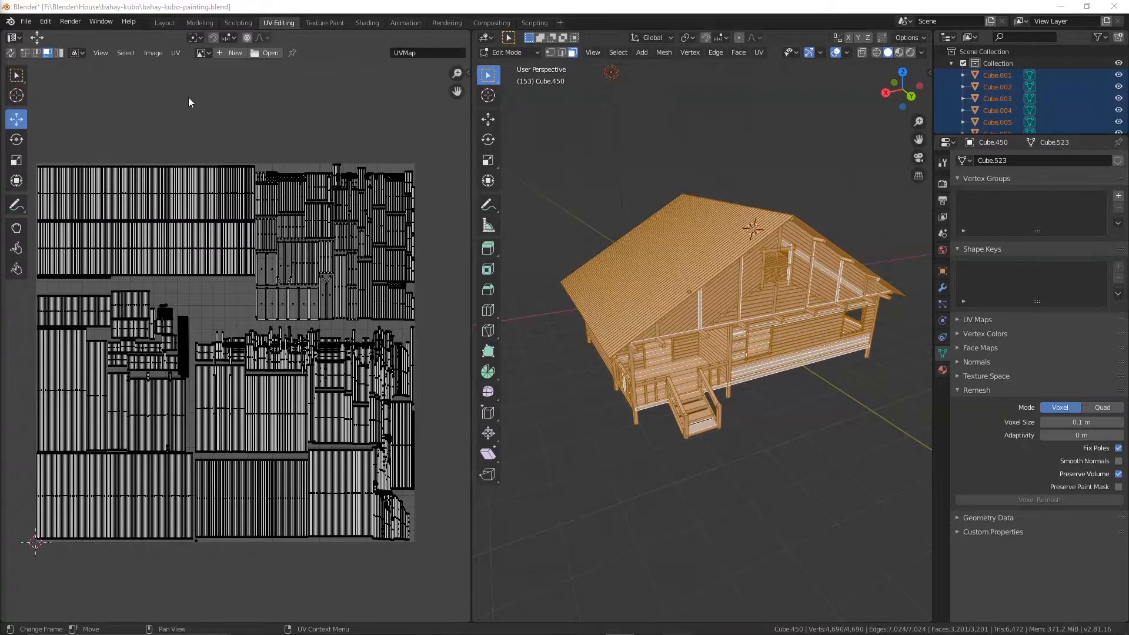
Export the UV layout as a PNG named bahay-kubo into the project folder
left_click(175, 53)
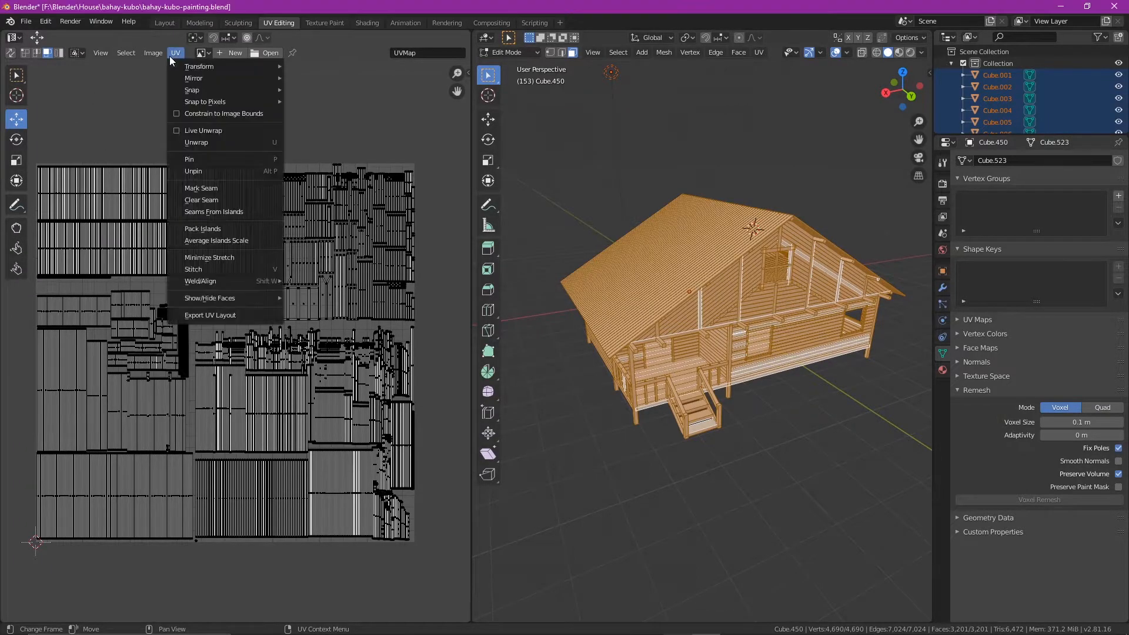
left_click(210, 315)
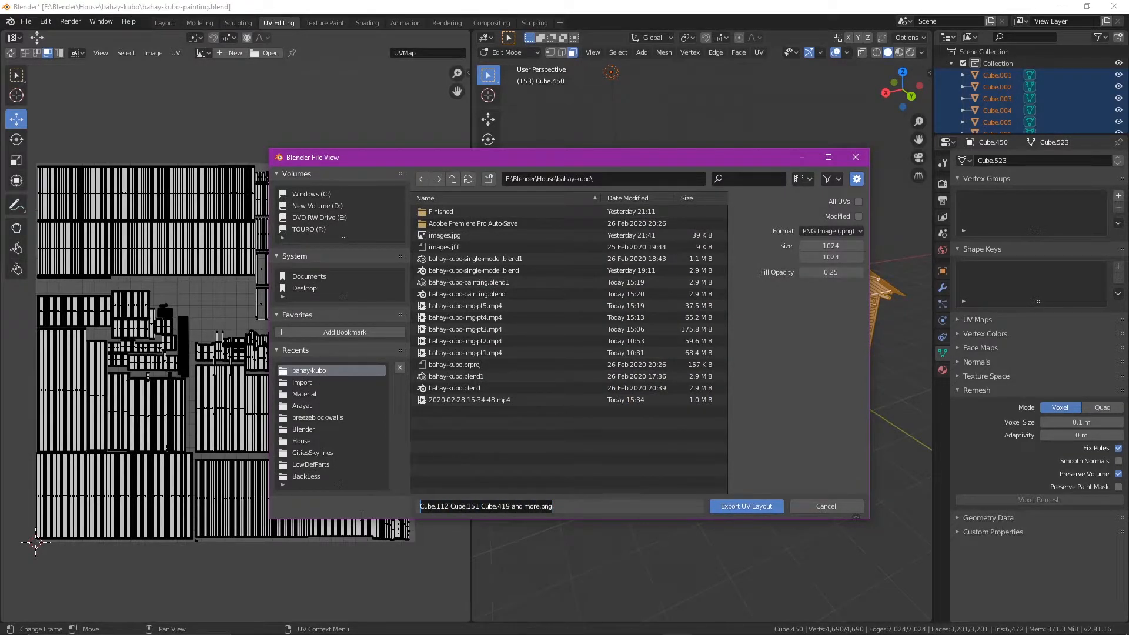
type("bahay")
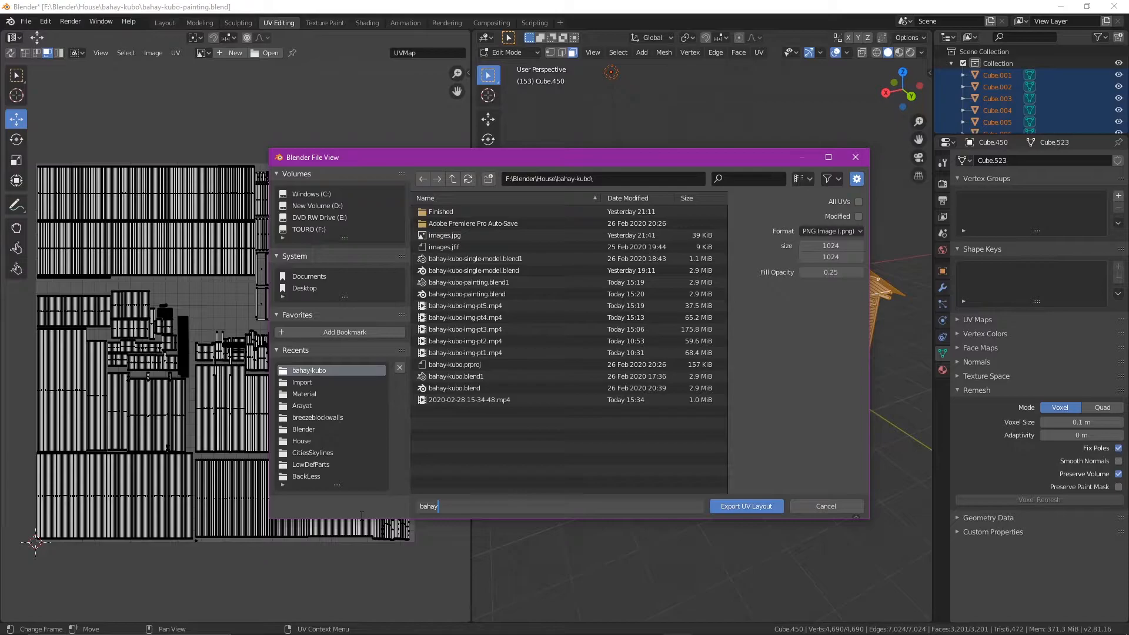
type("-kubo")
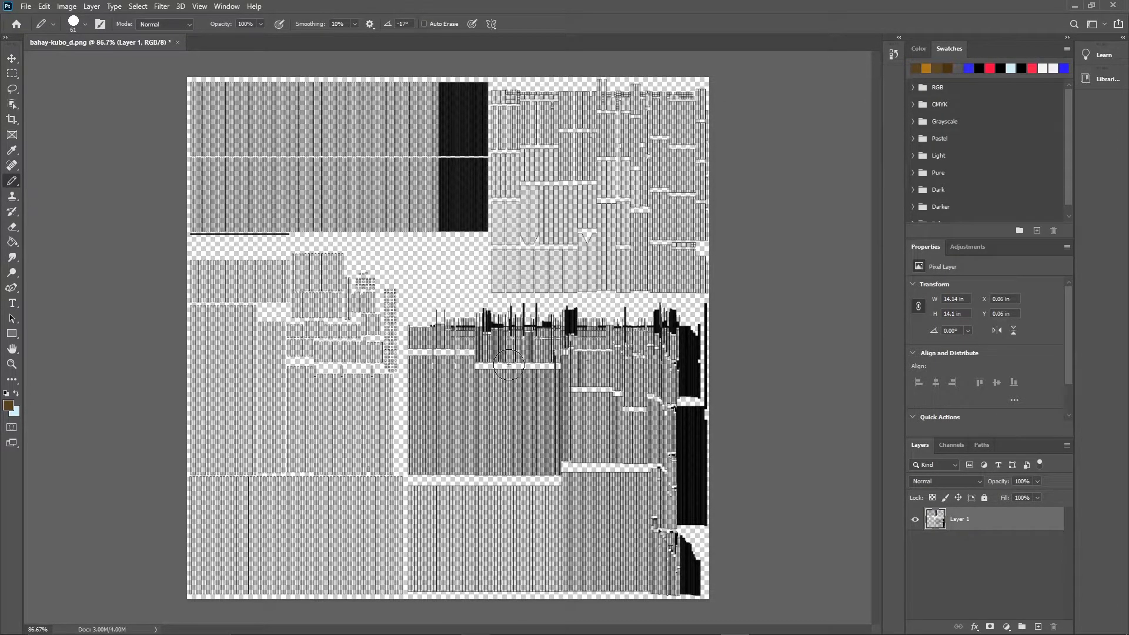
mouse_move(417, 320)
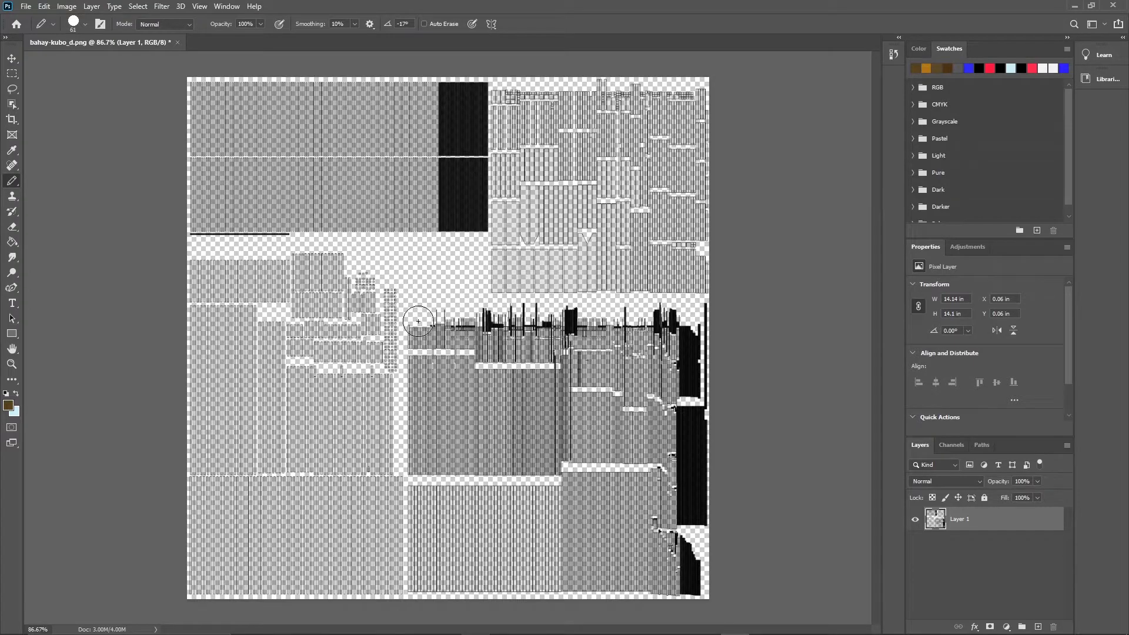
Brush dark brown across the middle strip and down the right side and bottom of the lower-right block
left_click_drag(417, 320, 505, 320)
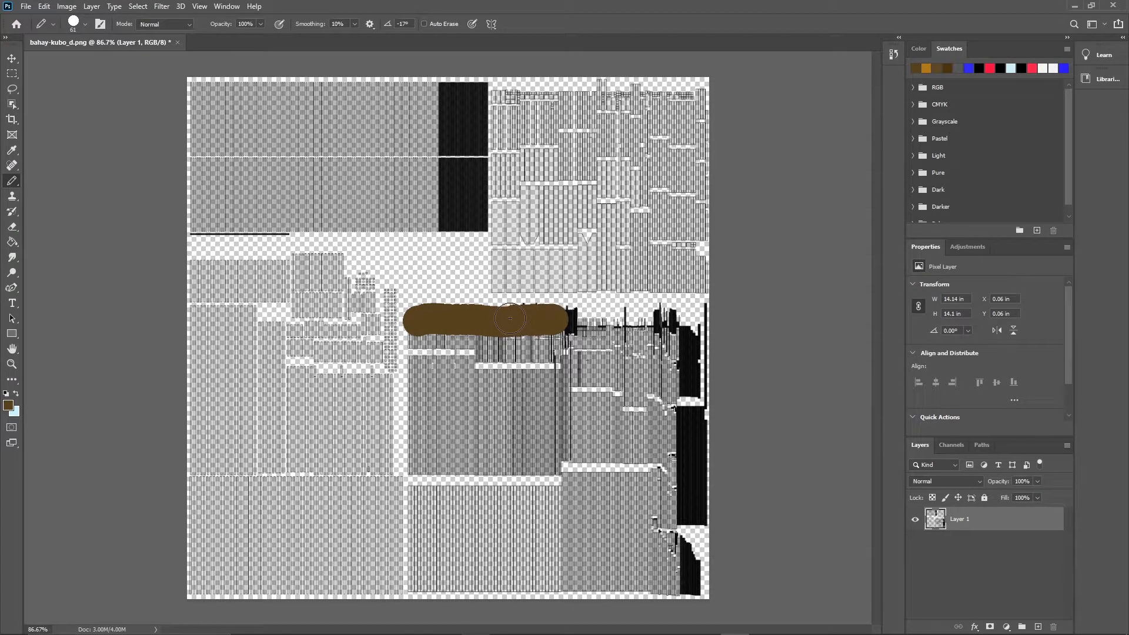
left_click_drag(508, 319, 702, 313)
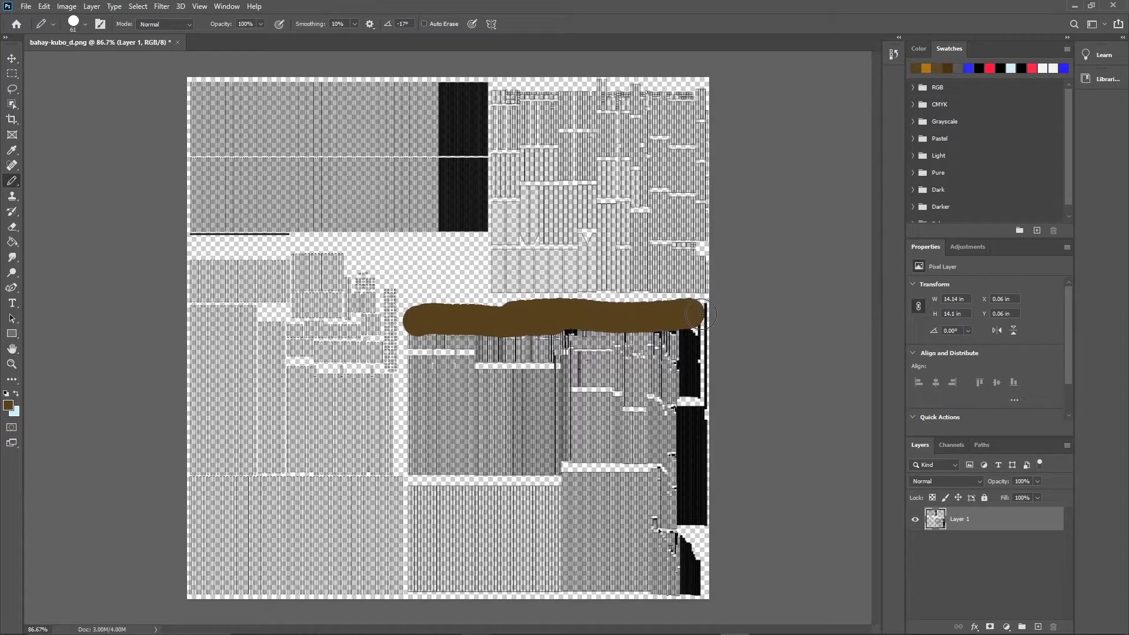
left_click_drag(695, 313, 444, 341)
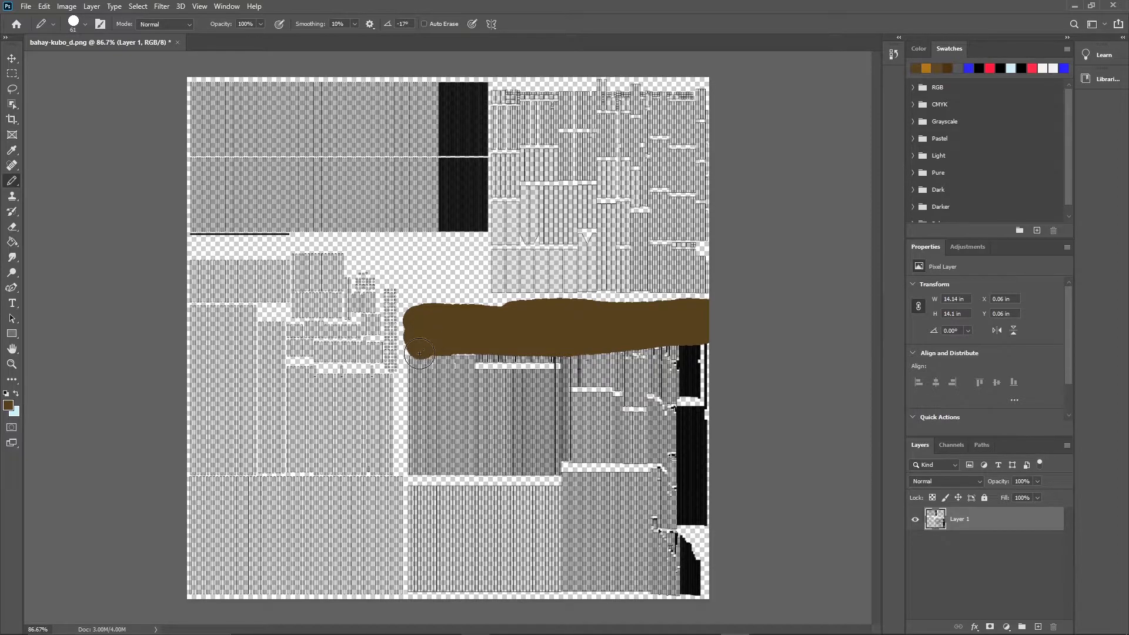
left_click_drag(417, 352, 698, 357)
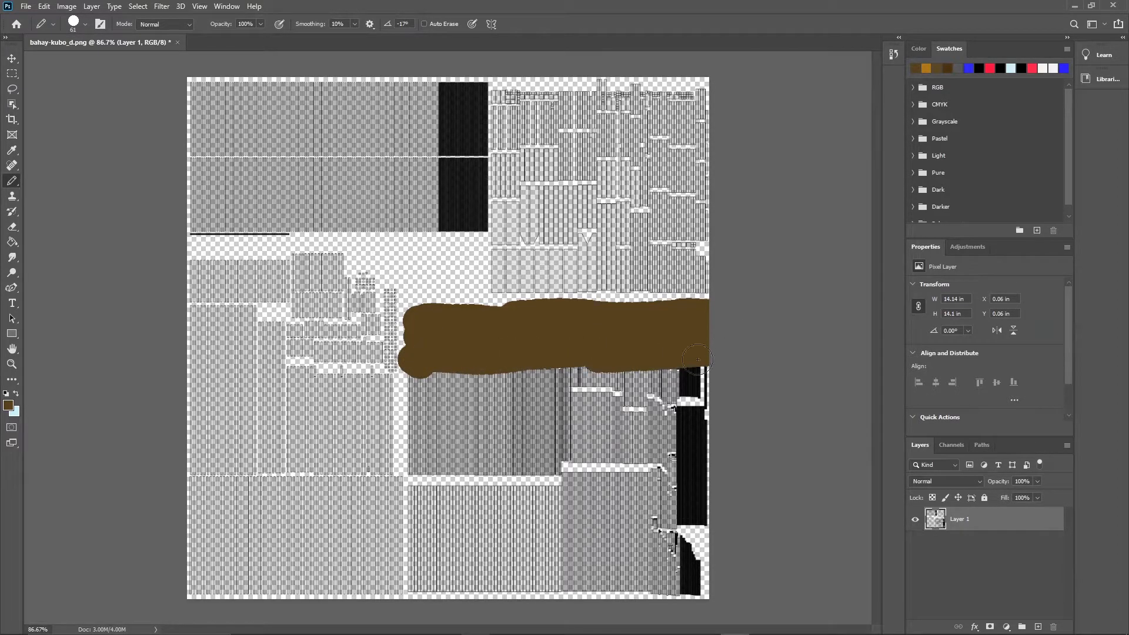
left_click_drag(695, 360, 697, 562)
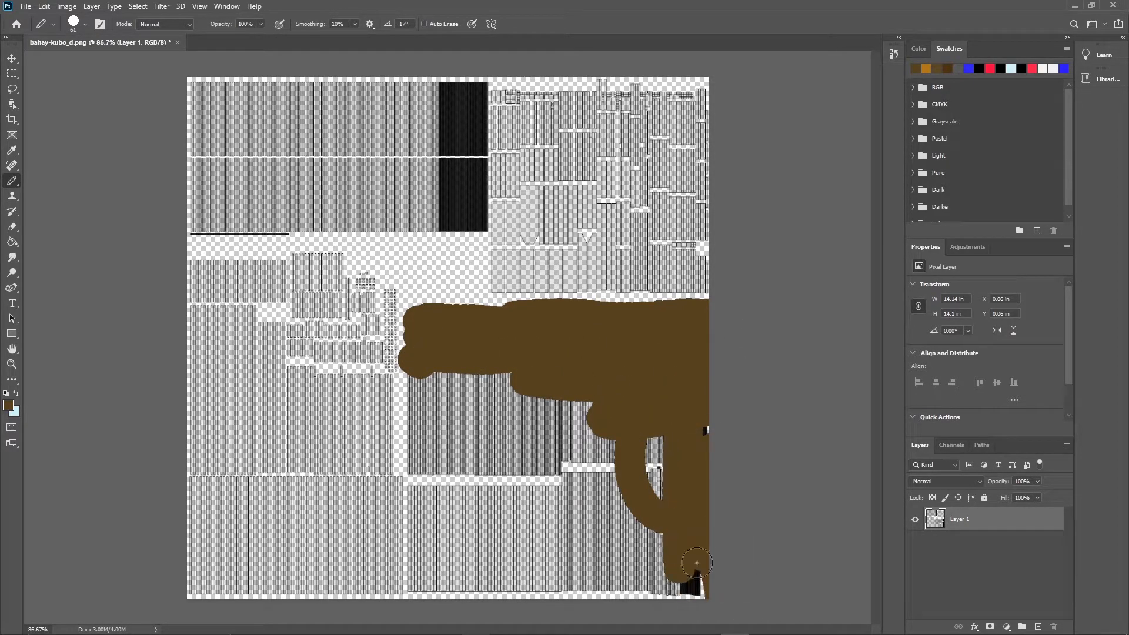
left_click_drag(696, 562, 732, 579)
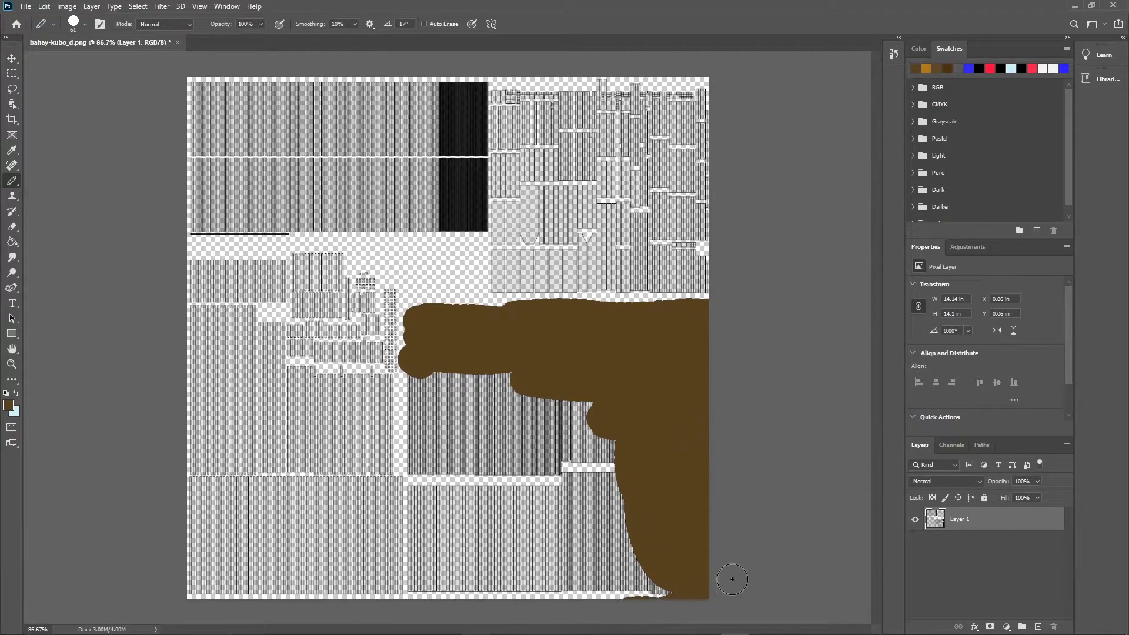
left_click_drag(733, 580, 593, 571)
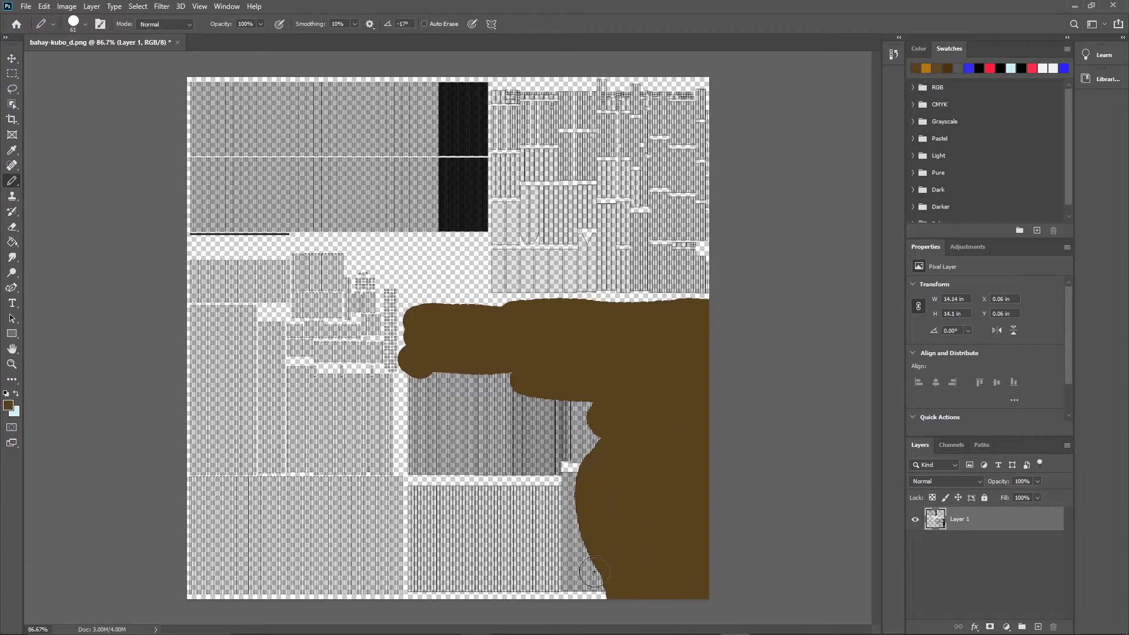
left_click_drag(594, 572, 543, 601)
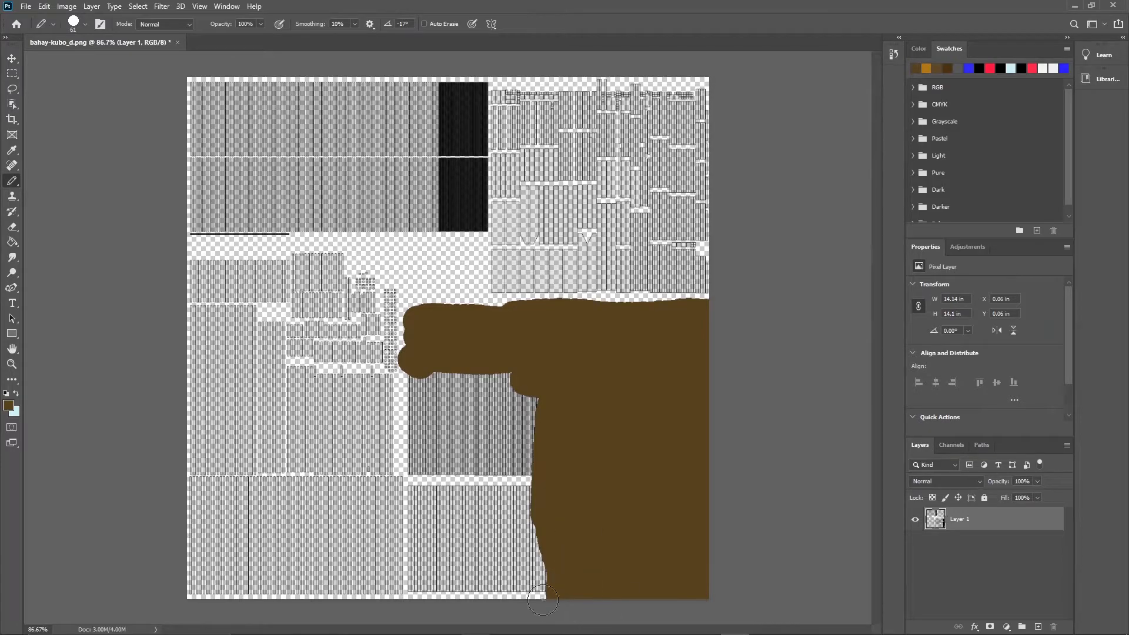
left_click_drag(543, 598, 423, 573)
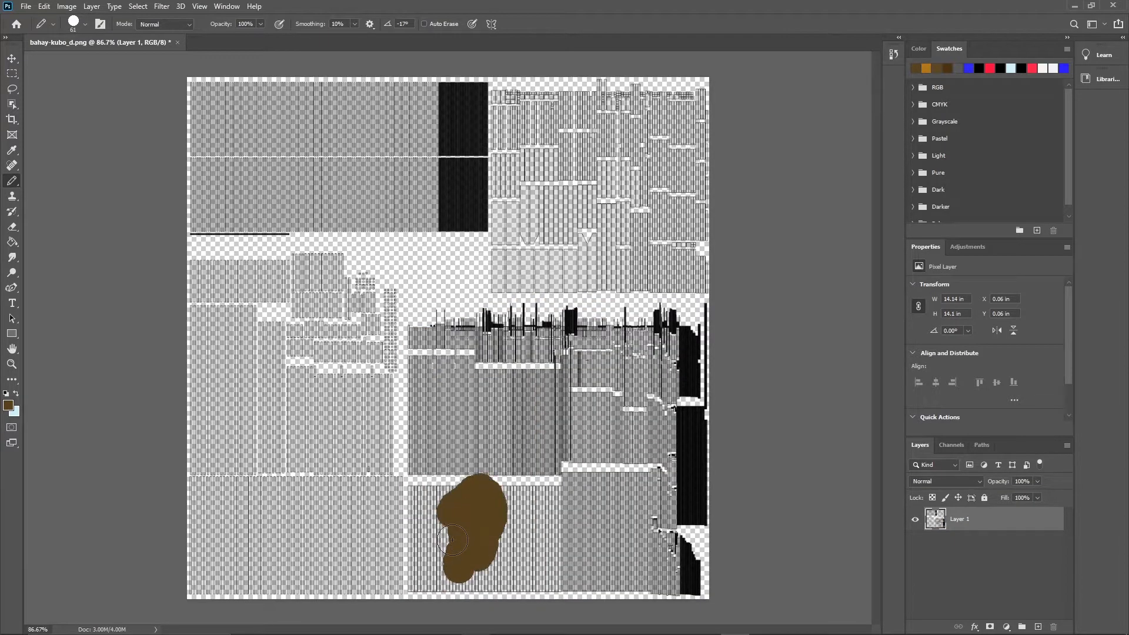
left_click_drag(453, 539, 421, 546)
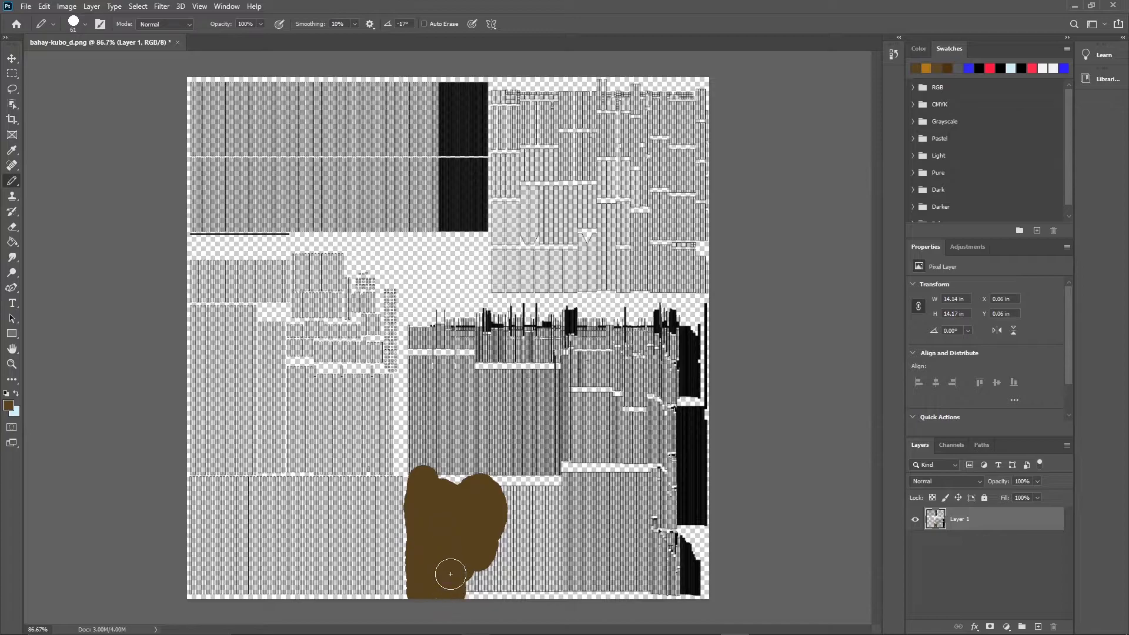
Fill the remaining edges and interior of the lower-right block until it is solid dark brown
left_click_drag(450, 574, 570, 498)
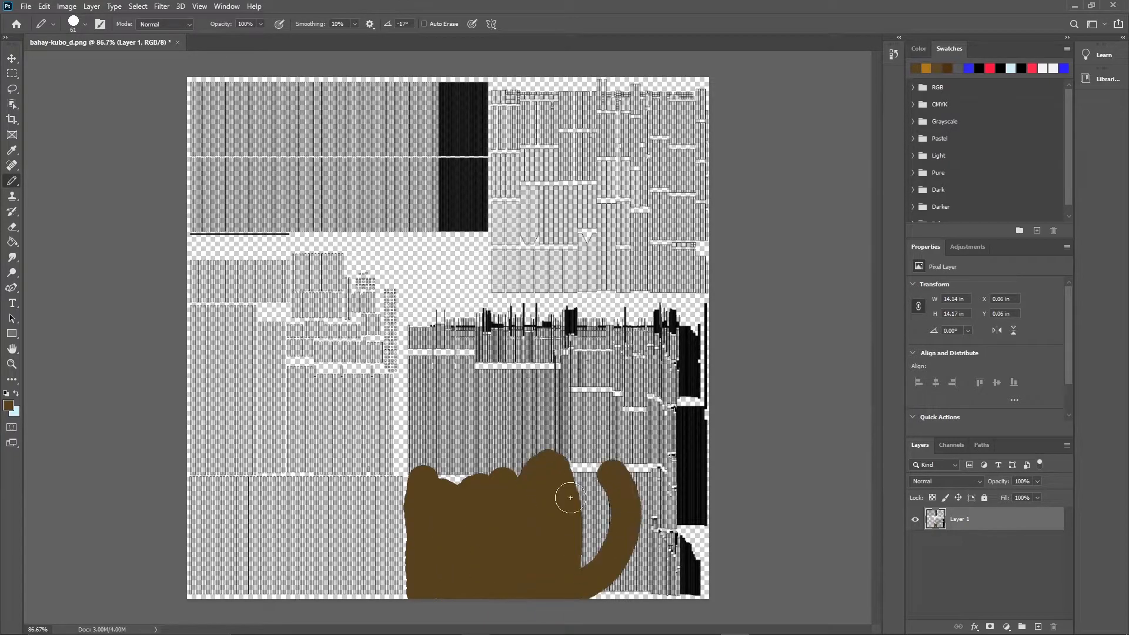
left_click_drag(570, 496, 671, 556)
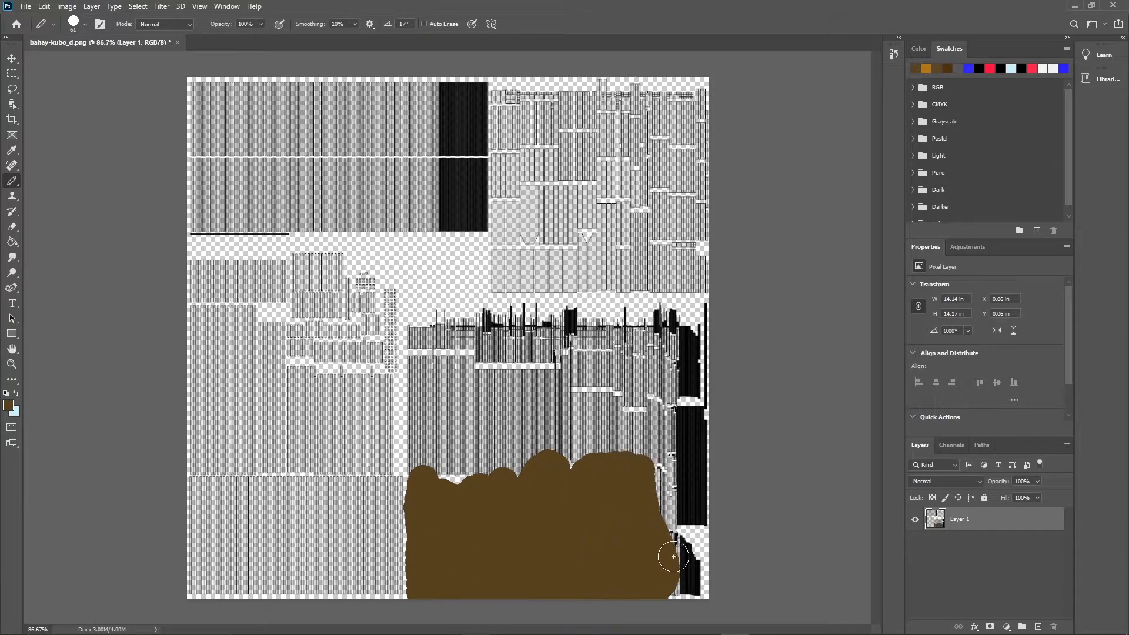
left_click_drag(673, 556, 698, 354)
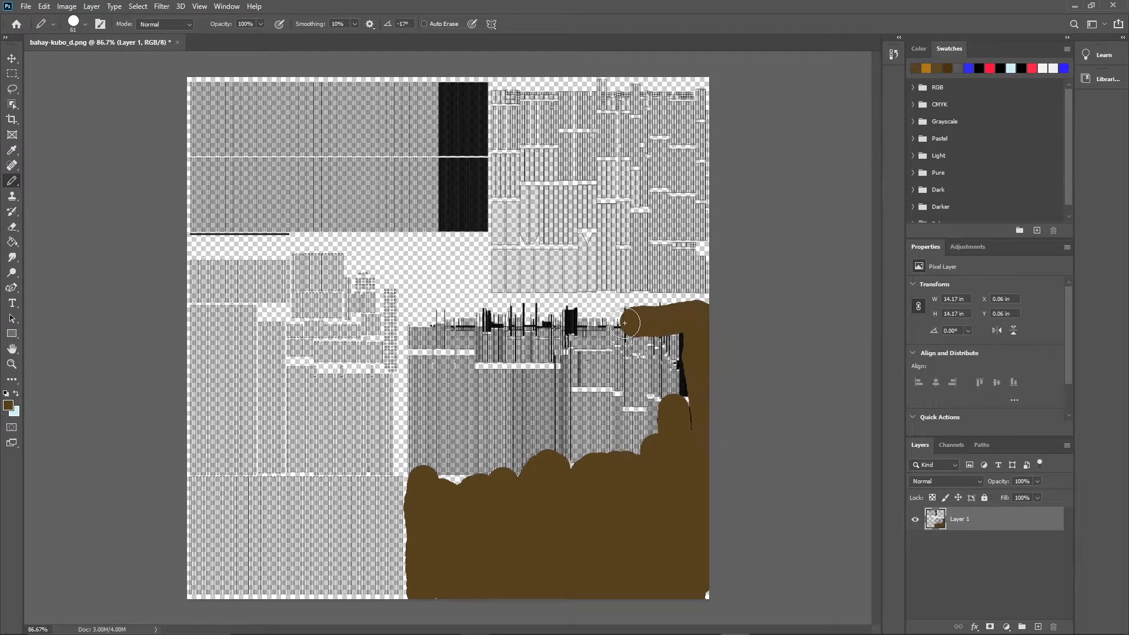
left_click_drag(626, 325, 519, 317)
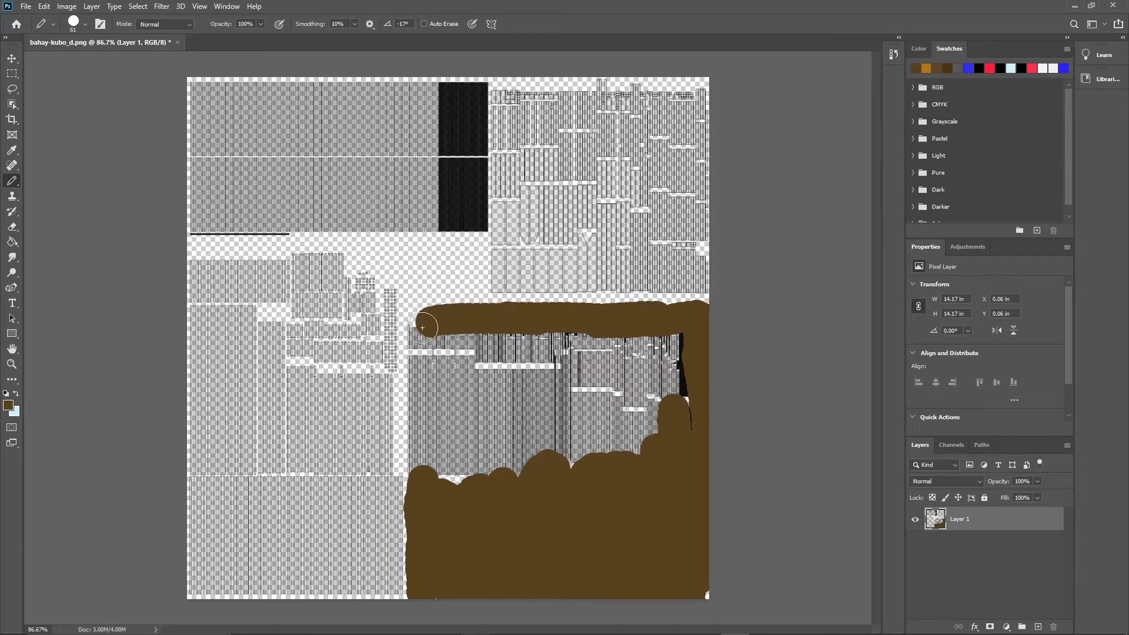
left_click_drag(422, 325, 420, 467)
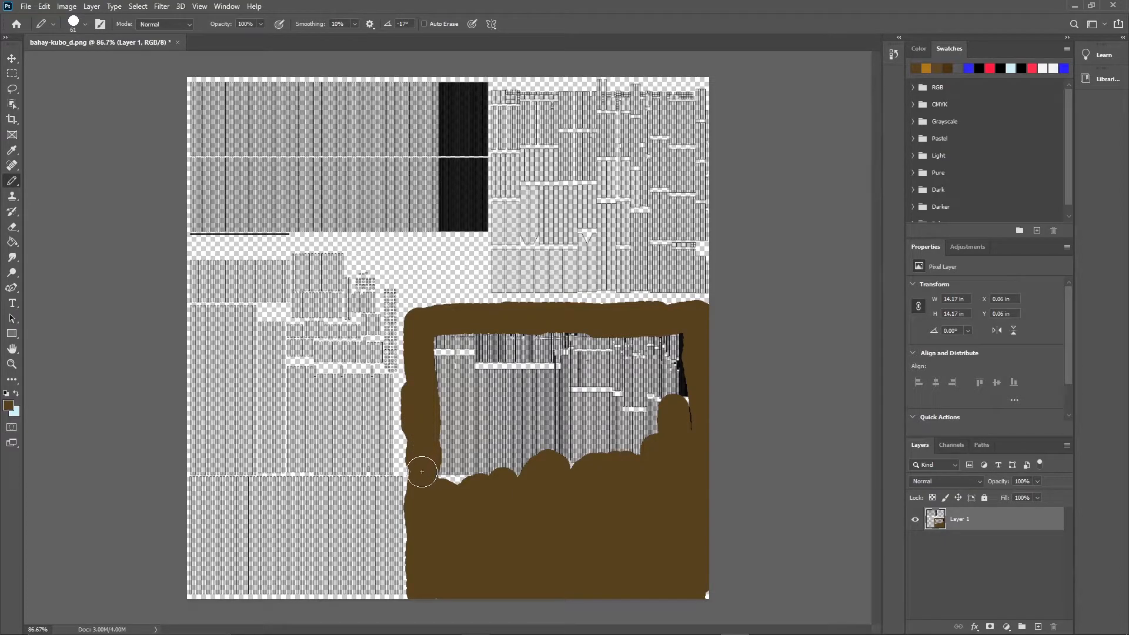
left_click_drag(421, 471, 444, 342)
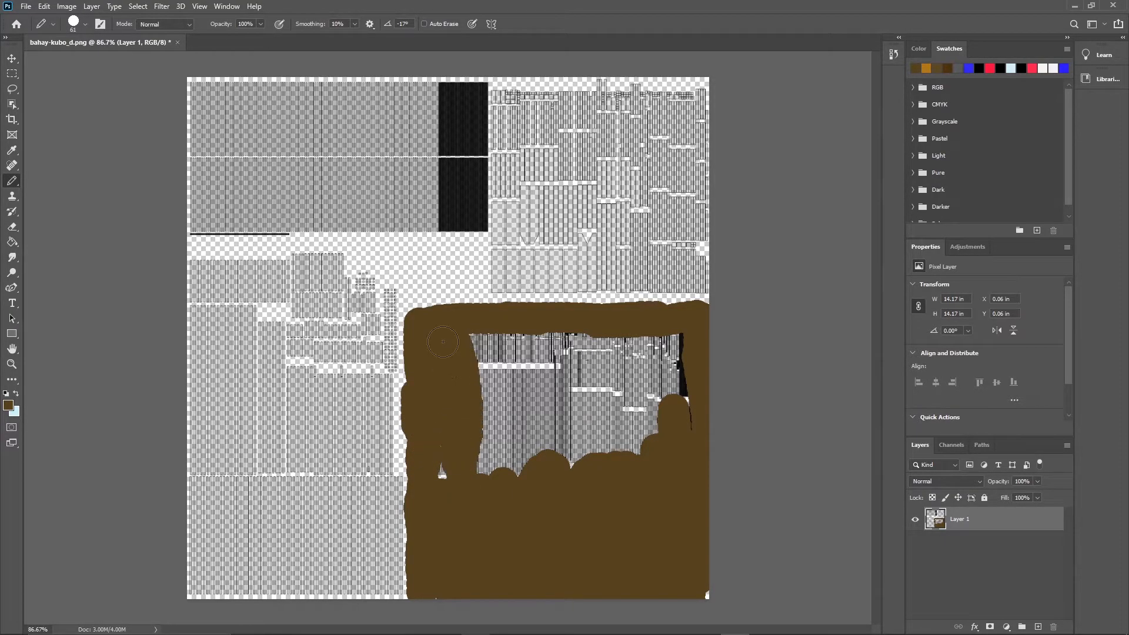
left_click_drag(444, 342, 526, 345)
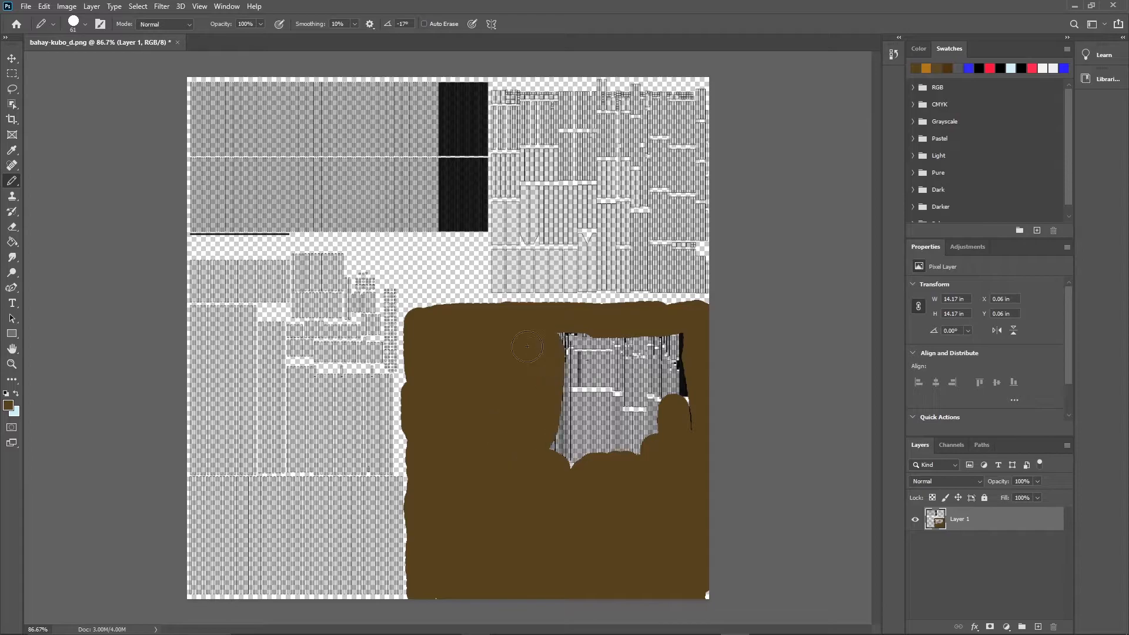
left_click_drag(526, 346, 597, 408)
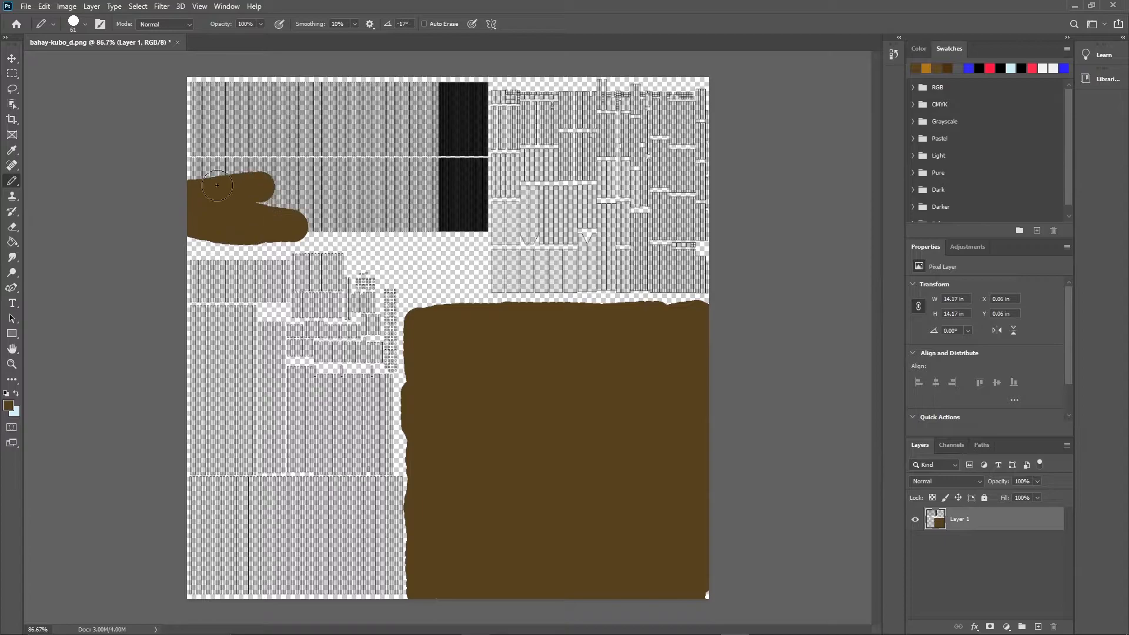
Brush dark brown over the whole upper-left block, including its dark strip, until fully covered
left_click_drag(220, 201, 313, 82)
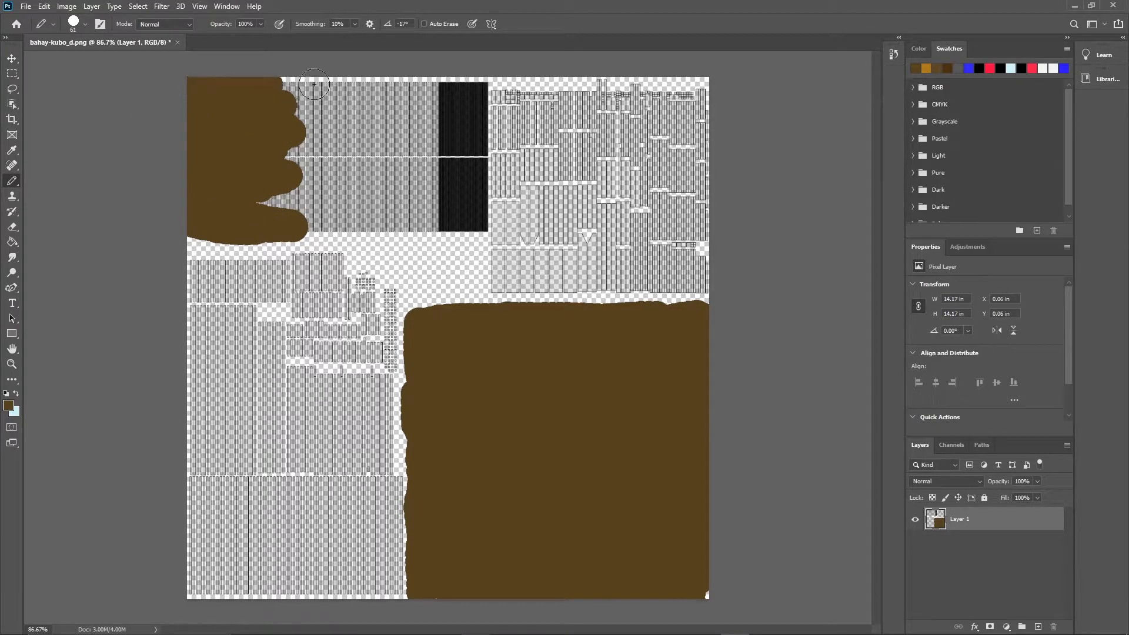
left_click_drag(313, 83, 471, 81)
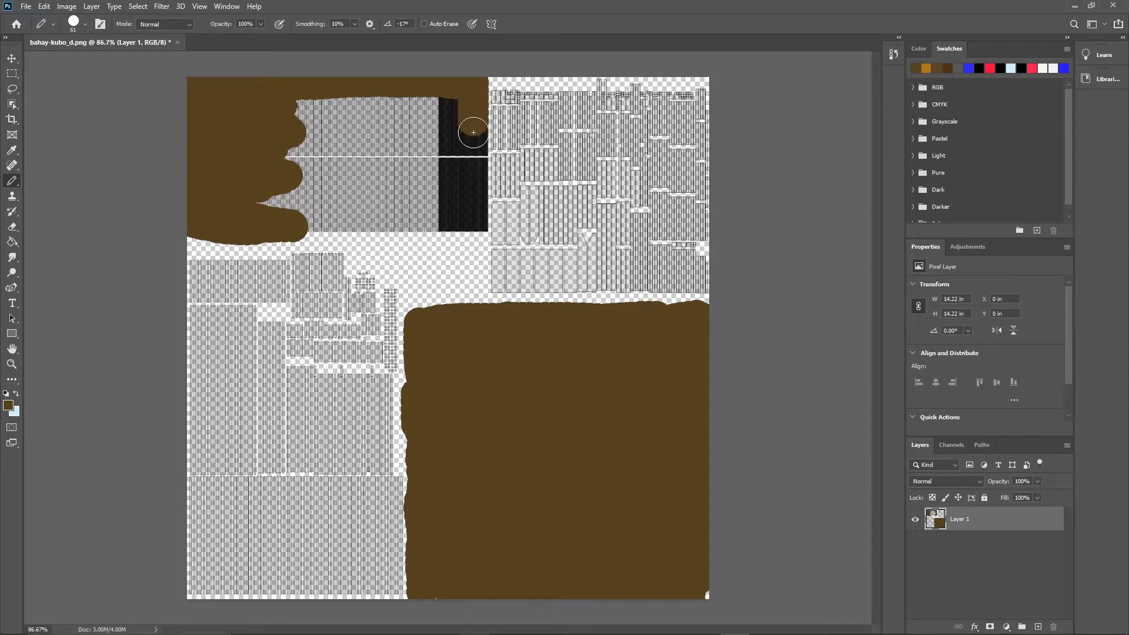
left_click_drag(473, 133, 472, 209)
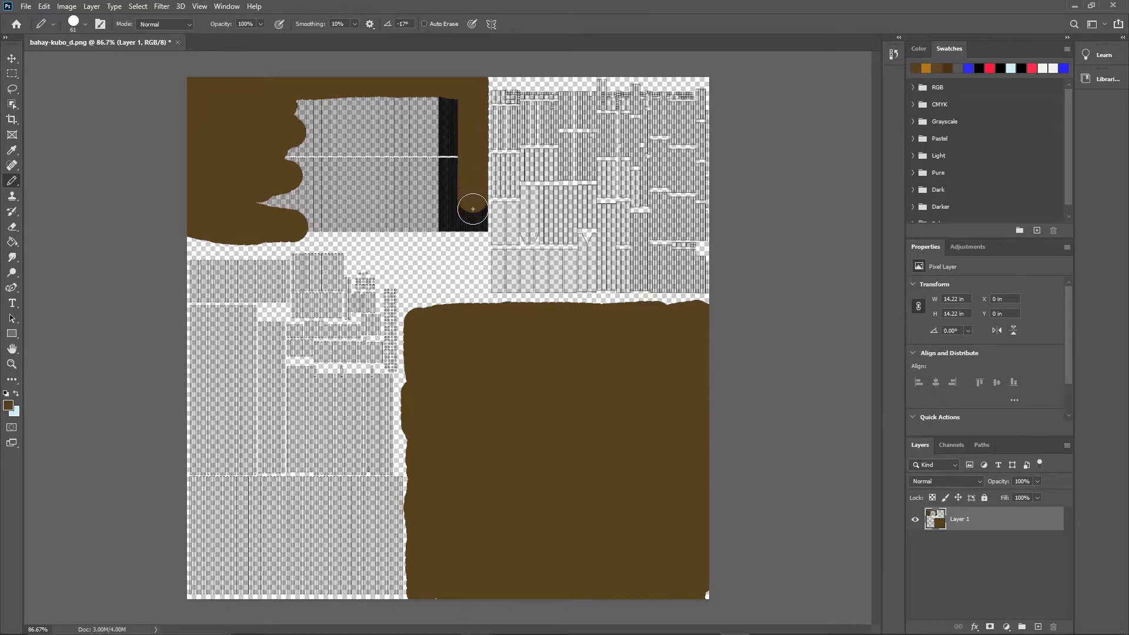
left_click_drag(473, 209, 434, 160)
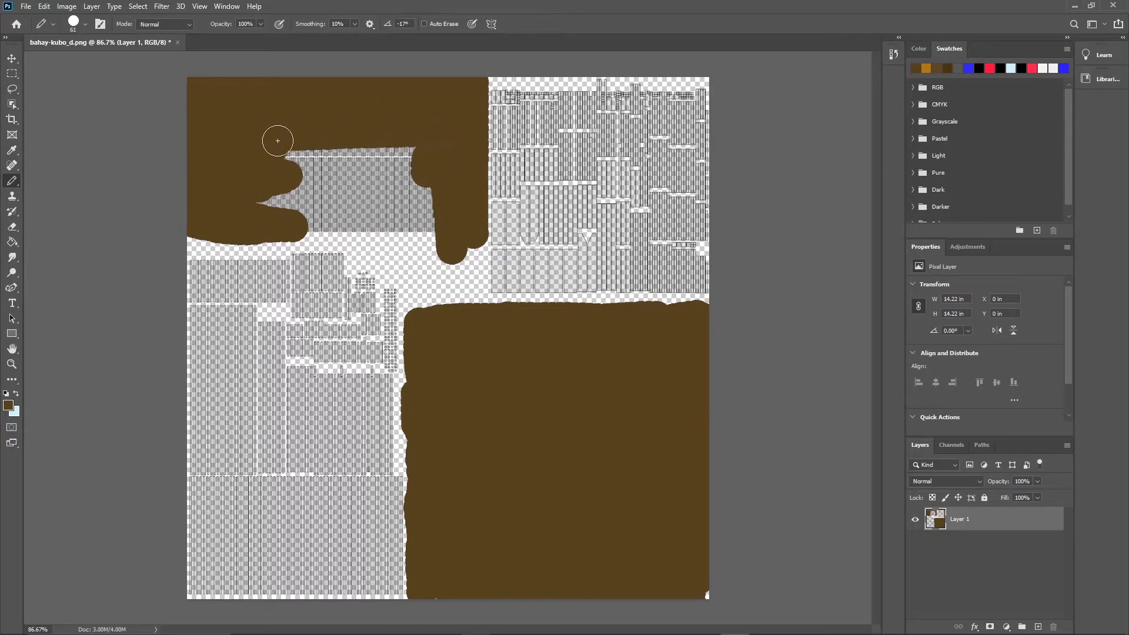
left_click_drag(278, 140, 396, 185)
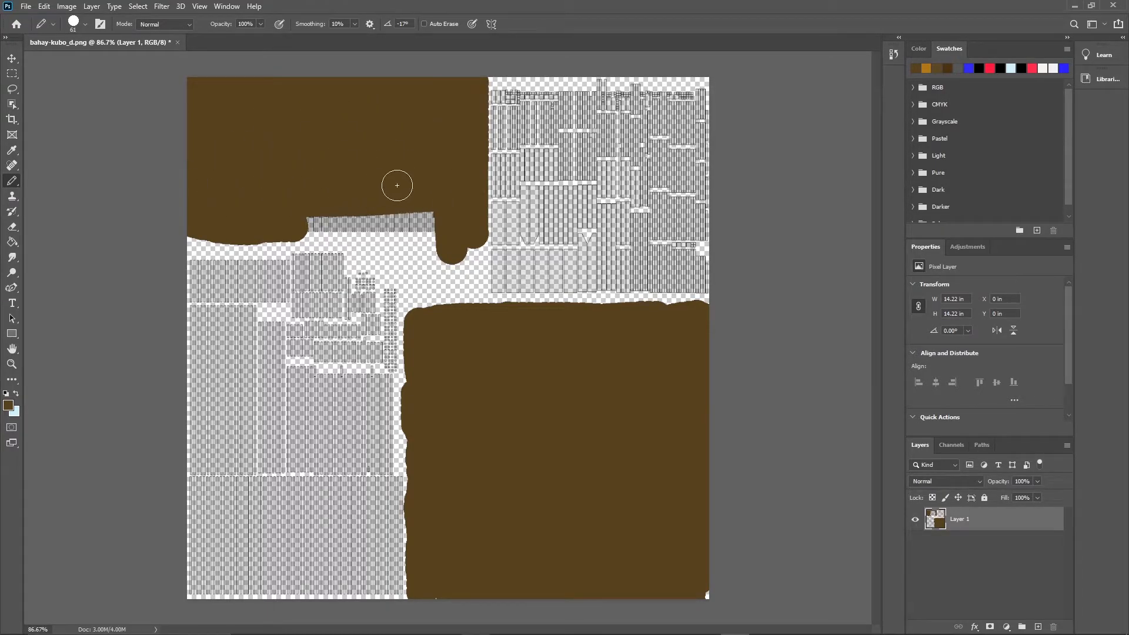
left_click_drag(396, 184, 296, 219)
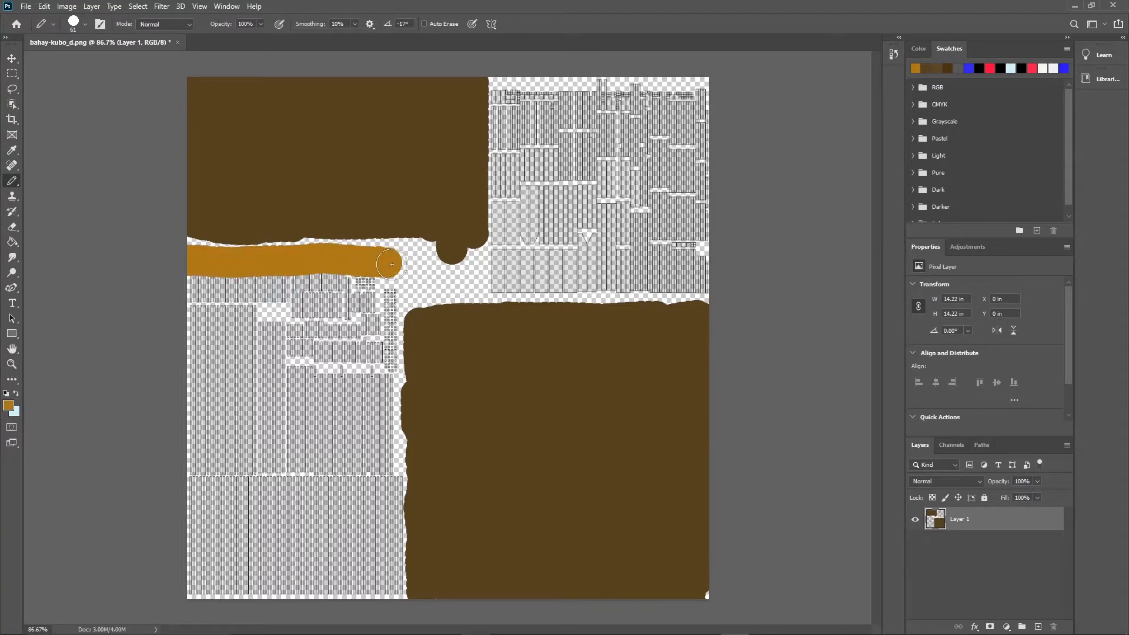
Brush orange-brown over the entire lower-left block, dabbing out the last small gap
left_click_drag(389, 264, 395, 456)
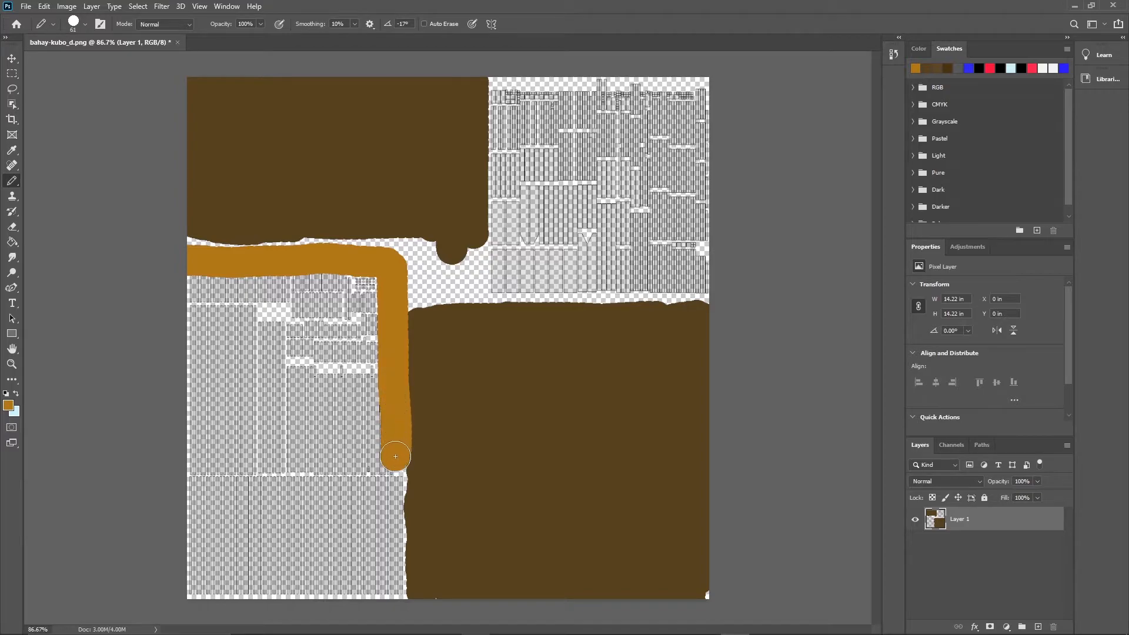
left_click_drag(395, 456, 396, 611)
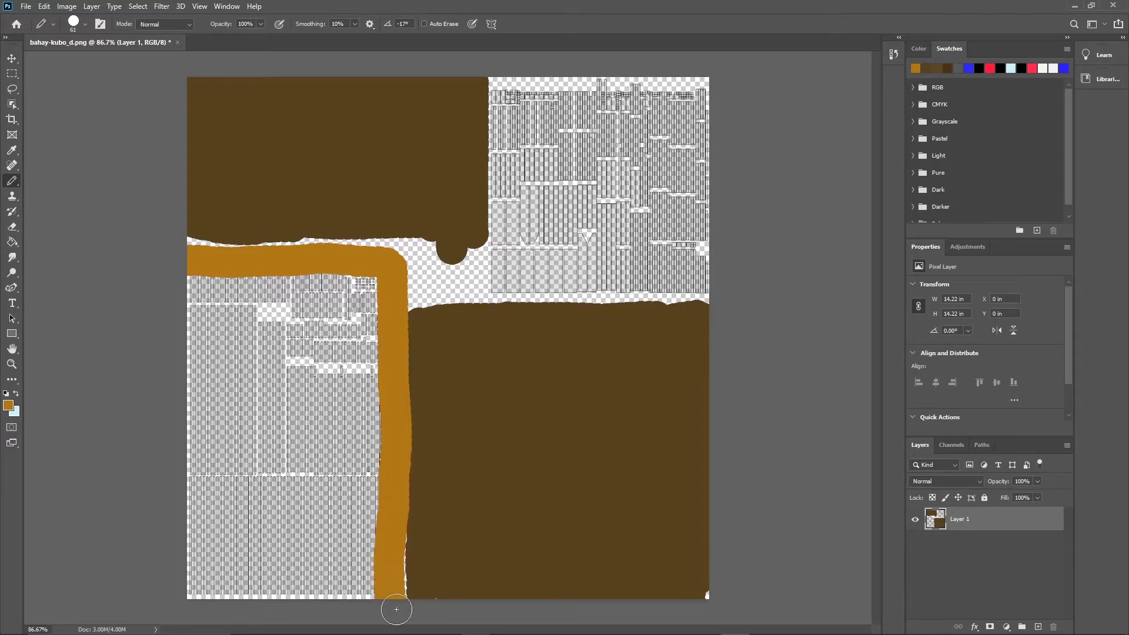
left_click_drag(396, 610, 367, 320)
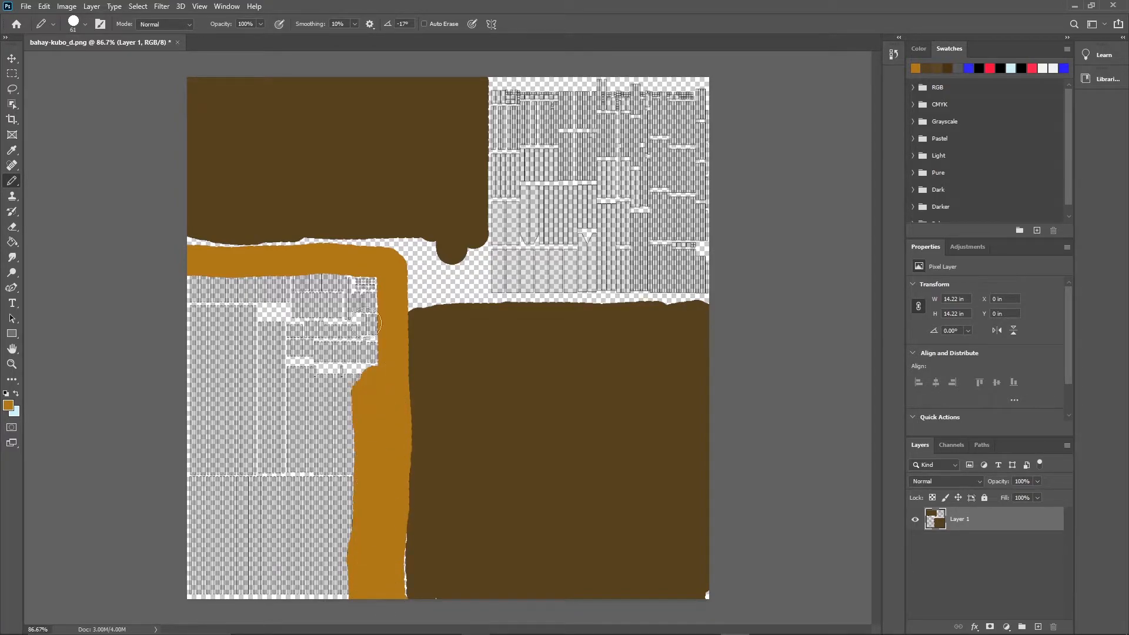
left_click_drag(380, 322, 198, 315)
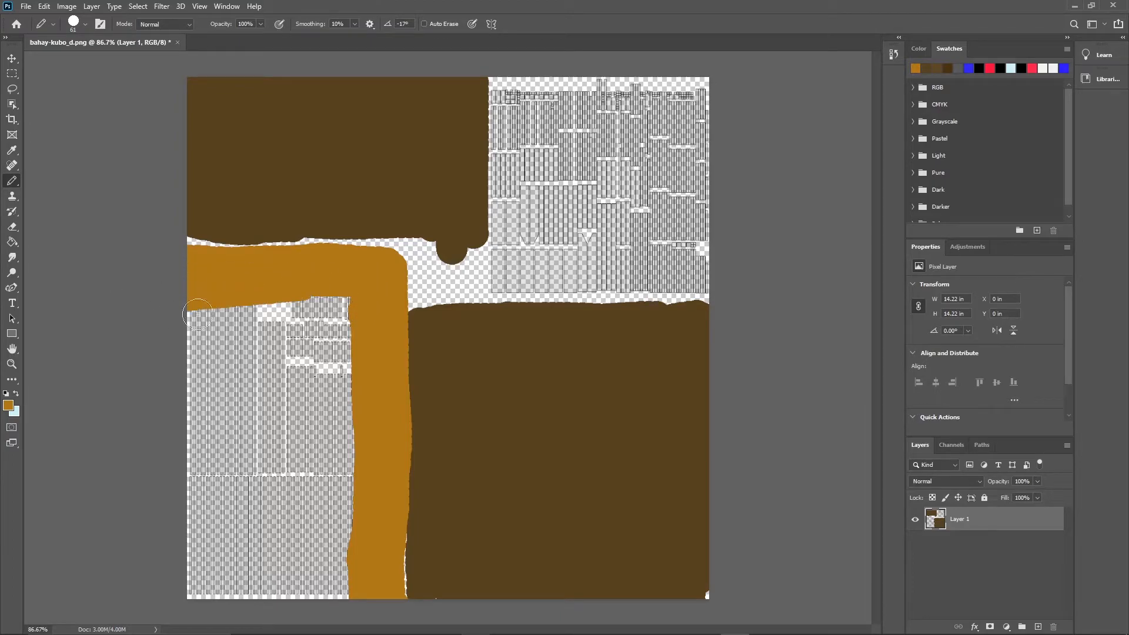
left_click_drag(197, 313, 197, 364)
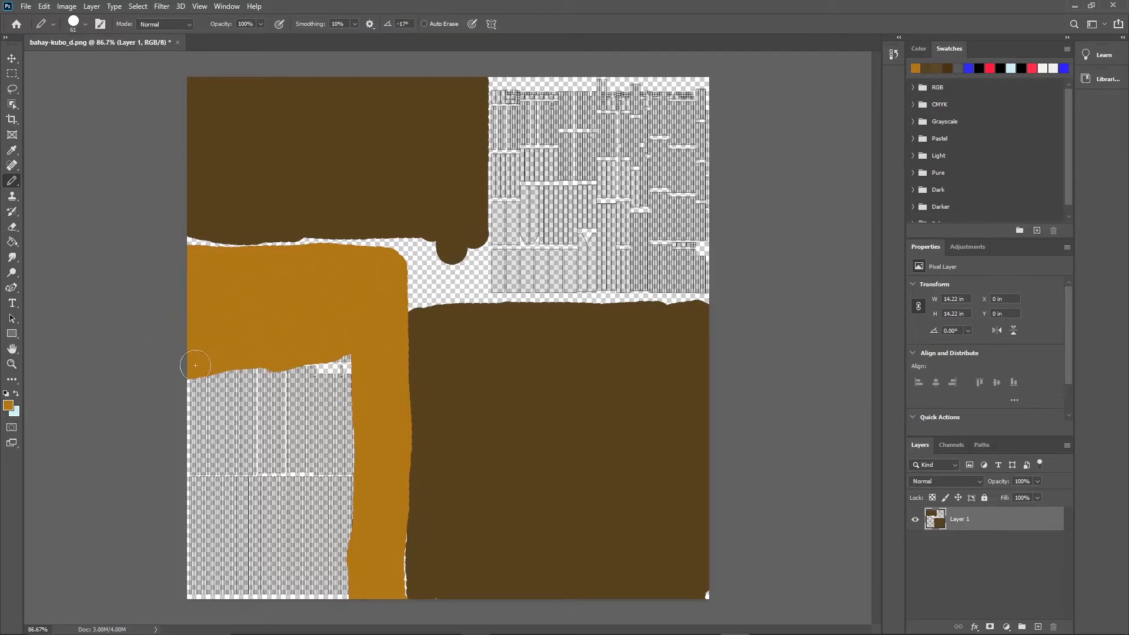
left_click_drag(195, 364, 326, 417)
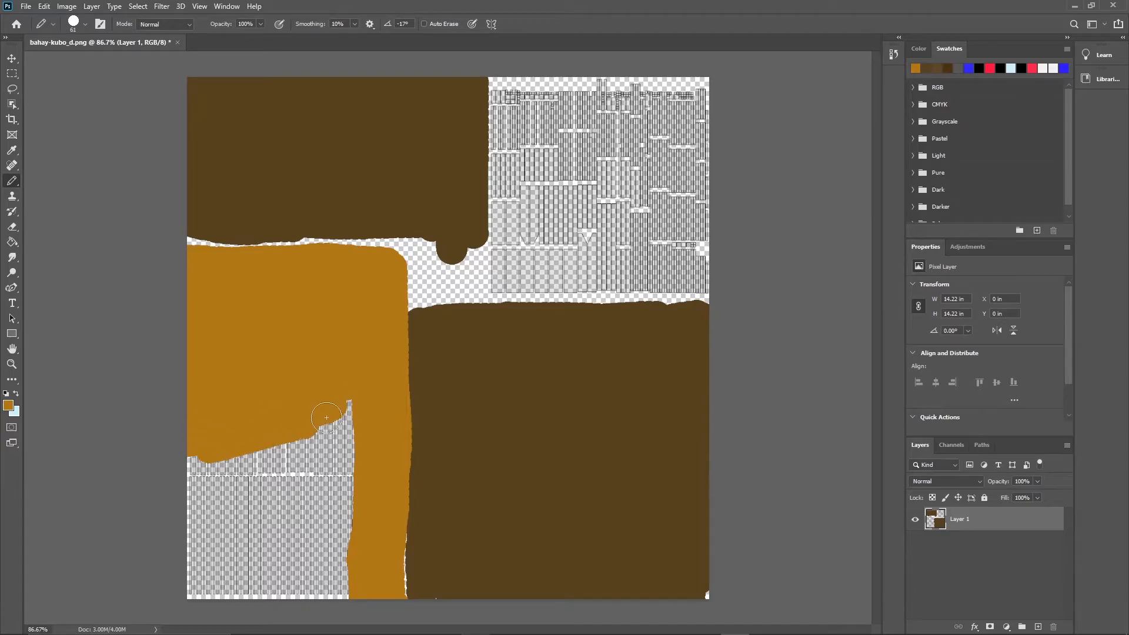
left_click_drag(326, 418, 368, 444)
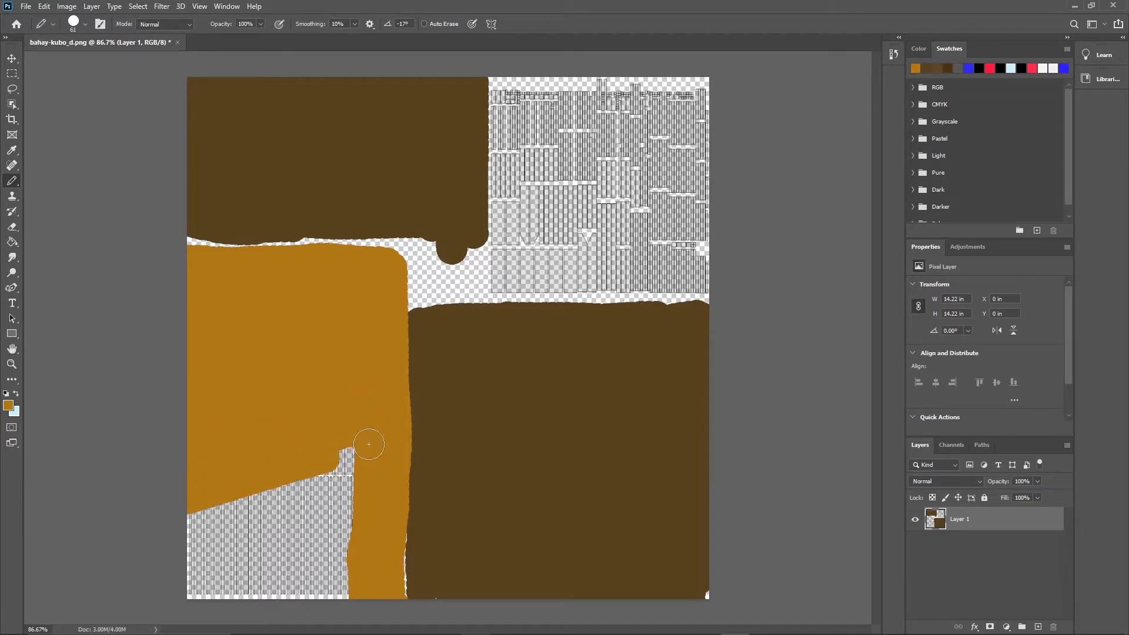
left_click_drag(368, 445, 277, 564)
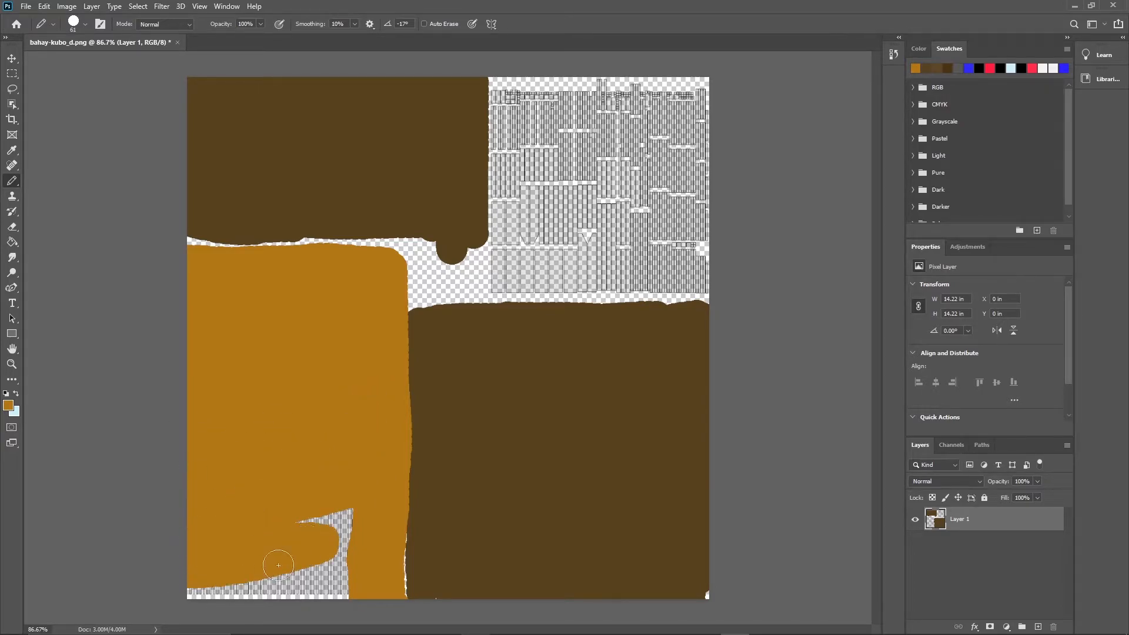
left_click_drag(278, 564, 346, 534)
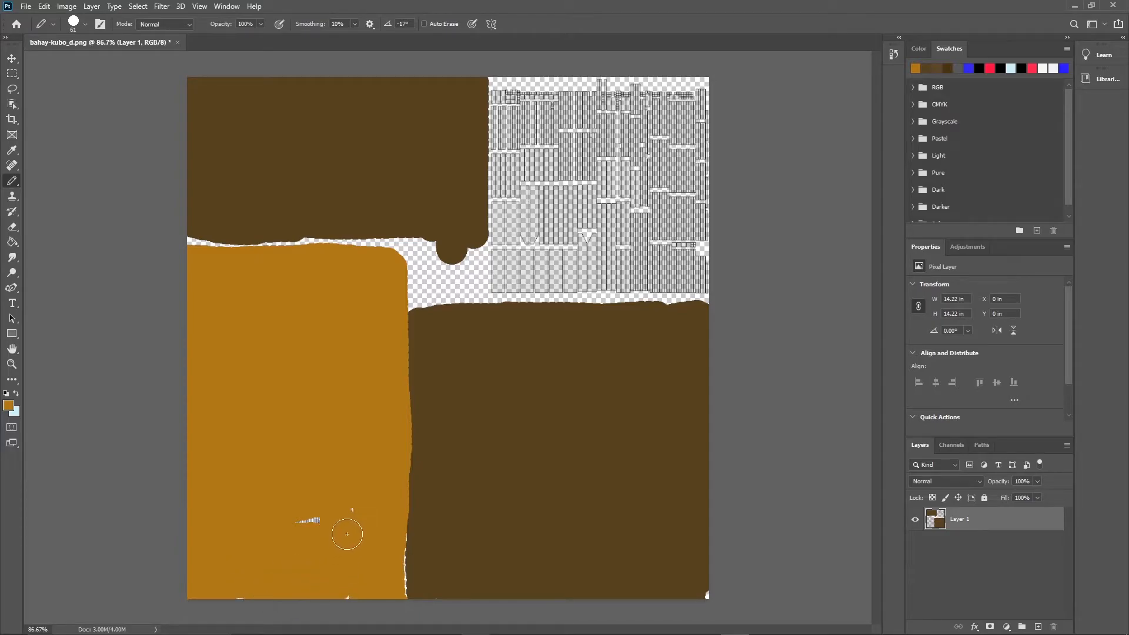
left_click(456, 232)
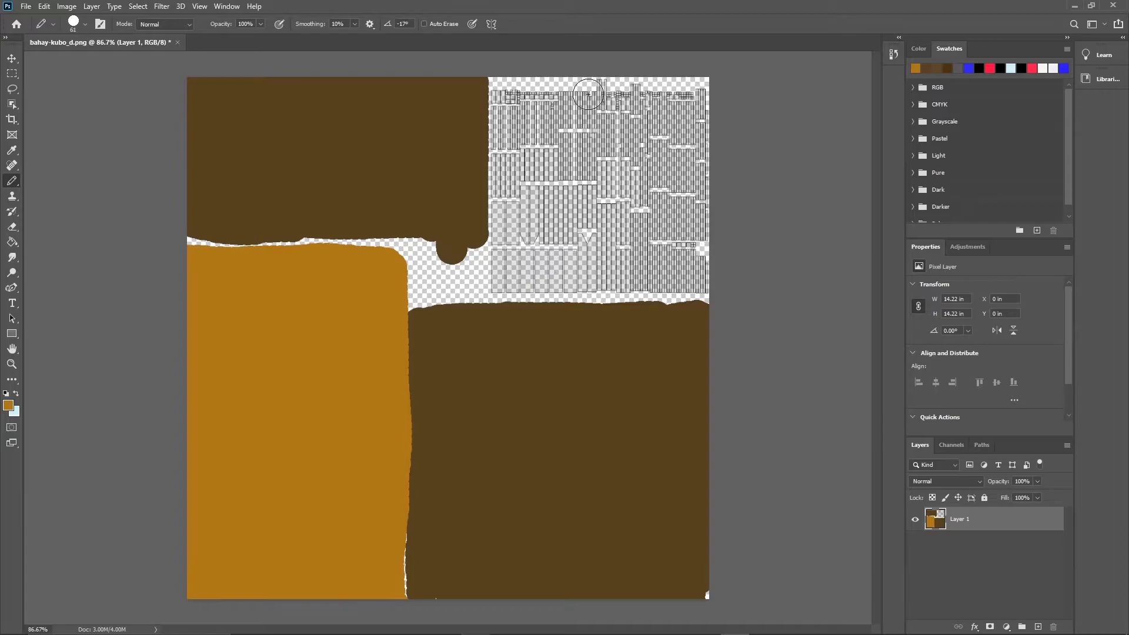
mouse_move(509, 94)
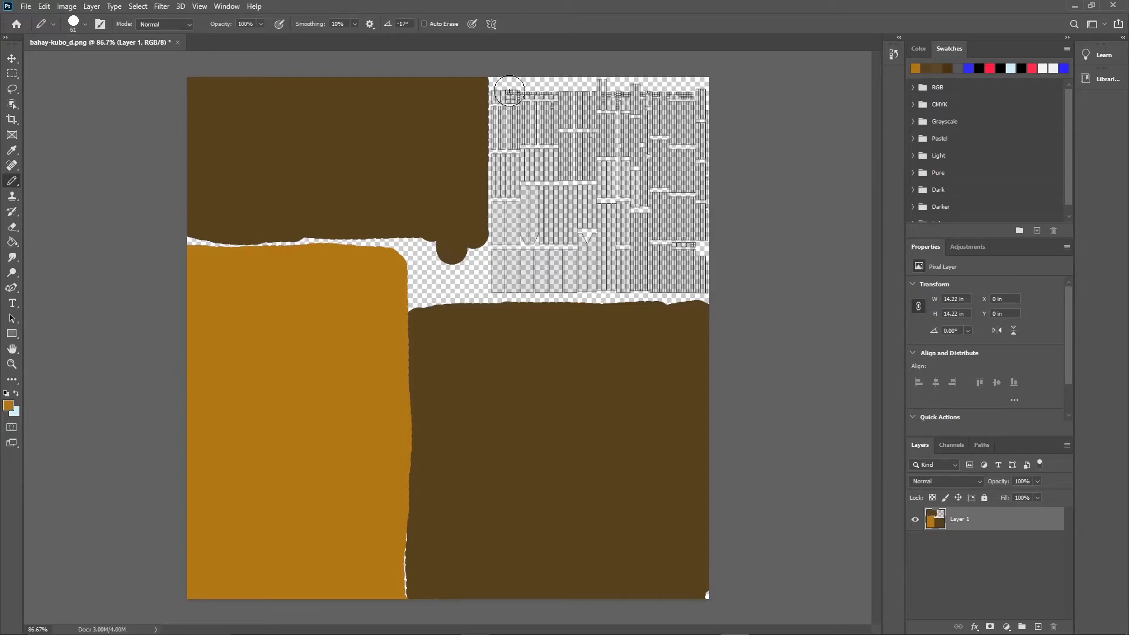
Brush orange over the upper-right block so all four blocks of the texture are coloured
left_click_drag(508, 91, 506, 142)
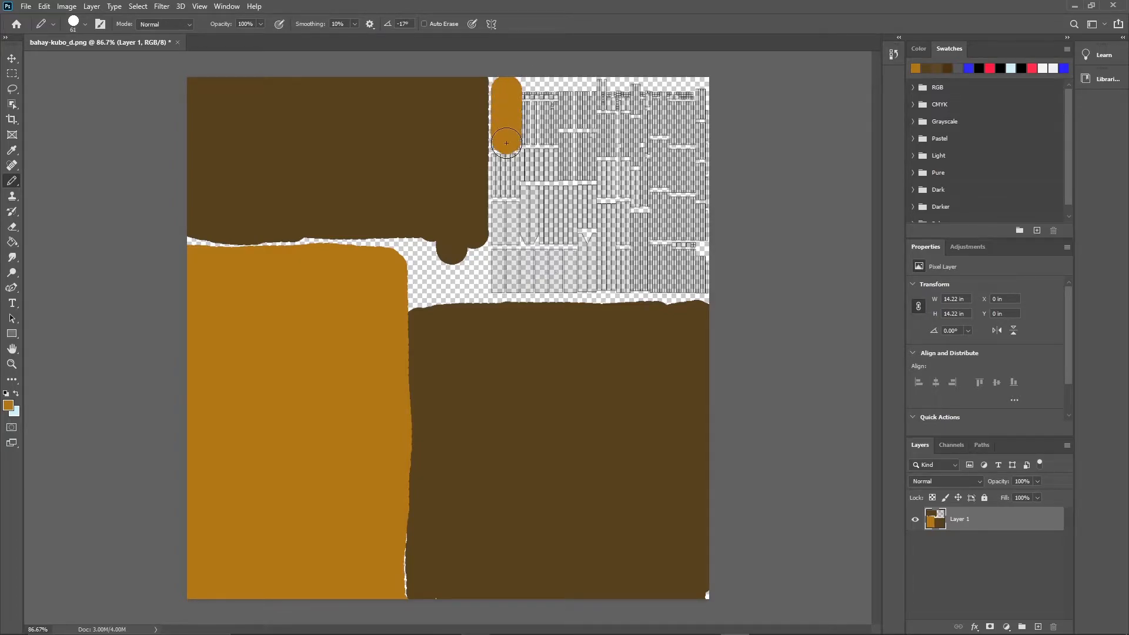
left_click_drag(505, 142, 500, 212)
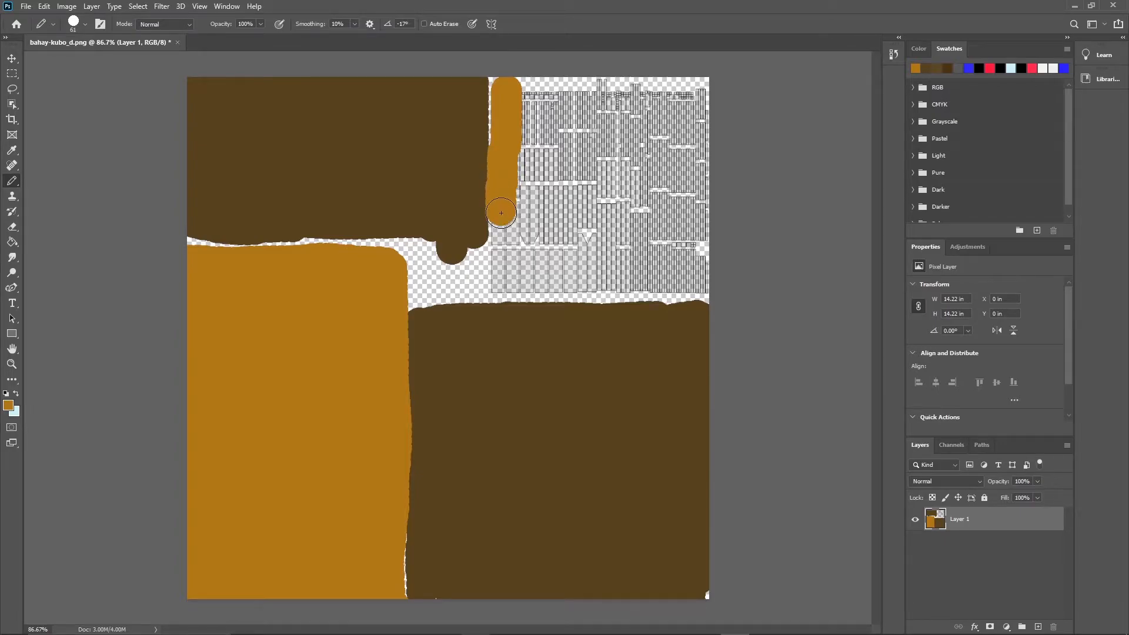
left_click_drag(502, 213, 633, 272)
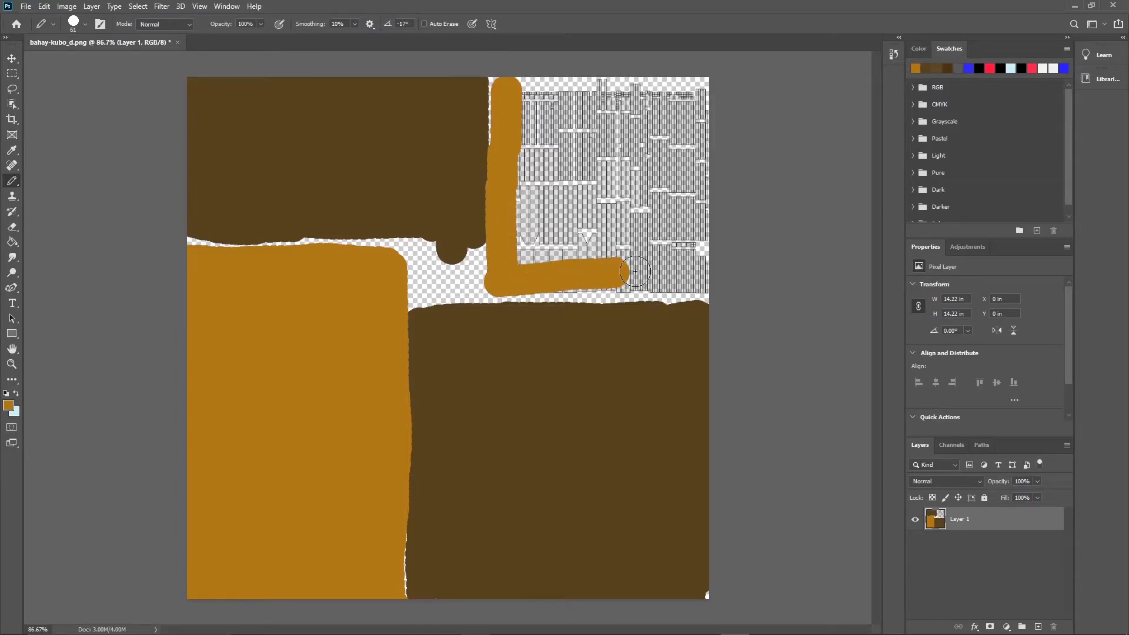
left_click_drag(636, 272, 685, 278)
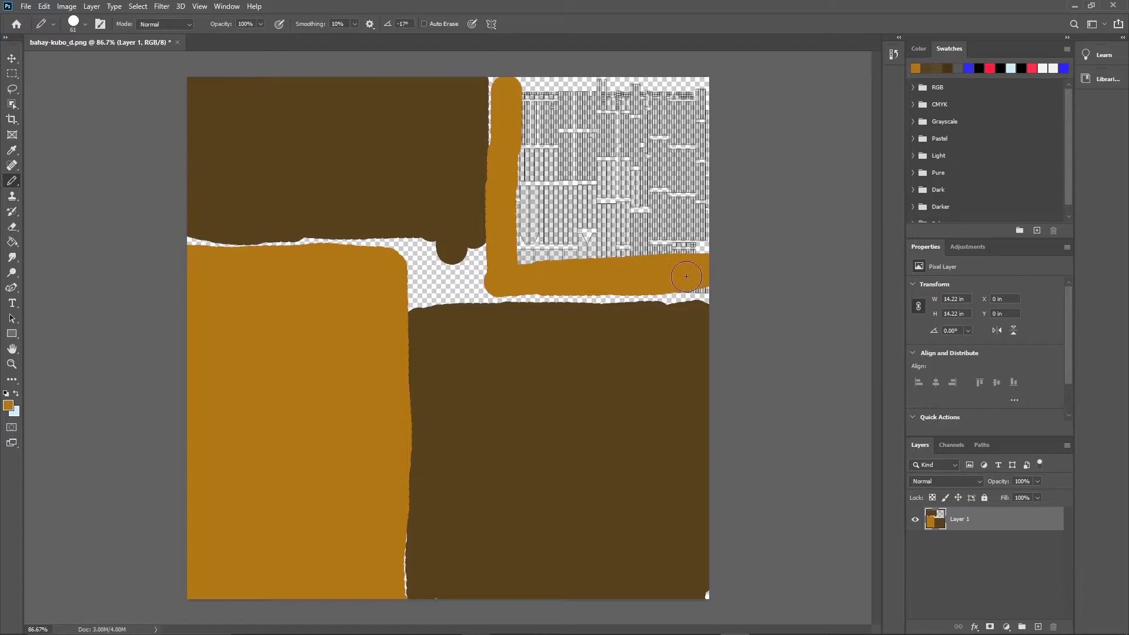
left_click_drag(685, 275, 682, 141)
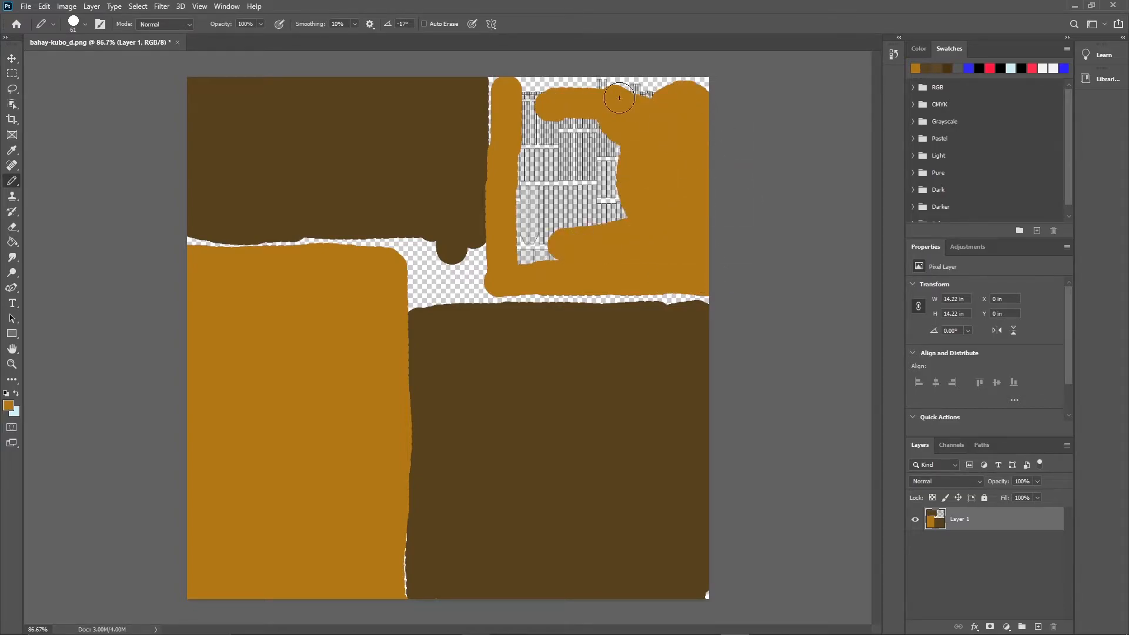
left_click_drag(617, 98, 517, 239)
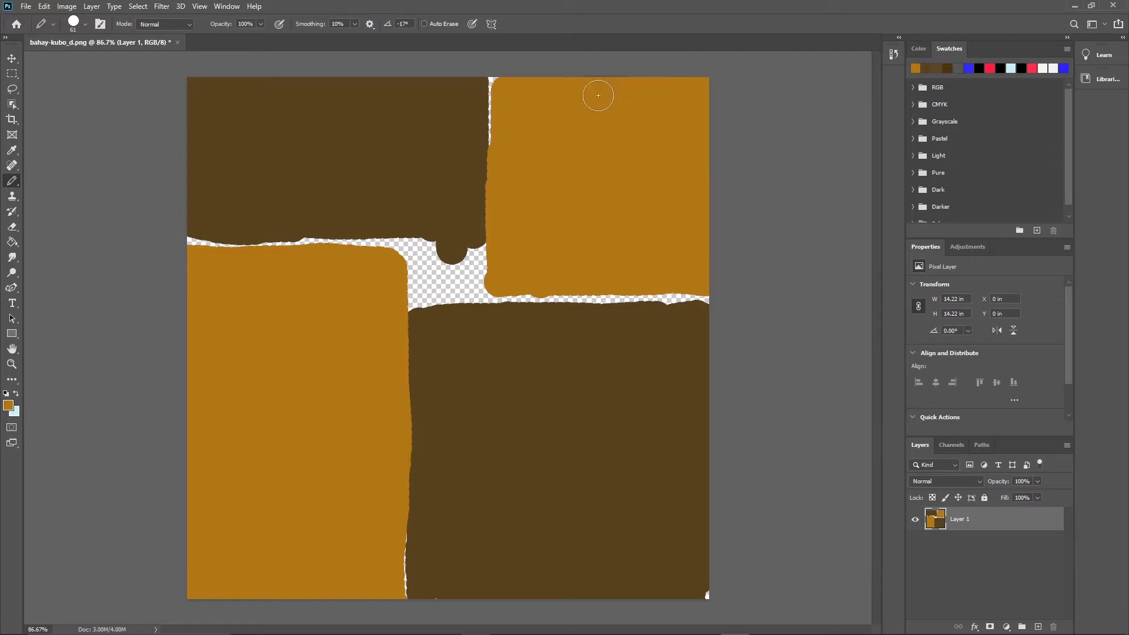
mouse_move(614, 224)
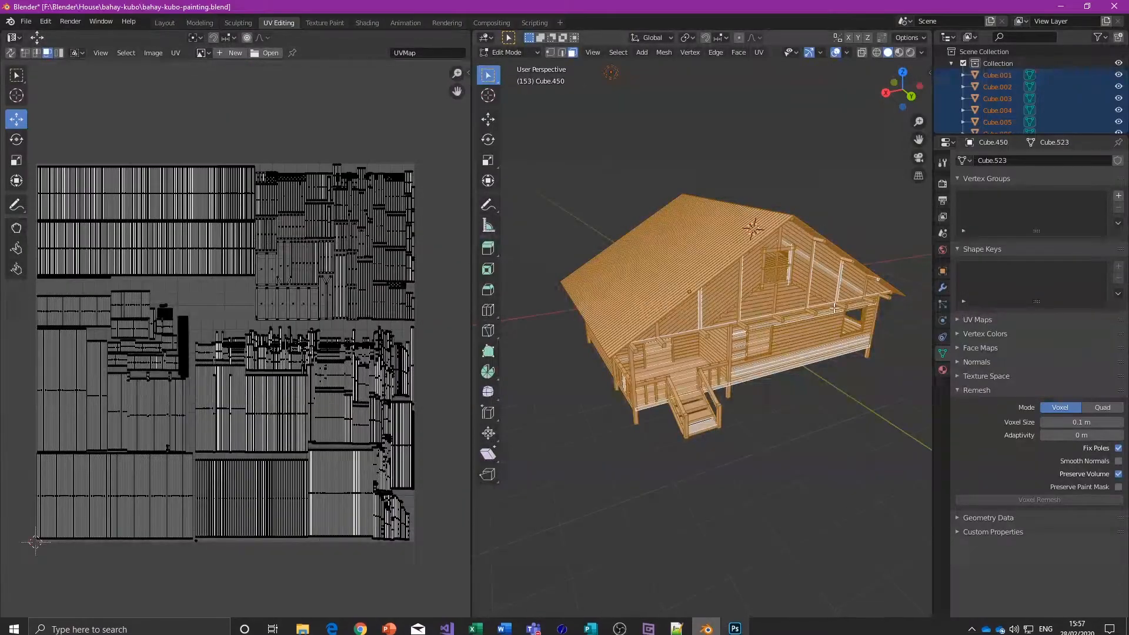
Return to Object Mode and create a new material for the house
left_click(508, 52)
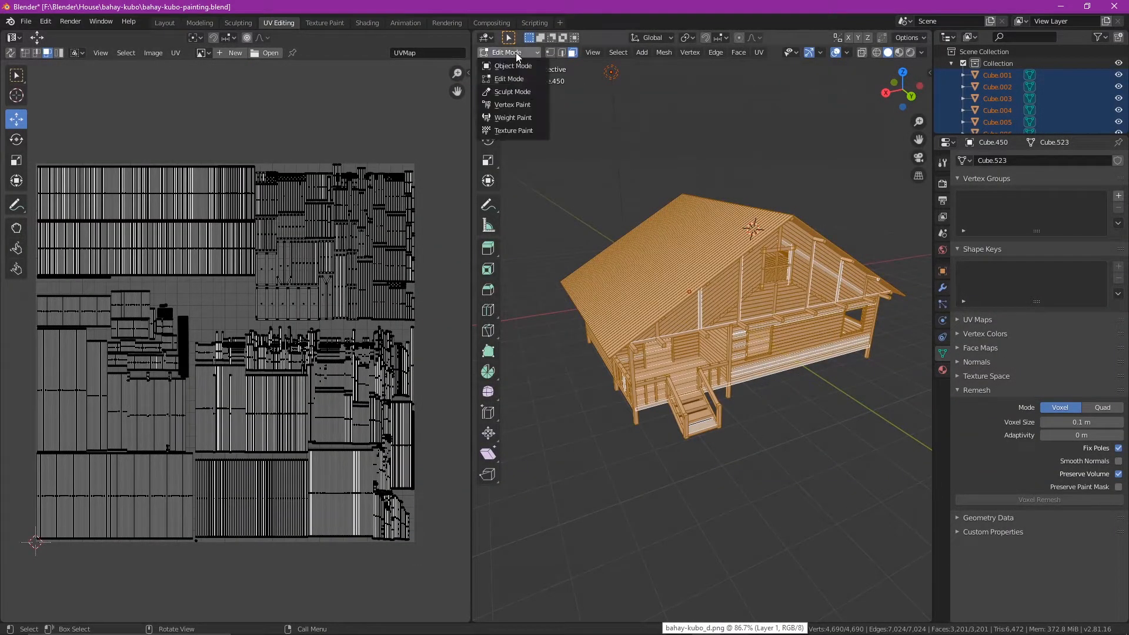
left_click(511, 65)
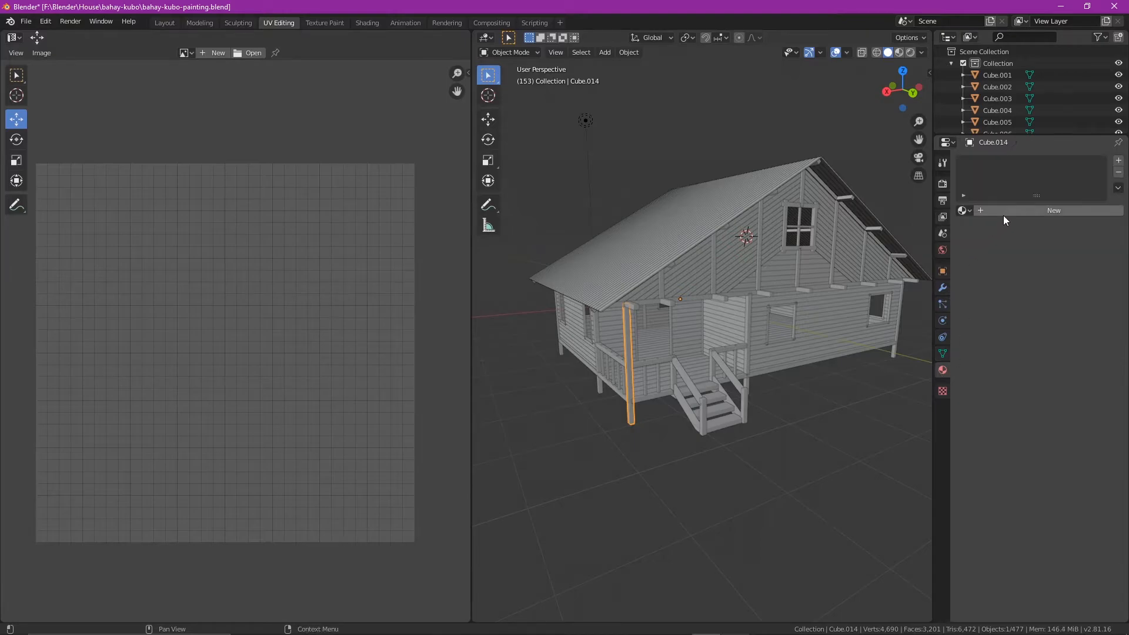
left_click(1052, 210)
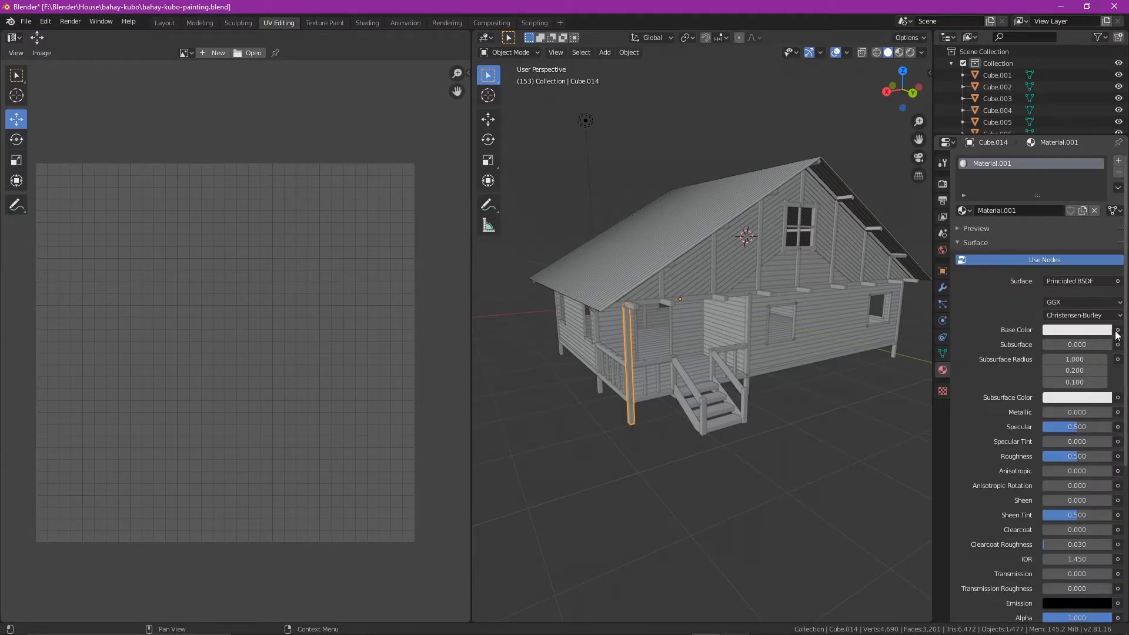
Feed the material's Base Color from an Image Texture loaded with bahay-kubo_d.png
left_click(1118, 329)
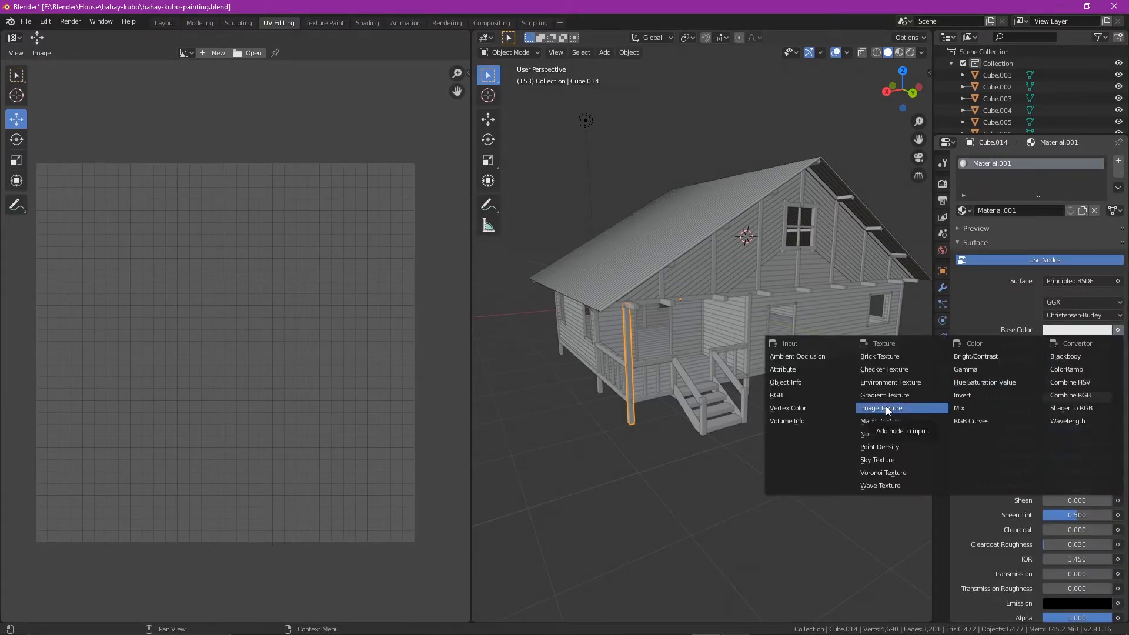
left_click(879, 408)
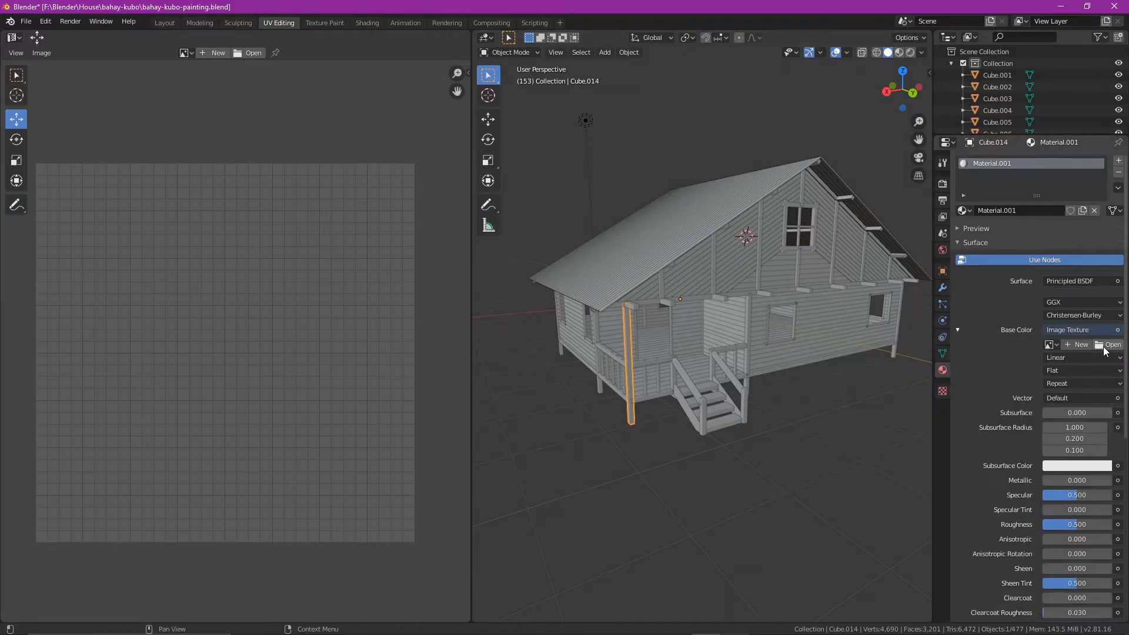
left_click(1111, 344)
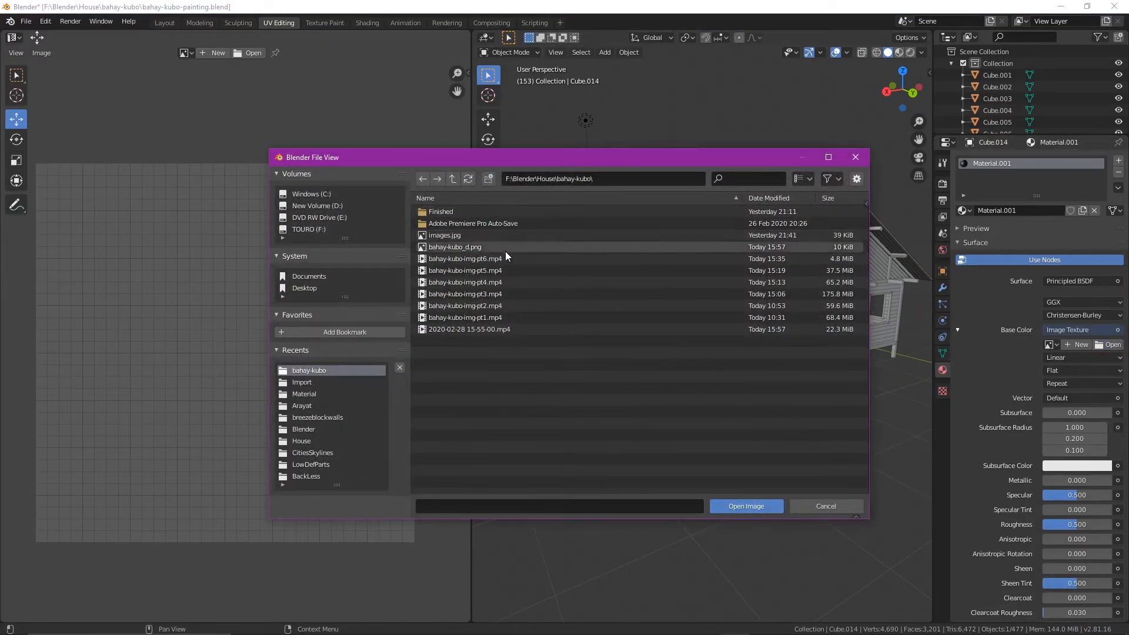
left_click(745, 505)
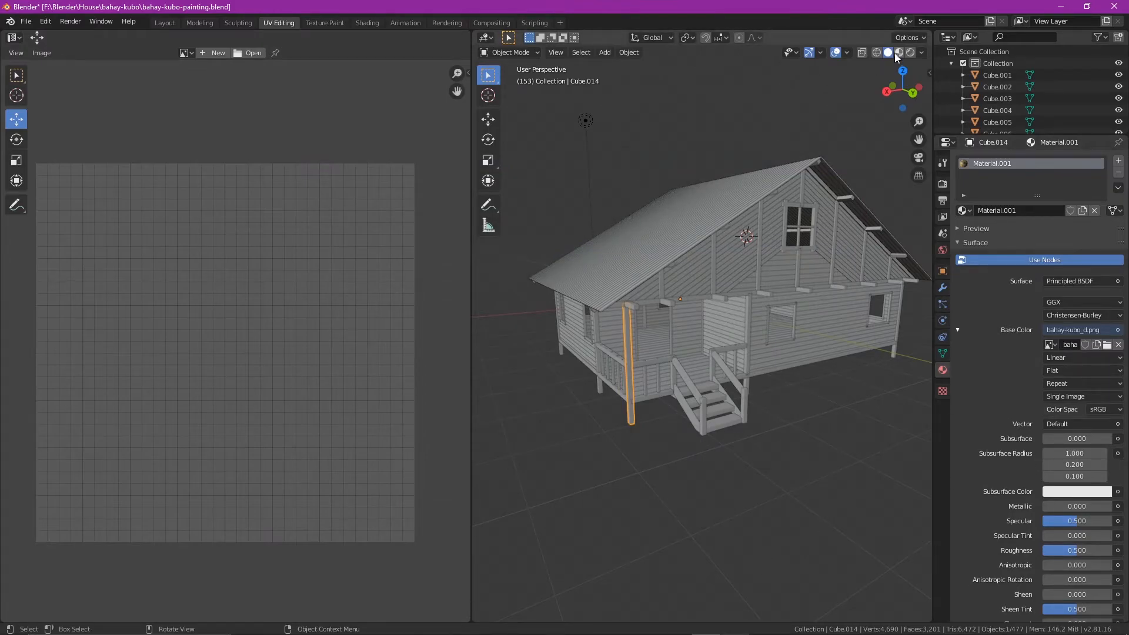
mouse_move(897, 51)
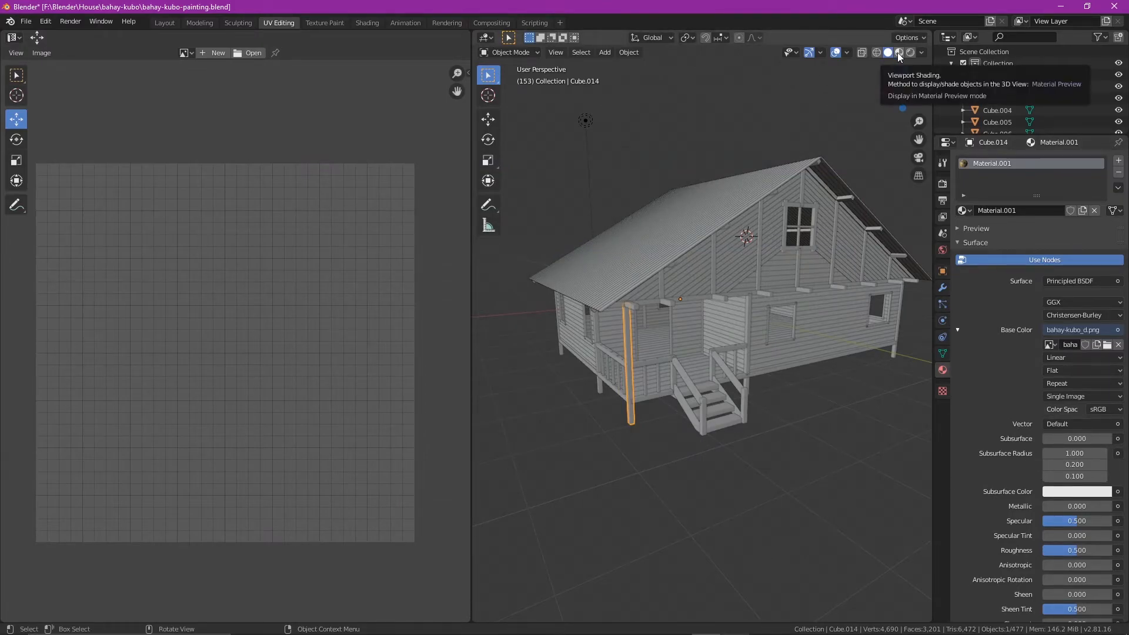
Show Material Preview shading so the whole house displays the painted texture, then enter Edit Mode
left_click(887, 52)
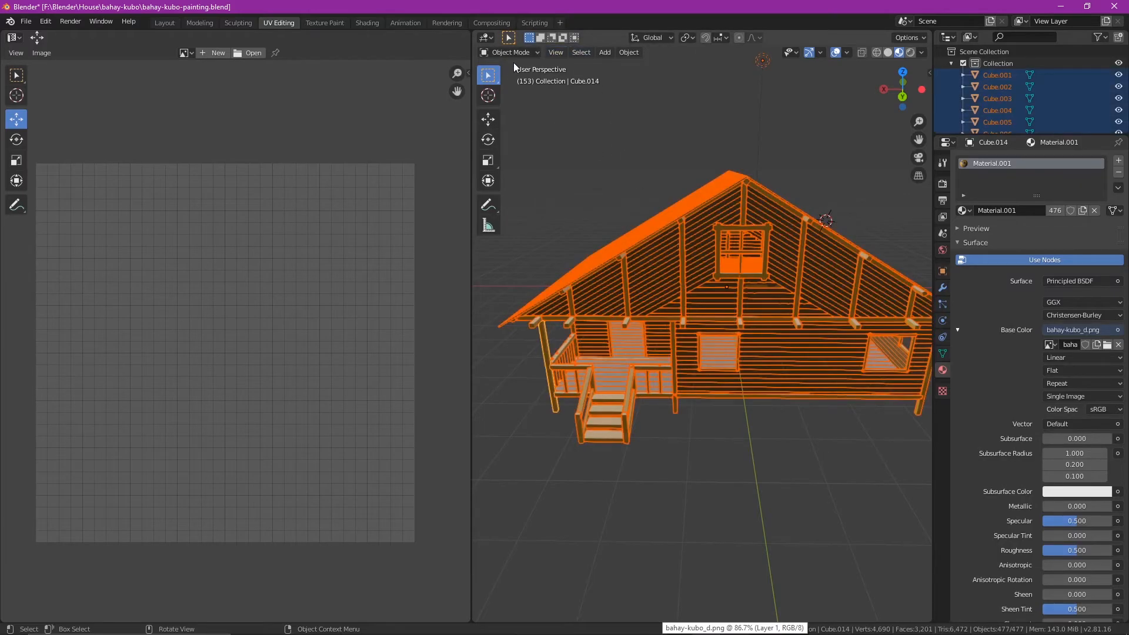
key("Tab")
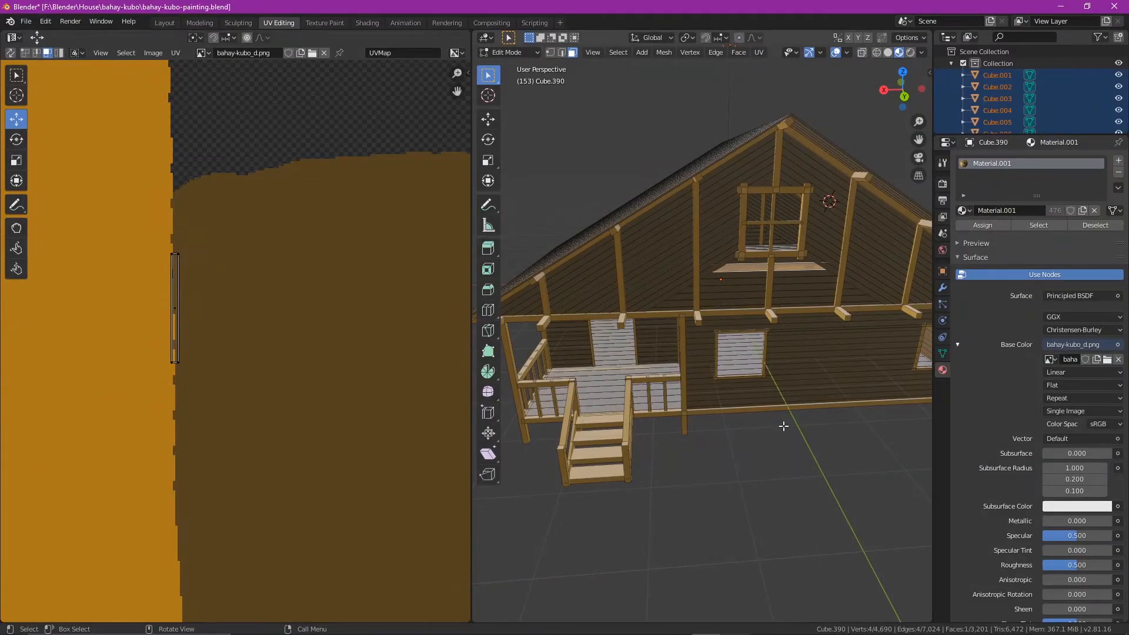
mouse_move(387, 361)
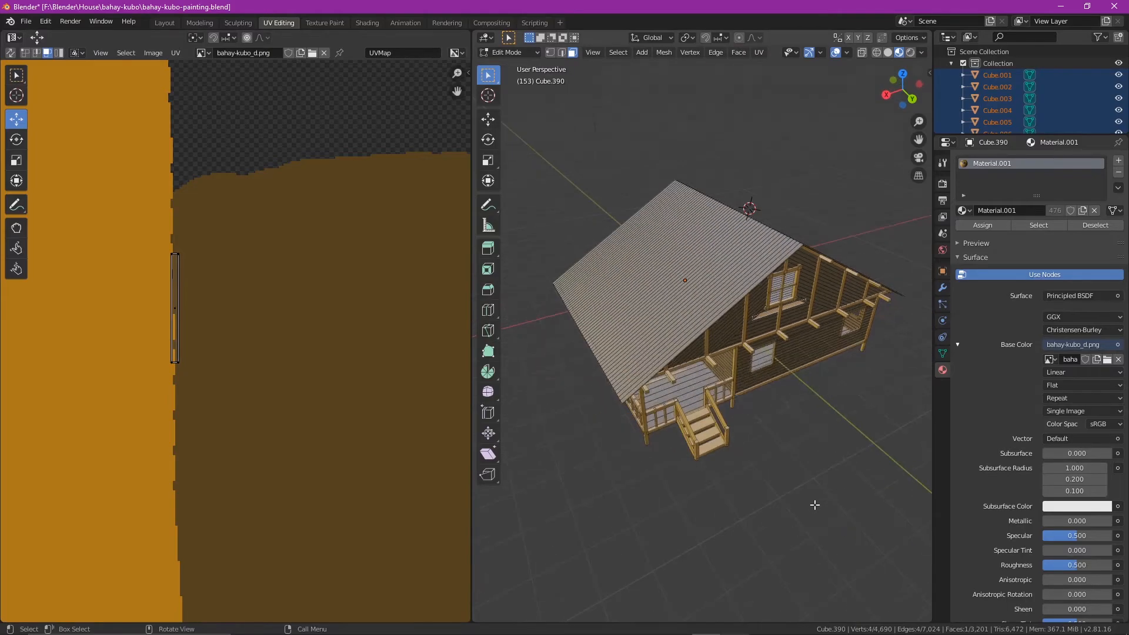
Save the bahay-kubo-painting blend file with Ctrl+S
key("ctrl+s")
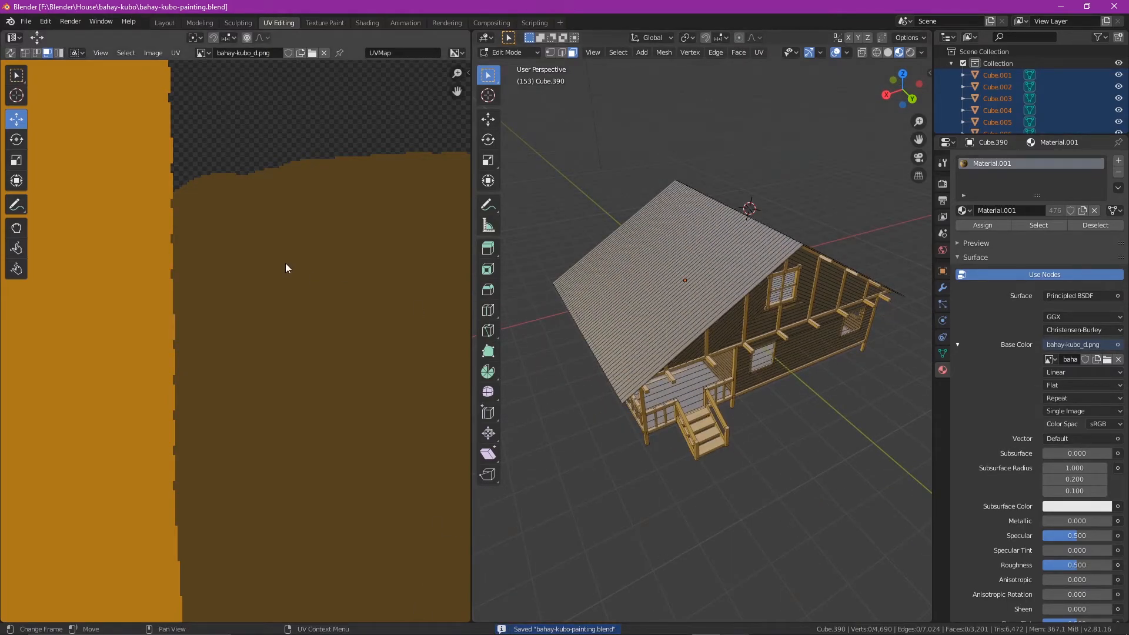
mouse_move(178, 266)
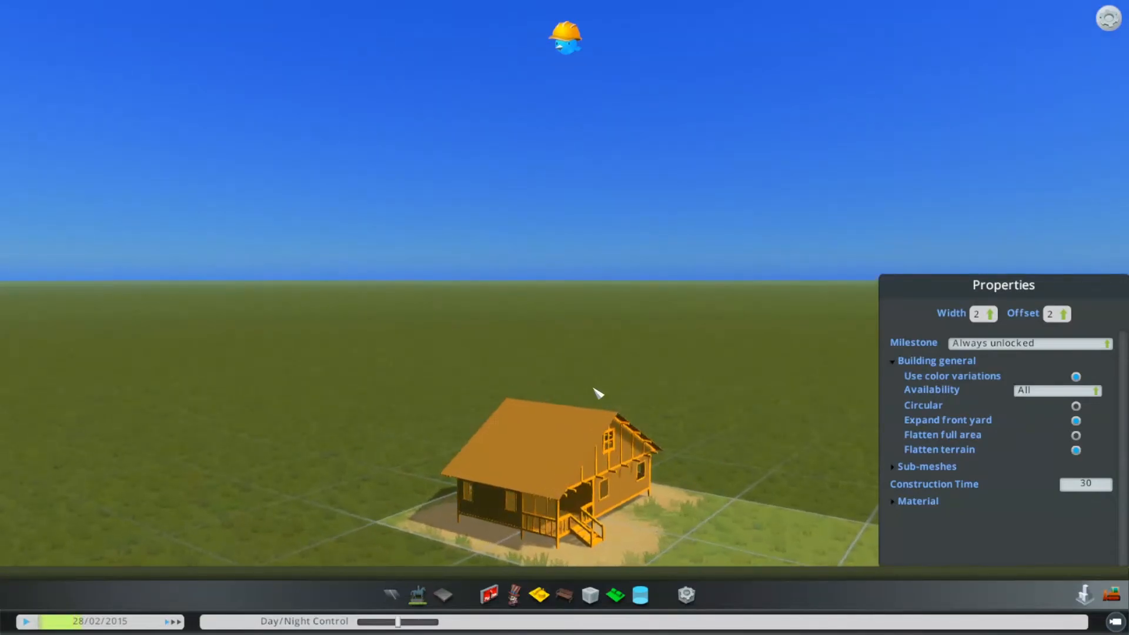
mouse_move(610, 452)
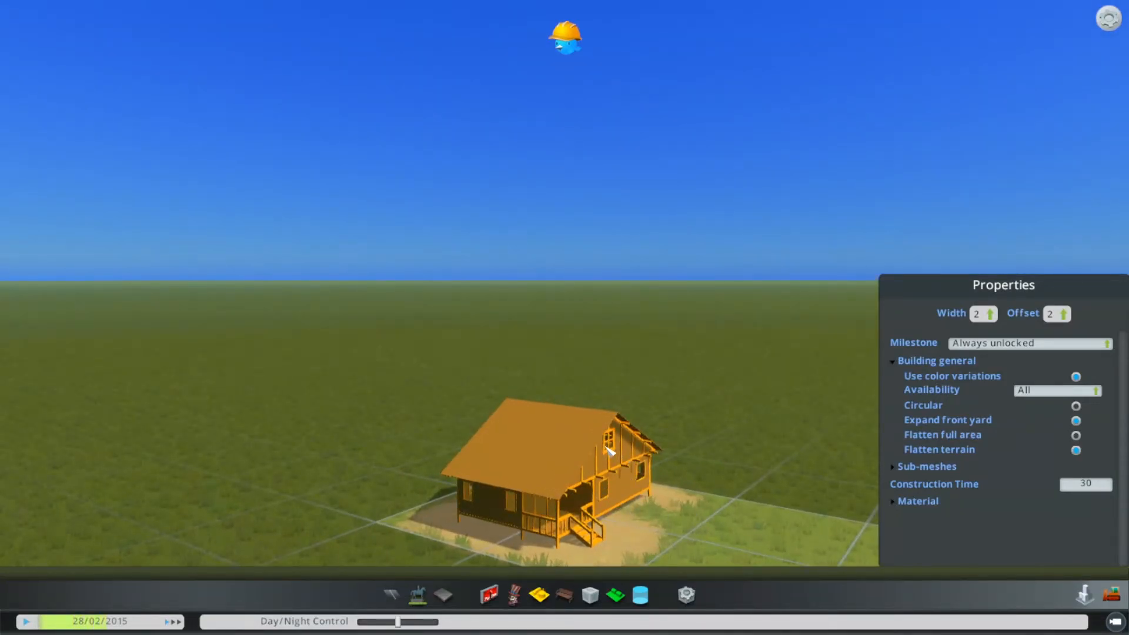
mouse_move(569, 454)
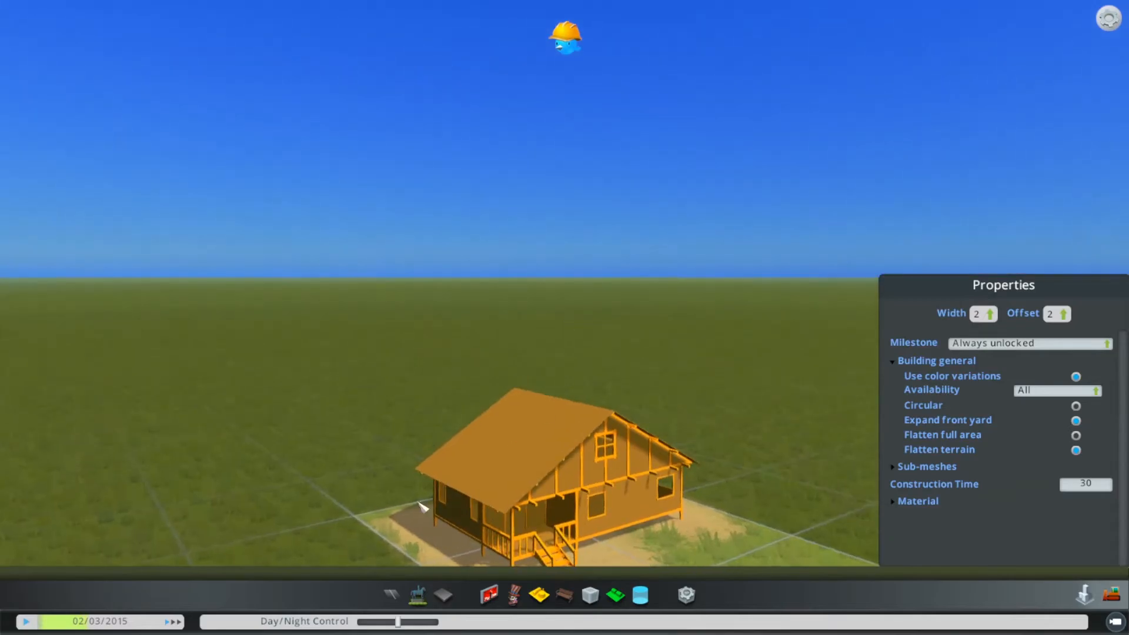
Slide the Day/Night Control to nighttime lighting
left_click_drag(399, 620, 420, 621)
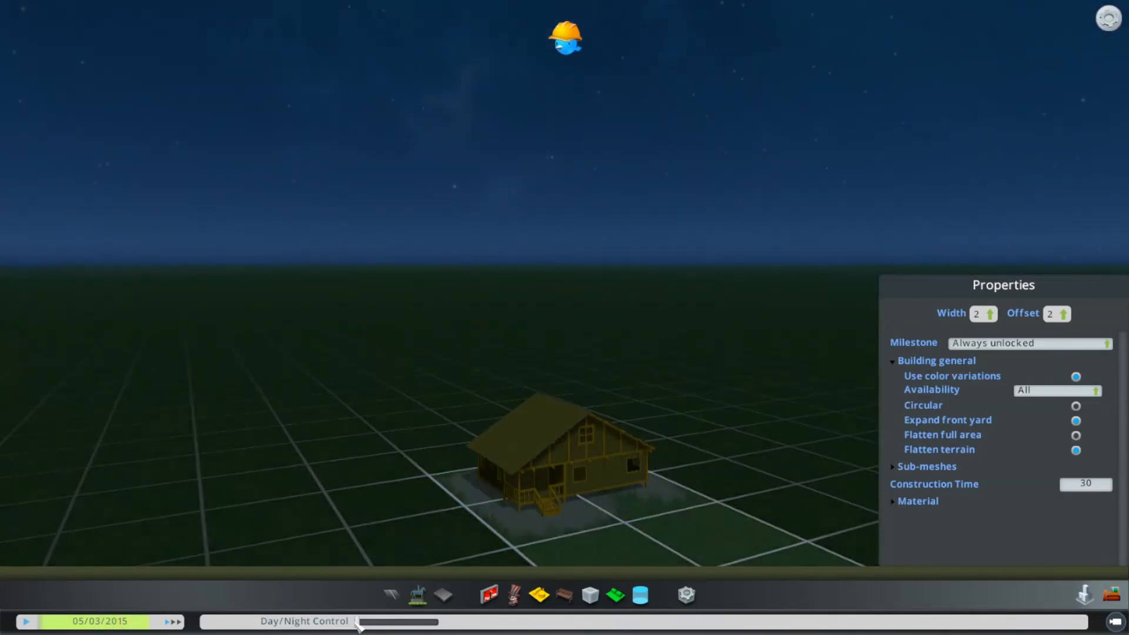
left_click_drag(360, 620, 393, 621)
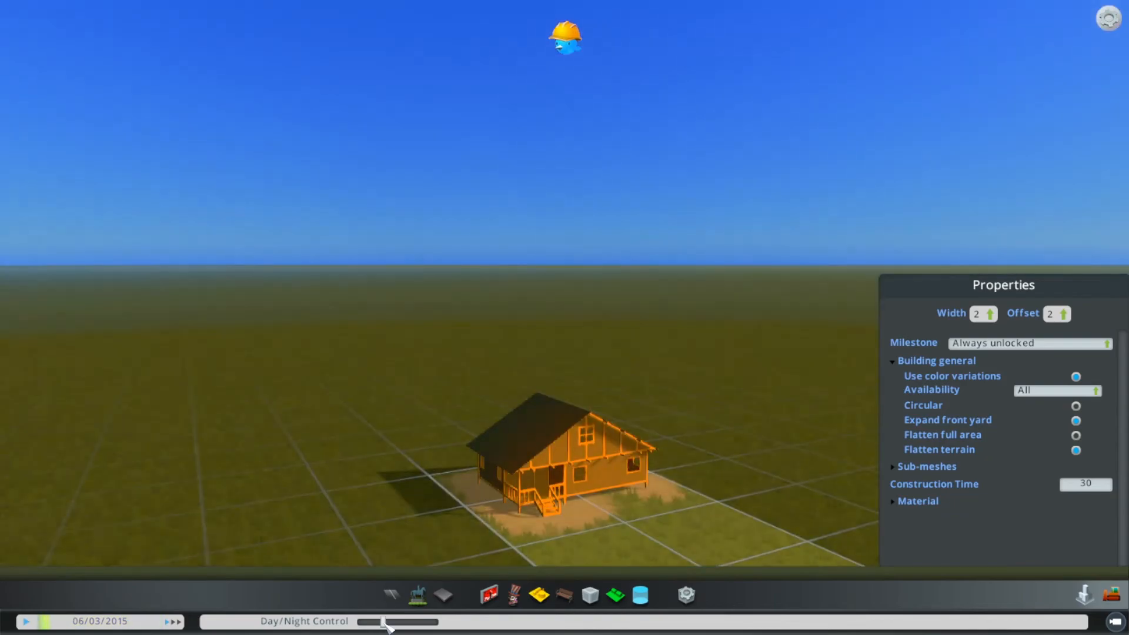
left_click_drag(376, 621, 395, 620)
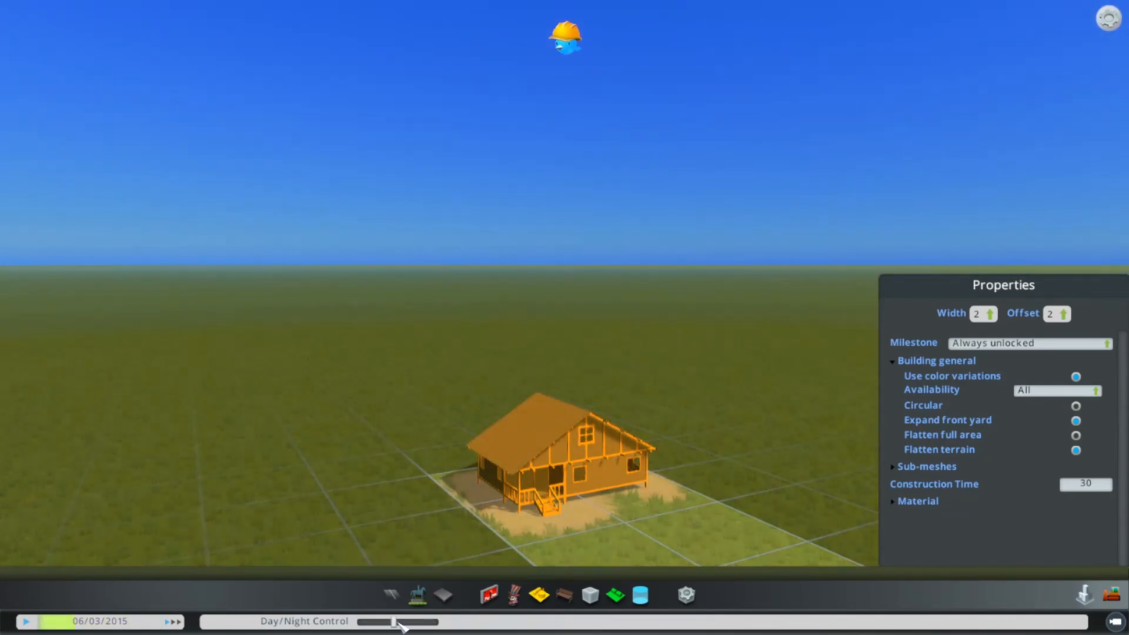
left_click_drag(403, 621, 412, 621)
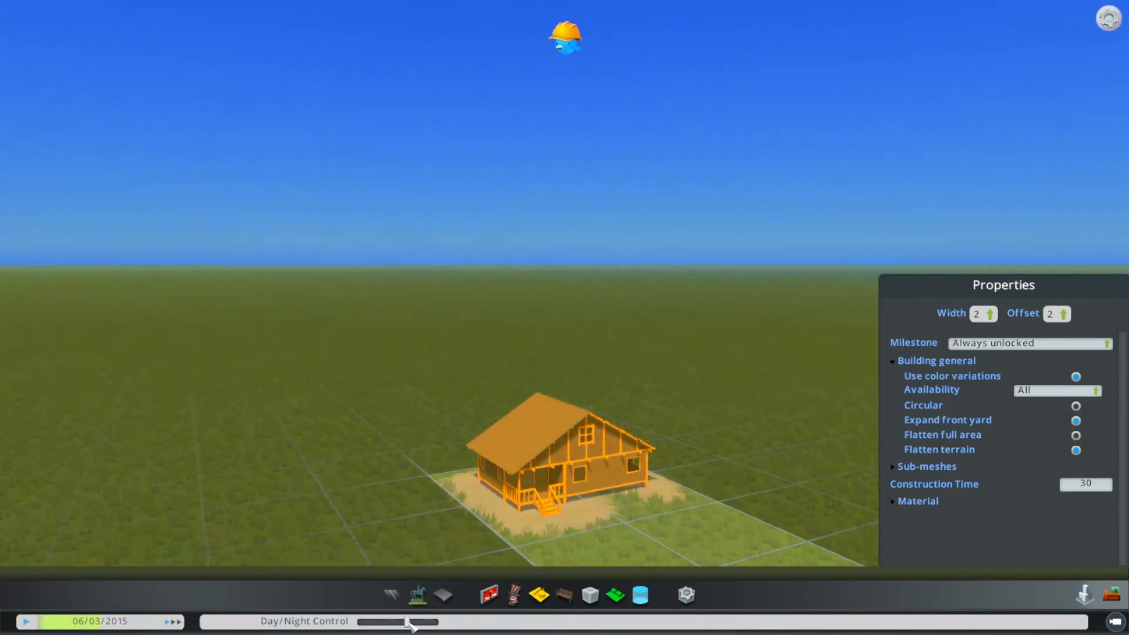
left_click_drag(413, 621, 430, 621)
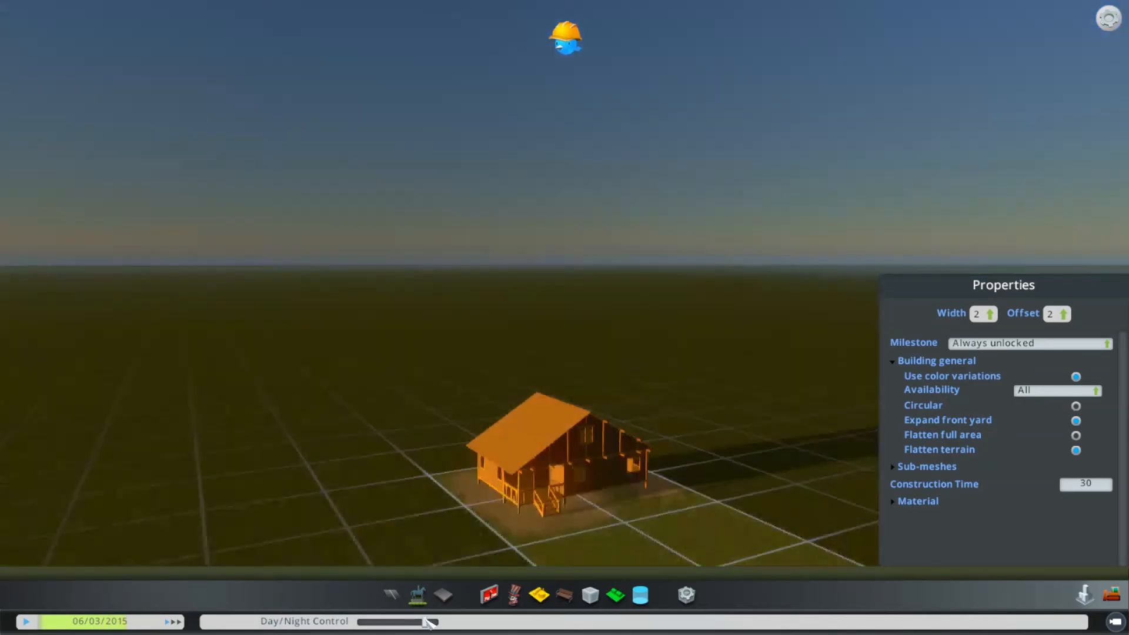
left_click_drag(399, 621, 428, 621)
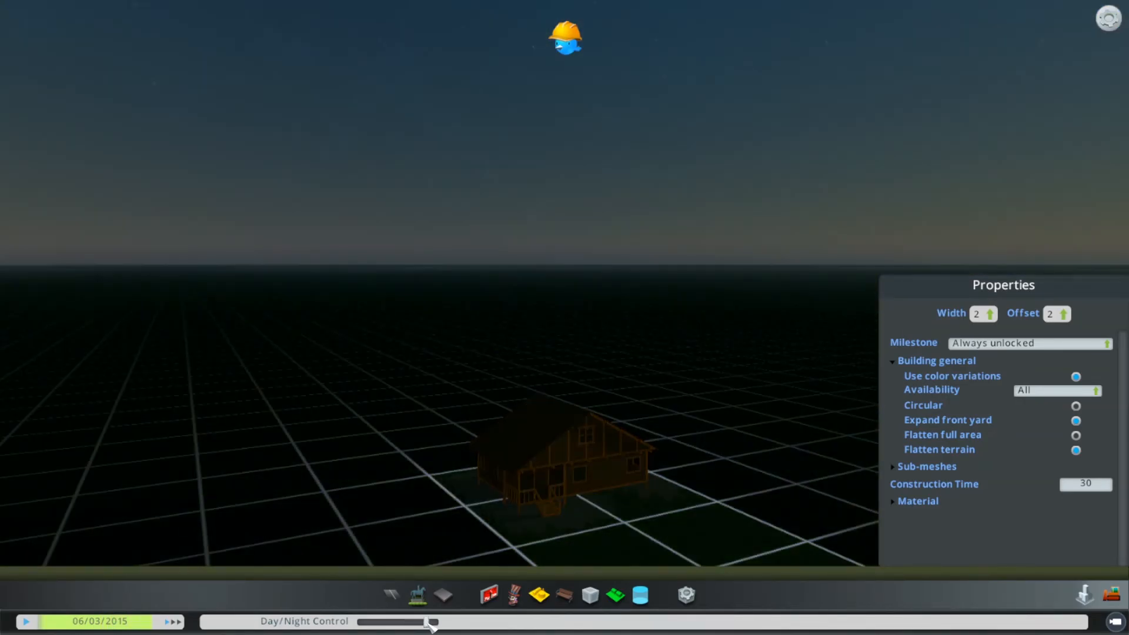
left_click_drag(425, 621, 435, 621)
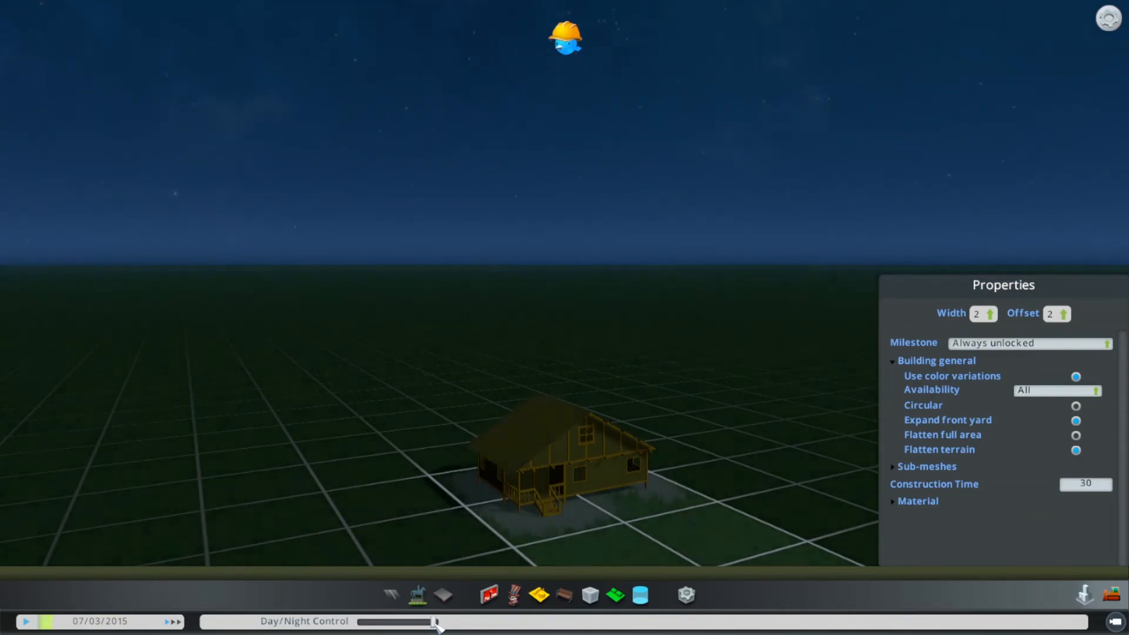